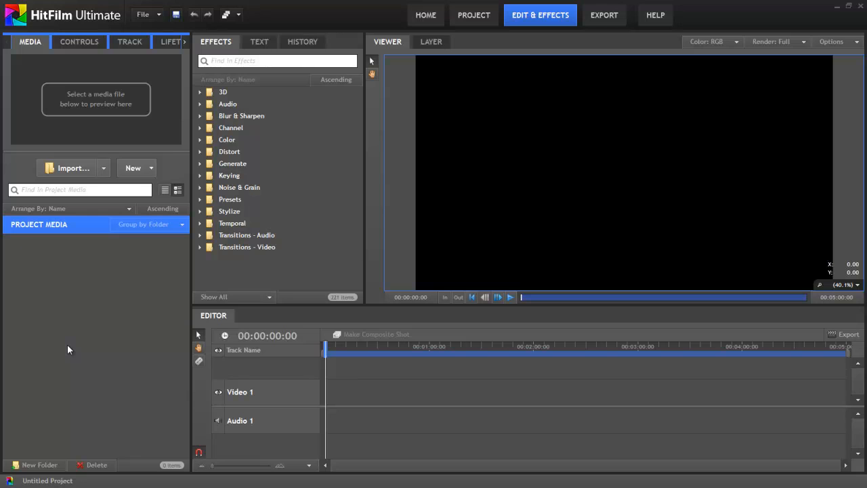
{"action": "mouse_move", "coordinate": [134, 190]}
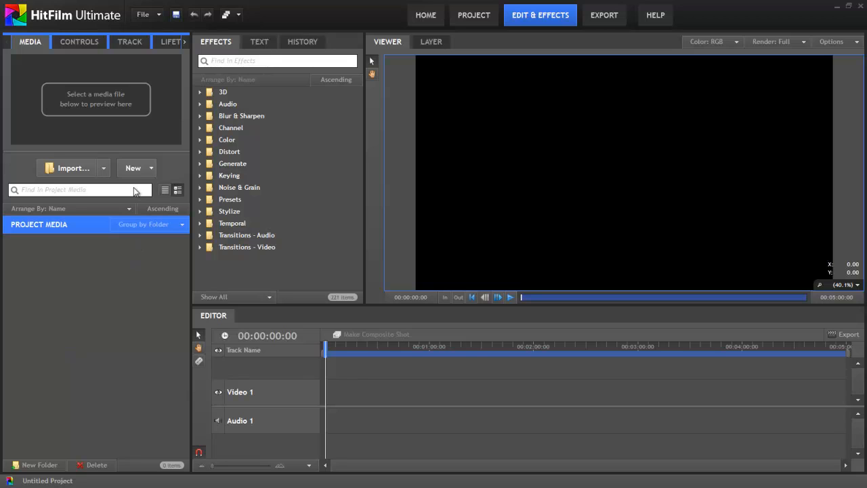
Step: Show the Media panel's New options, Composite Shot and Plane
{"action": "left_click", "coordinate": [133, 167]}
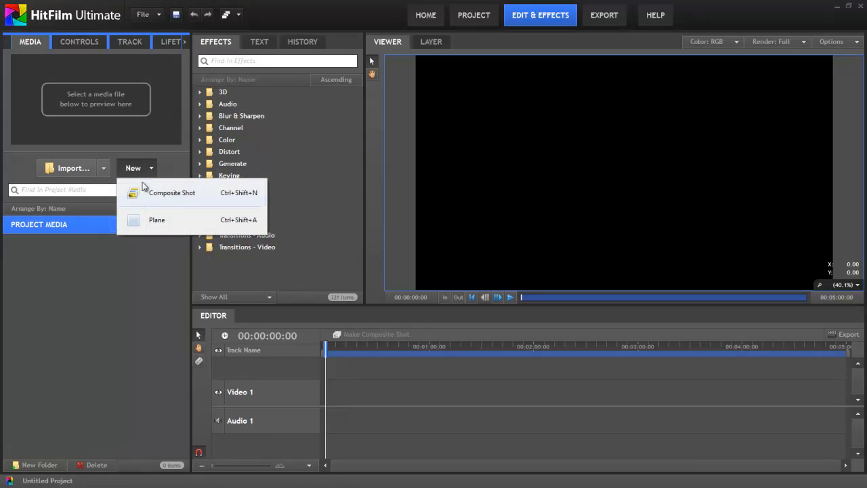
Step: Create a new 1080p composite shot named Source
{"action": "left_click", "coordinate": [171, 192]}
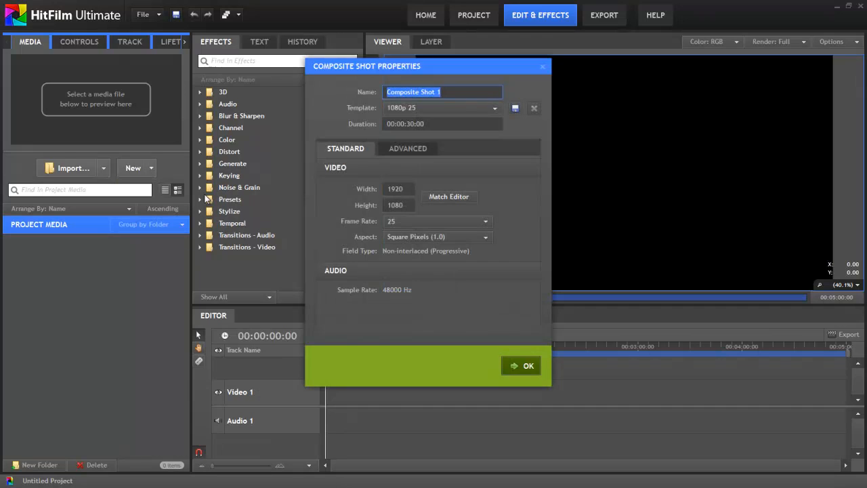
{"action": "type", "text": "Source"}
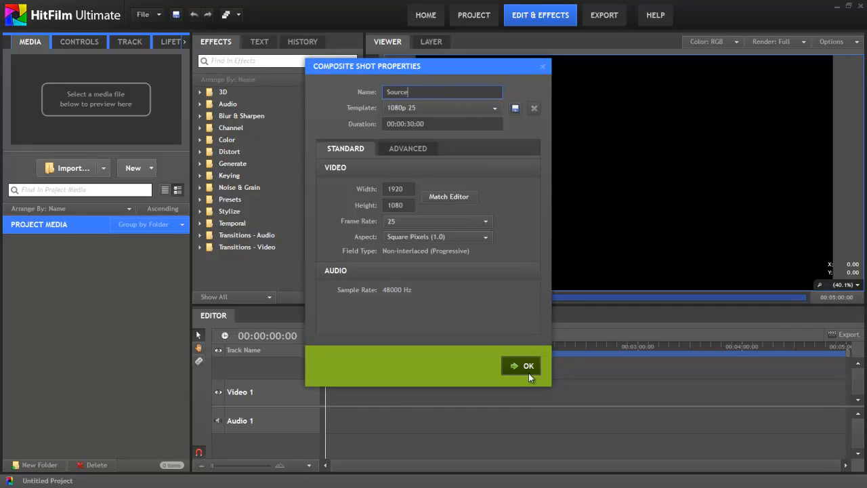
{"action": "left_click", "coordinate": [528, 365]}
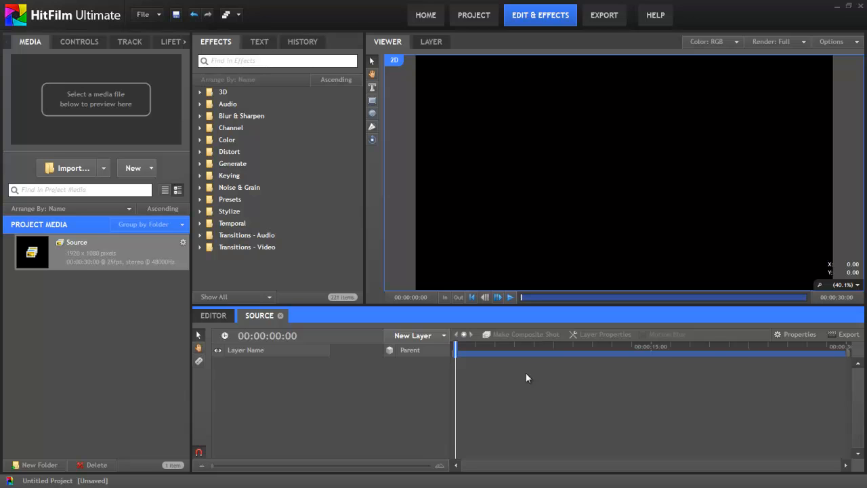
Step: Add a point layer and set the viewer to Perspective
{"action": "left_click", "coordinate": [413, 335]}
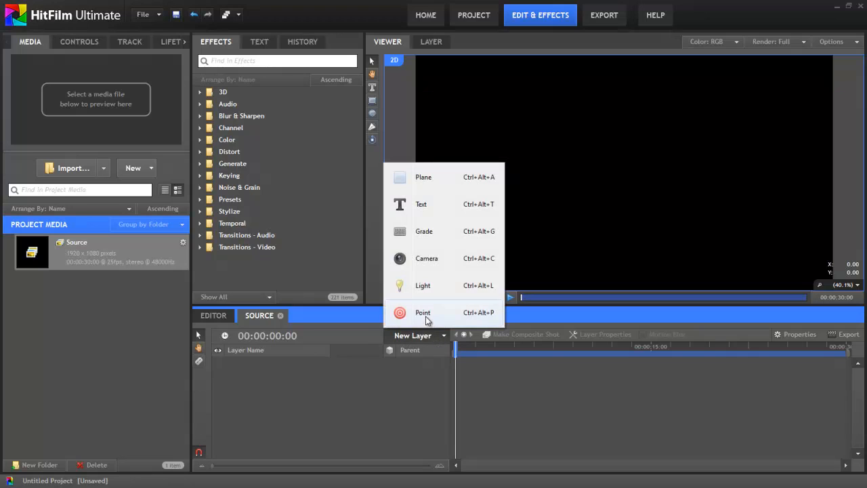
{"action": "left_click", "coordinate": [423, 313]}
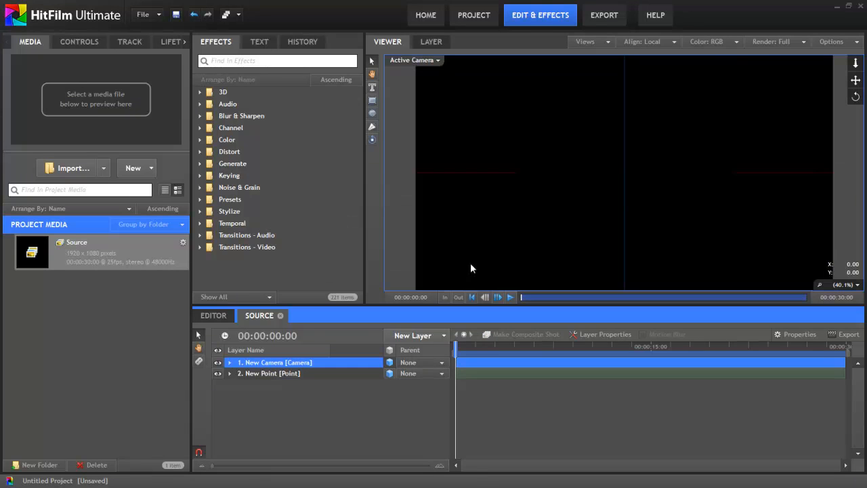
{"action": "left_click", "coordinate": [414, 59]}
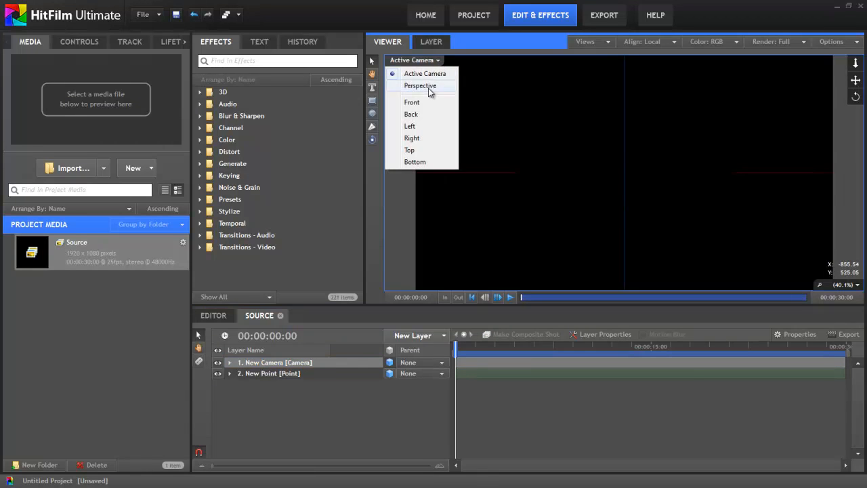
{"action": "left_click", "coordinate": [420, 85]}
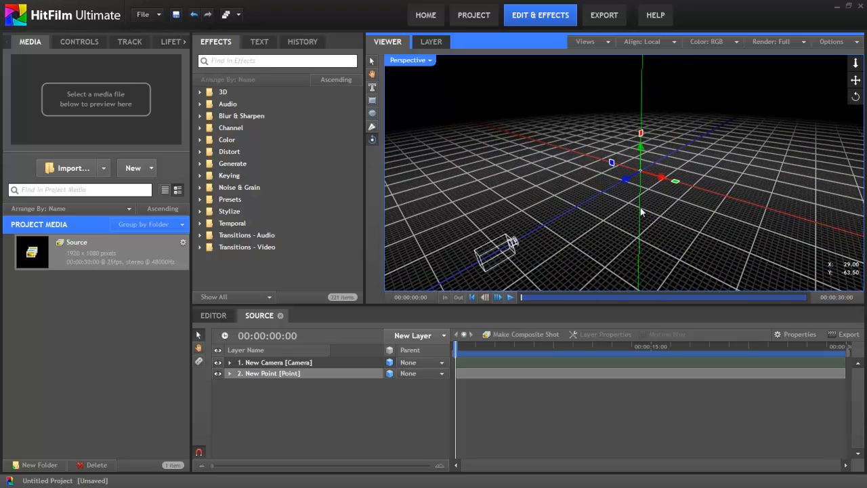
Step: Keyframe New Point's position at Z -1585.7, then add a later position keyframe
{"action": "left_click_drag", "start_coordinate": [640, 210], "coordinate": [596, 197]}
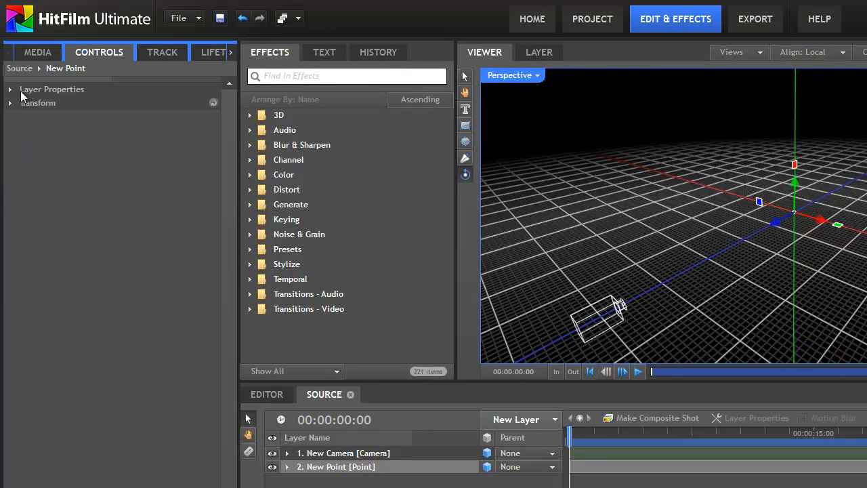
{"action": "left_click", "coordinate": [10, 102]}
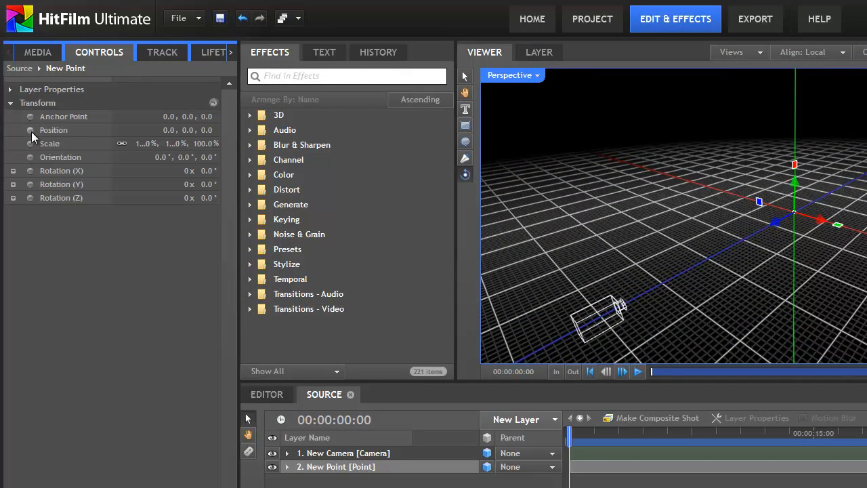
{"action": "left_click", "coordinate": [30, 130]}
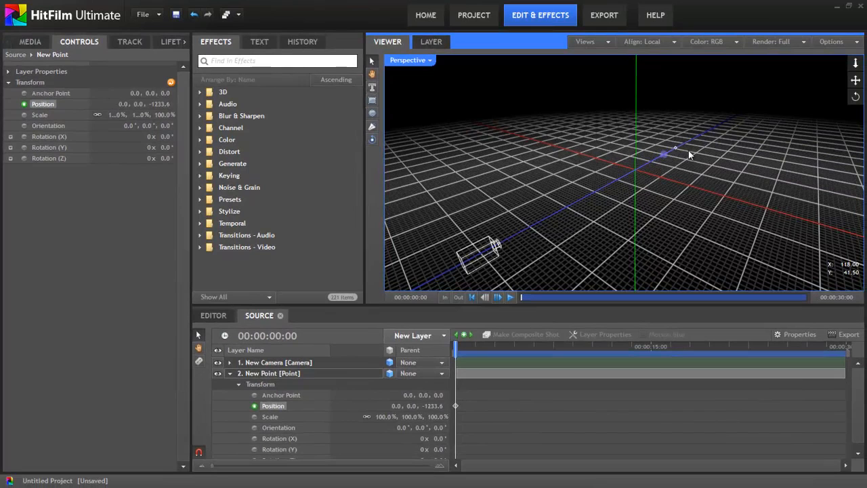
{"action": "left_click_drag", "start_coordinate": [674, 148], "coordinate": [687, 118]}
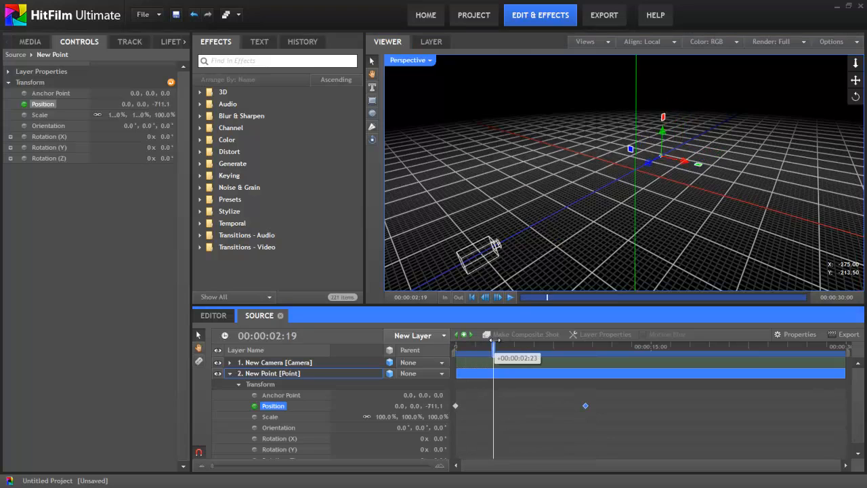
{"action": "left_click_drag", "start_coordinate": [495, 346], "coordinate": [487, 346]}
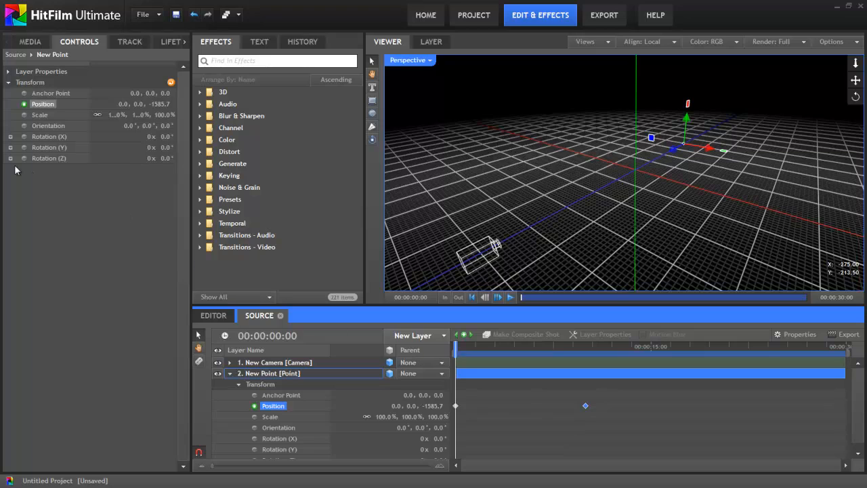
{"action": "left_click", "coordinate": [49, 158]}
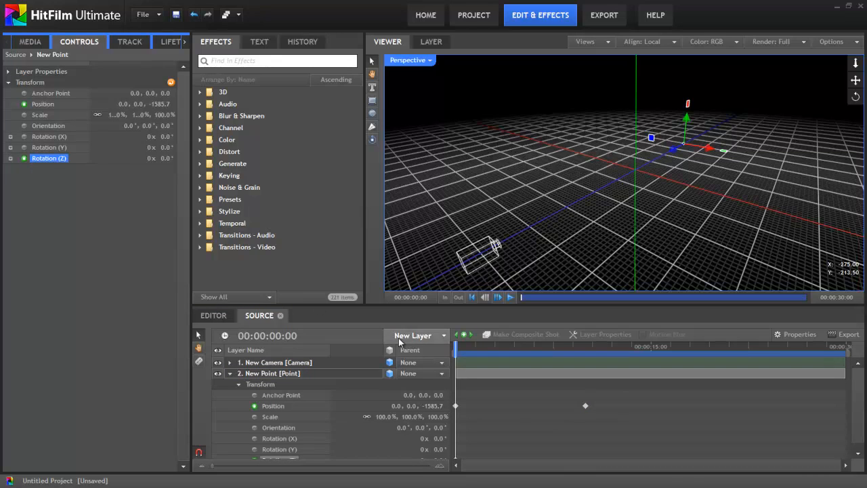
Step: Add another point layer and name it Orbit
{"action": "left_click", "coordinate": [42, 104]}
{"action": "type", "text": "Center"}
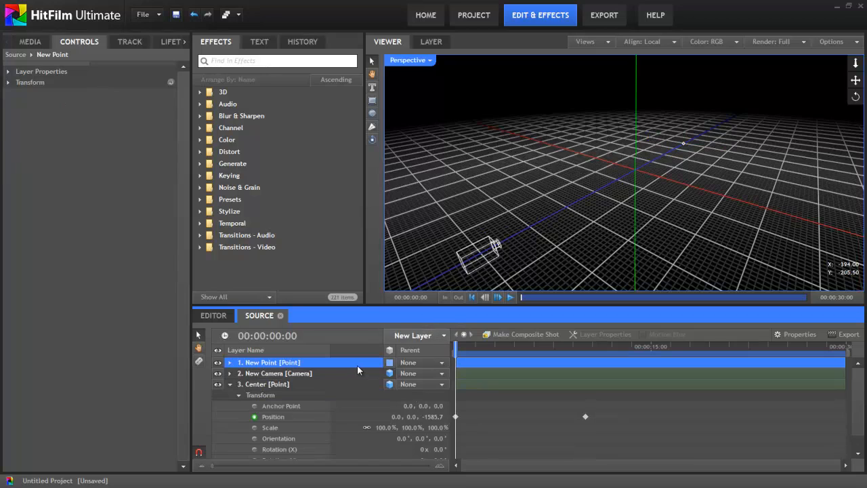
{"action": "double_click", "coordinate": [285, 363]}
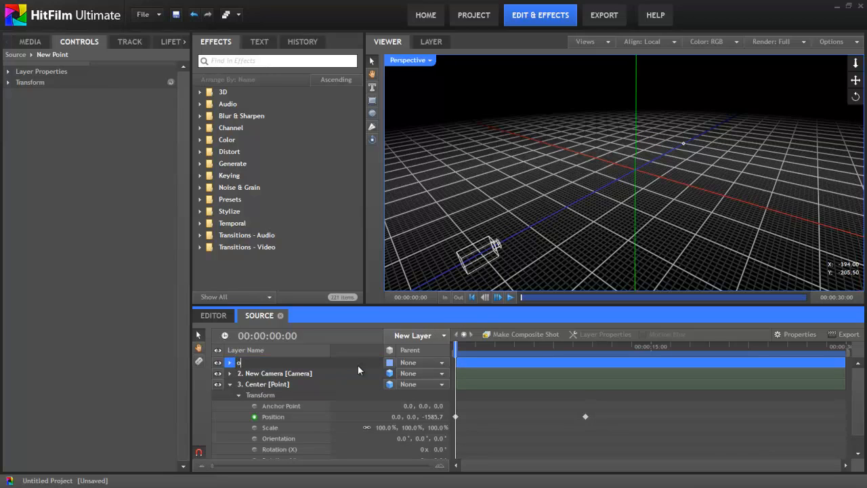
{"action": "type", "text": "Orbit [Point"}
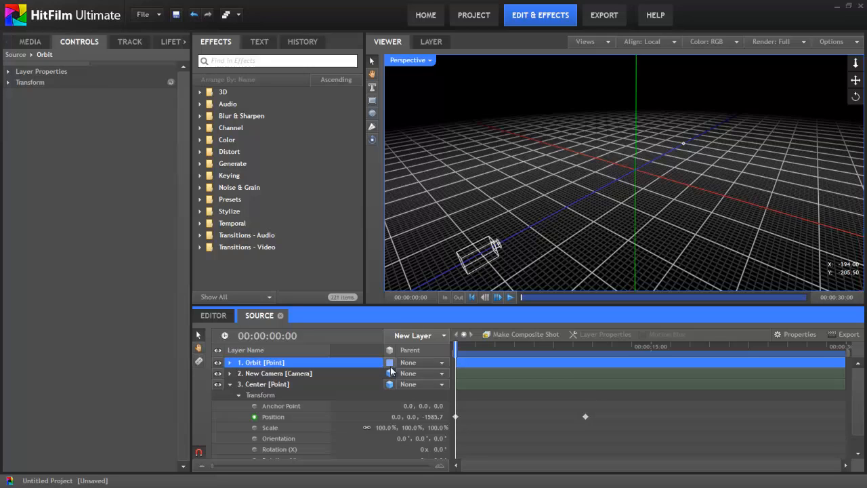
{"action": "left_click", "coordinate": [264, 384]}
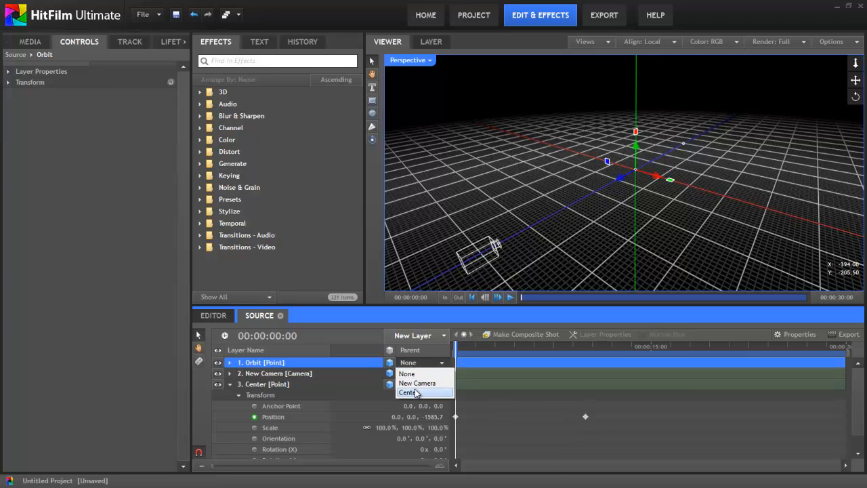
Step: Parent Orbit to Center and set its position to 411.2, 0, 0
{"action": "left_click", "coordinate": [408, 392]}
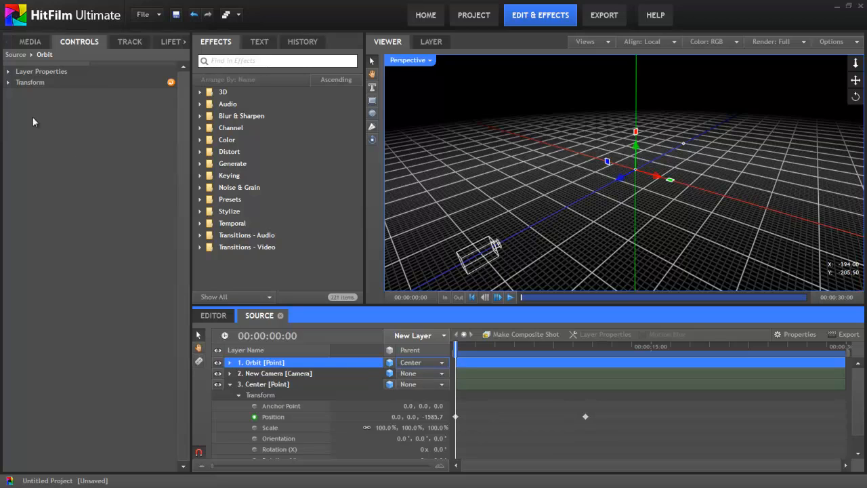
{"action": "left_click", "coordinate": [9, 82]}
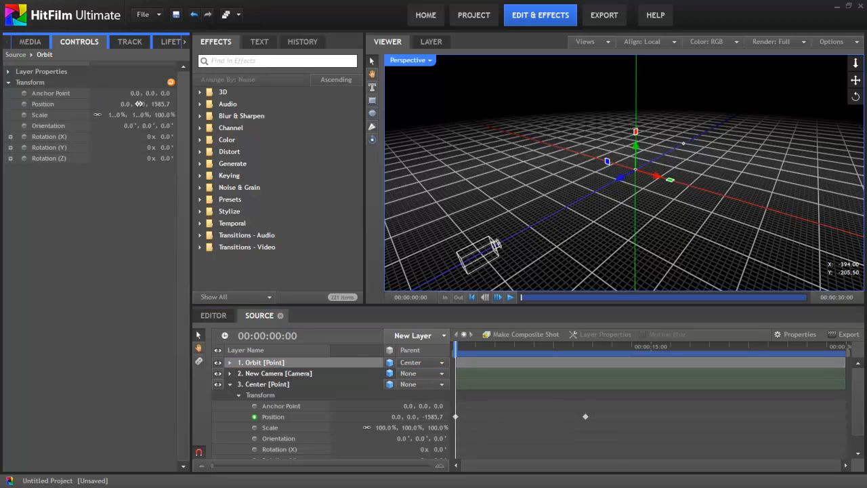
{"action": "double_click", "coordinate": [161, 104]}
{"action": "type", "text": "0"}
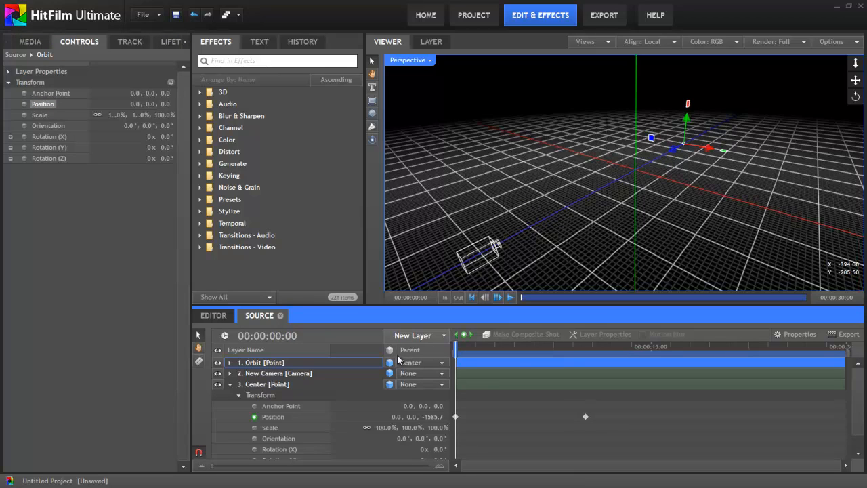
{"action": "mouse_move", "coordinate": [400, 361]}
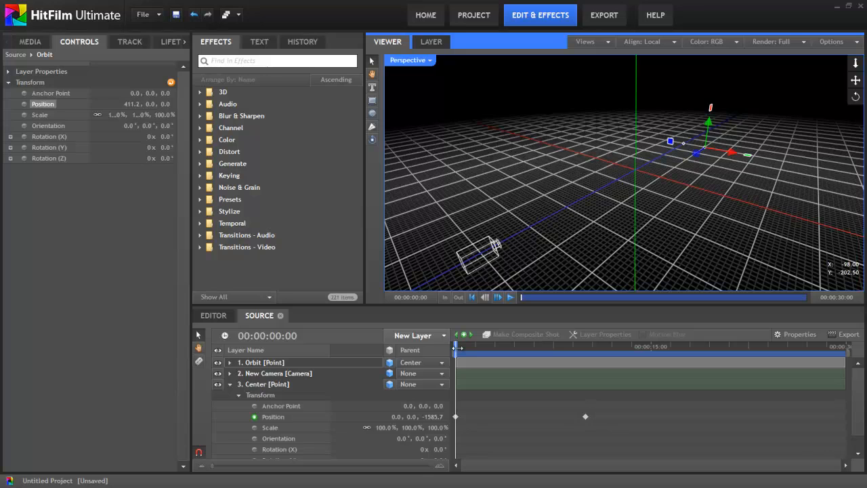
{"action": "left_click_drag", "start_coordinate": [459, 347], "coordinate": [481, 346]}
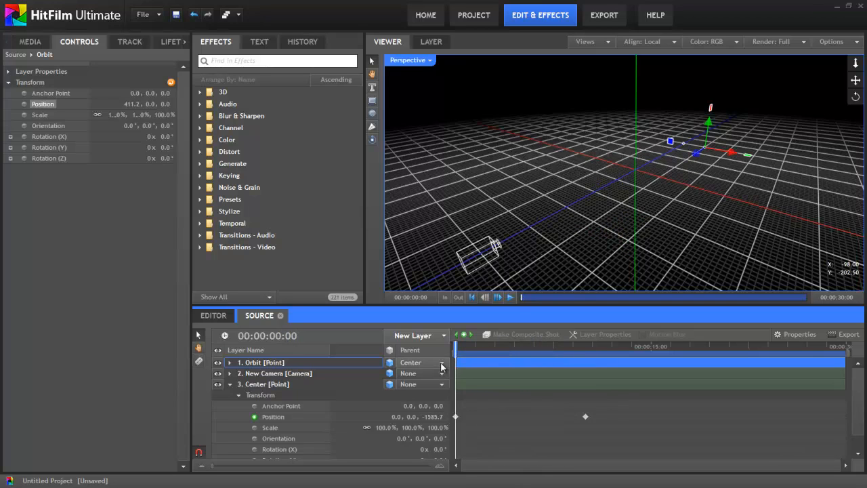
{"action": "left_click", "coordinate": [264, 384]}
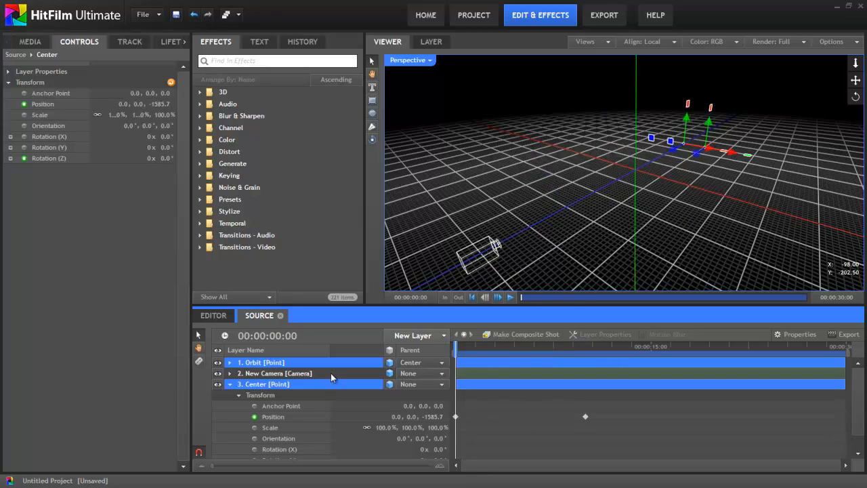
{"action": "mouse_move", "coordinate": [316, 378]}
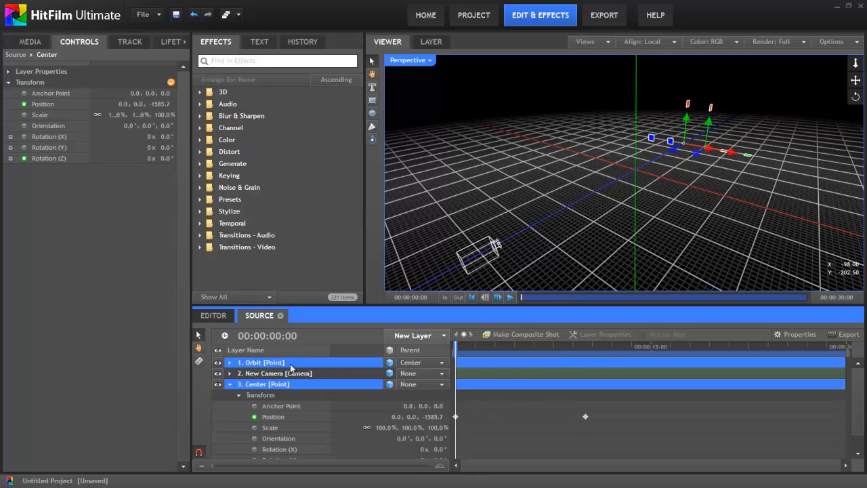
{"action": "mouse_move", "coordinate": [286, 365]}
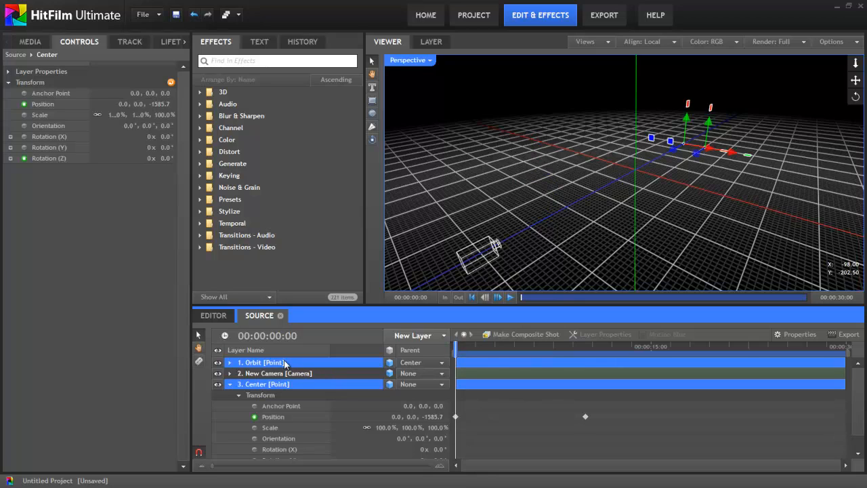
Step: Rename the duplicated orbit point, then scrub to preview Orbit's ten-second Z rotation
{"action": "left_click", "coordinate": [260, 362]}
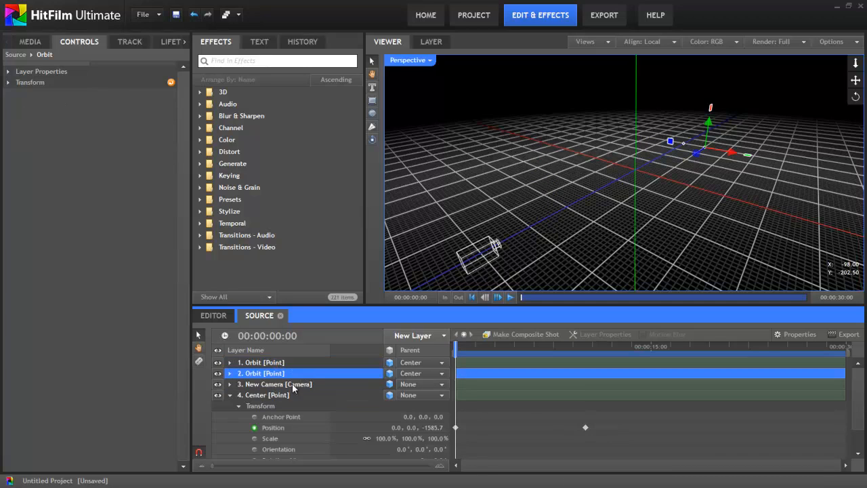
{"action": "double_click", "coordinate": [262, 373]}
{"action": "type", "text": " A"}
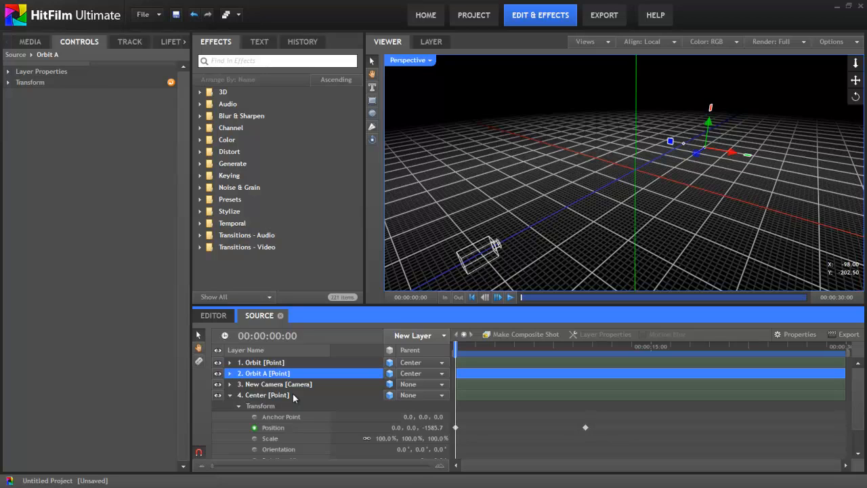
{"action": "mouse_move", "coordinate": [287, 418]}
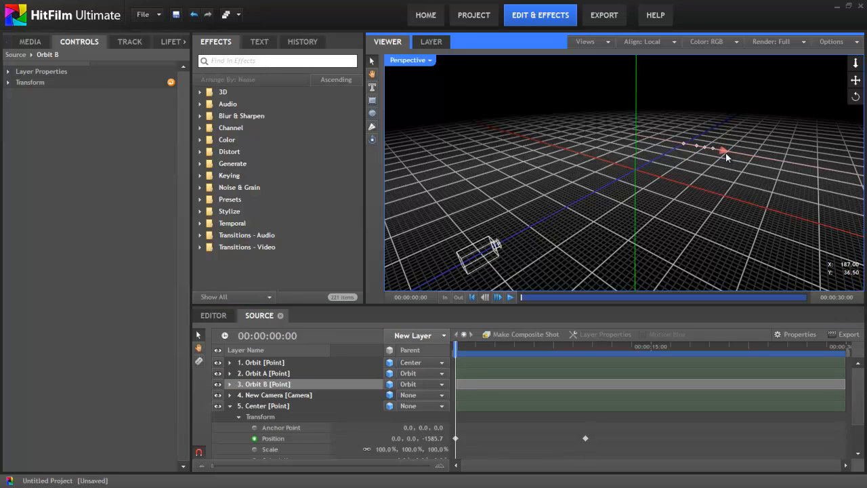
{"action": "left_click", "coordinate": [261, 362]}
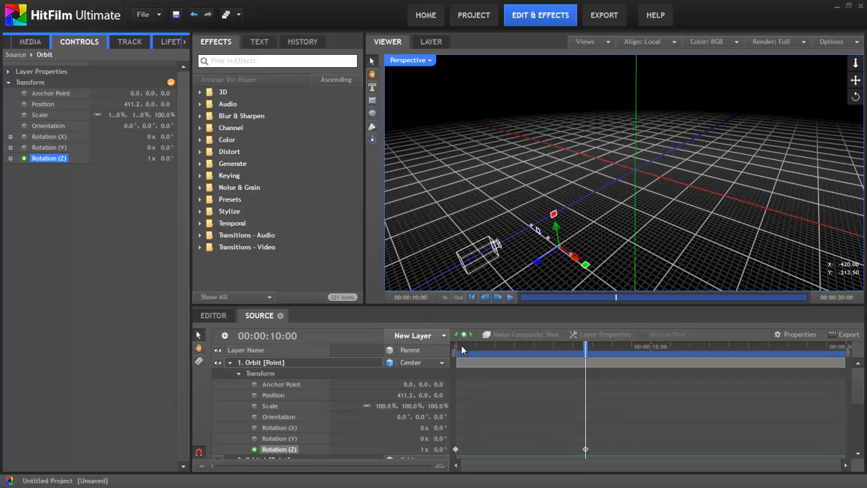
{"action": "left_click_drag", "start_coordinate": [586, 346], "coordinate": [468, 346]}
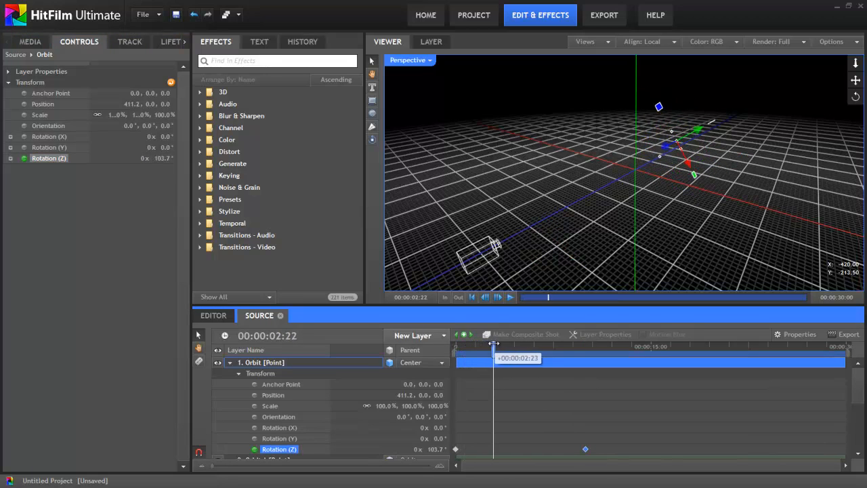
{"action": "left_click_drag", "start_coordinate": [494, 345], "coordinate": [523, 345]}
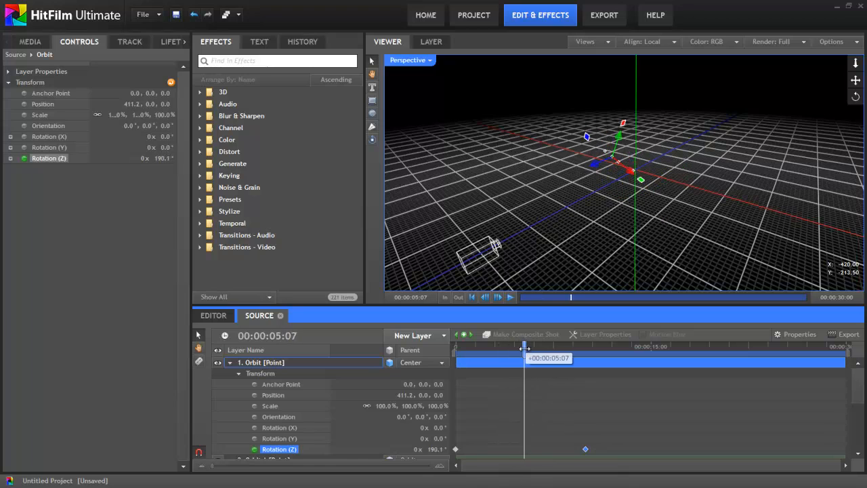
{"action": "left_click_drag", "start_coordinate": [524, 345], "coordinate": [552, 345]}
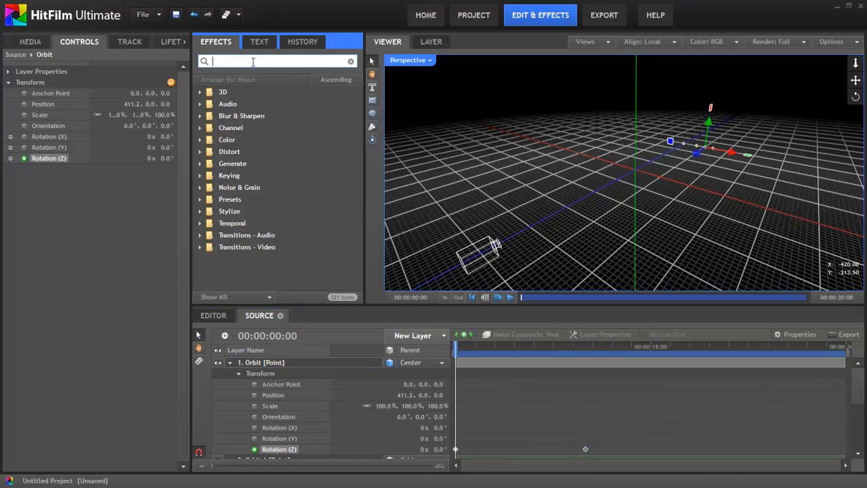
Step: Search 'part' in Effects, add a Particle Simulator layer, and expand its Emitters
{"action": "type", "text": "part"}
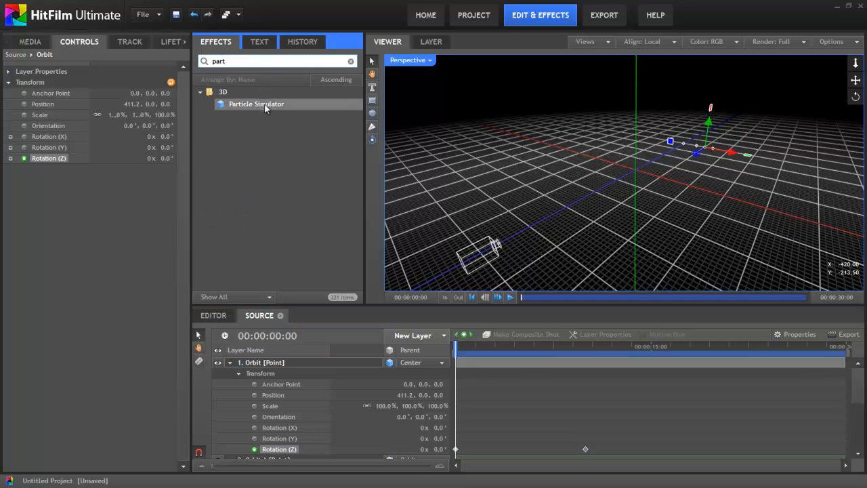
{"action": "double_click", "coordinate": [256, 103]}
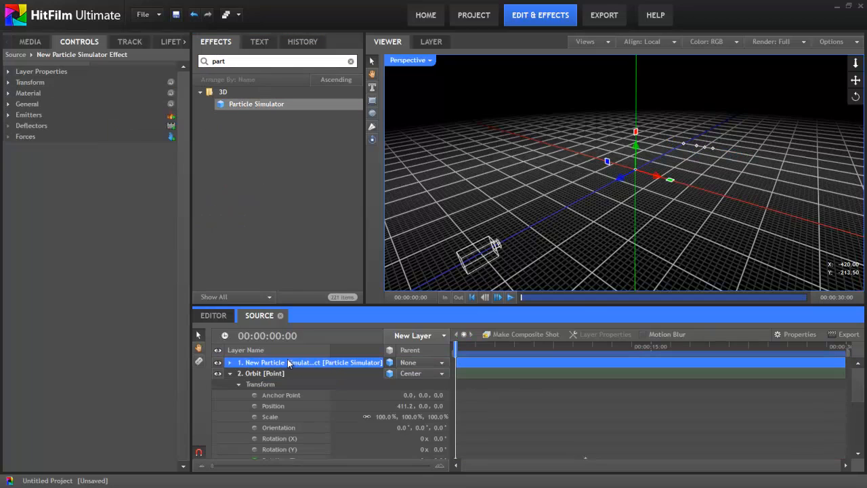
{"action": "left_click", "coordinate": [510, 297]}
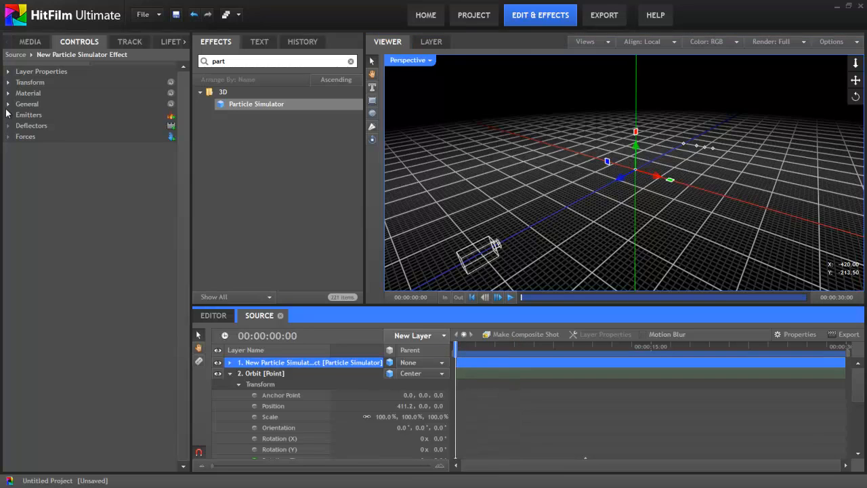
{"action": "left_click", "coordinate": [8, 114]}
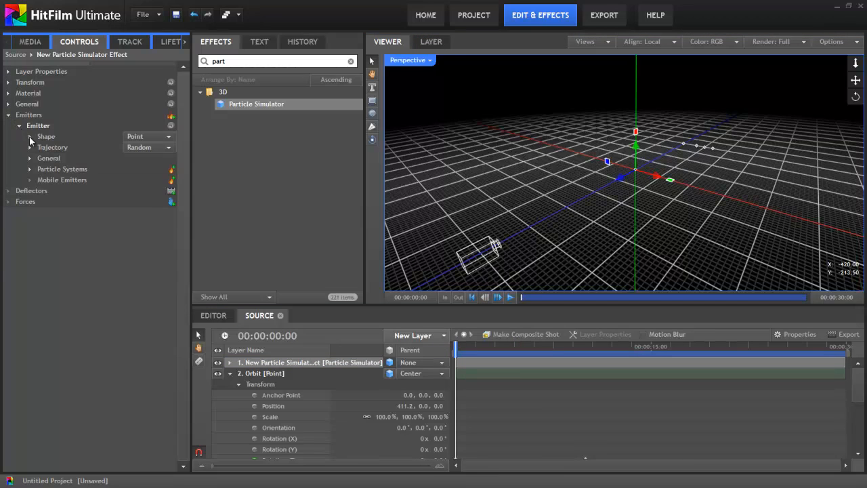
Step: Set the emitter shape's Attach to Layer to Orbit A and preview emission
{"action": "left_click", "coordinate": [30, 136]}
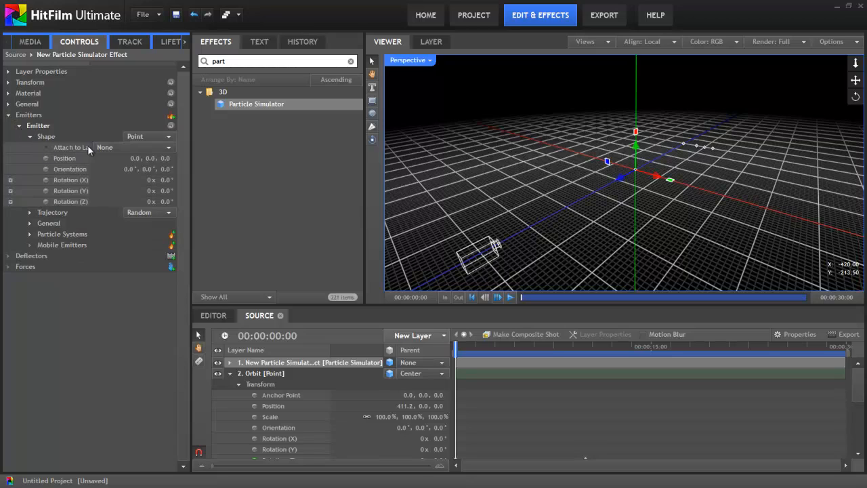
{"action": "left_click", "coordinate": [134, 147]}
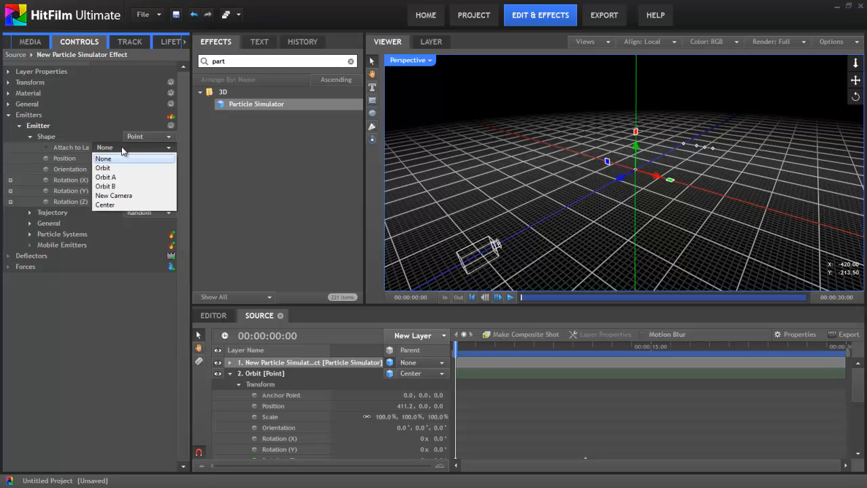
{"action": "mouse_move", "coordinate": [132, 177]}
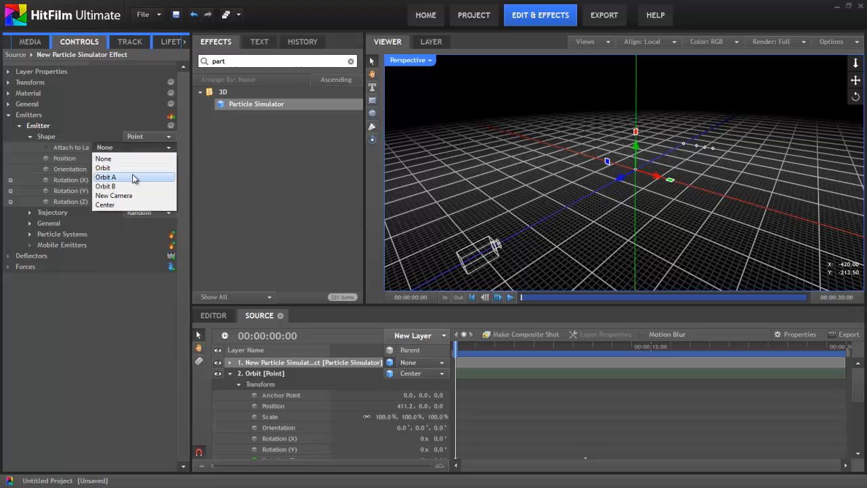
{"action": "left_click", "coordinate": [106, 177]}
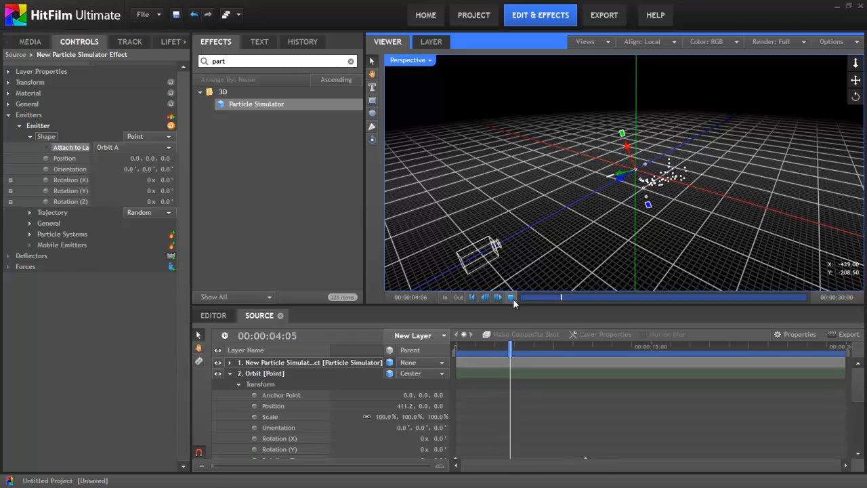
{"action": "left_click", "coordinate": [510, 297]}
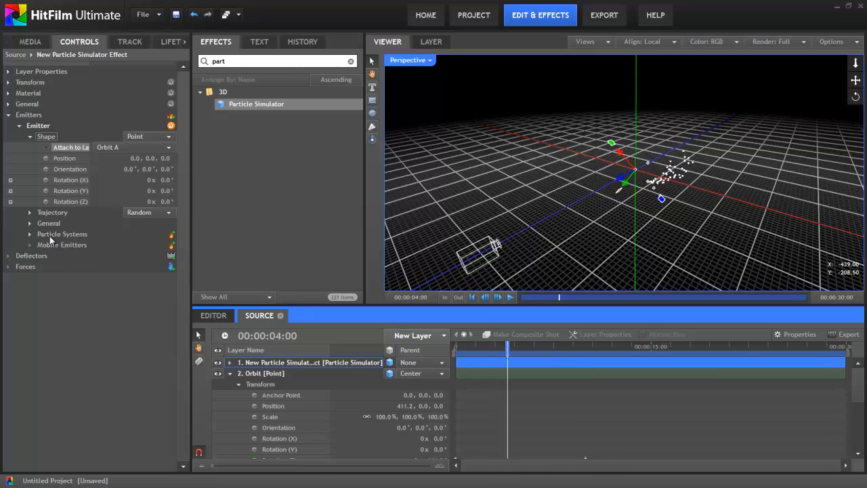
Step: Set particle Movement Speed to 0 and scrub to see the curved trail
{"action": "left_click", "coordinate": [30, 234]}
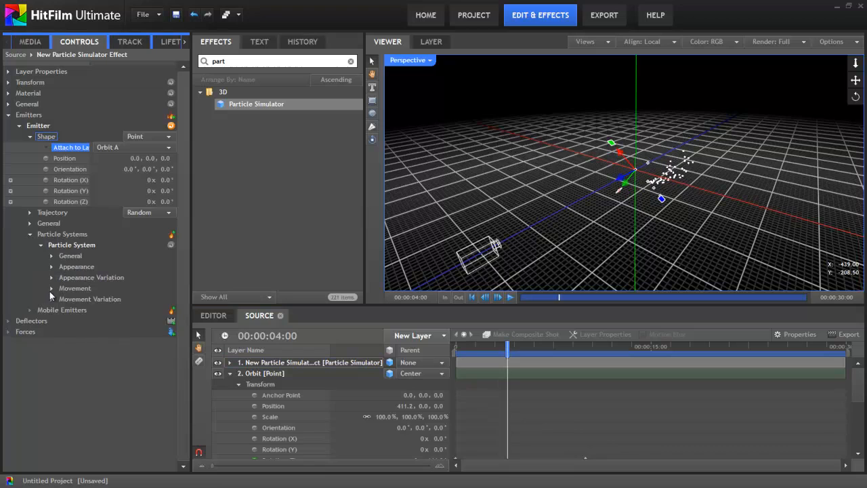
{"action": "left_click", "coordinate": [52, 287]}
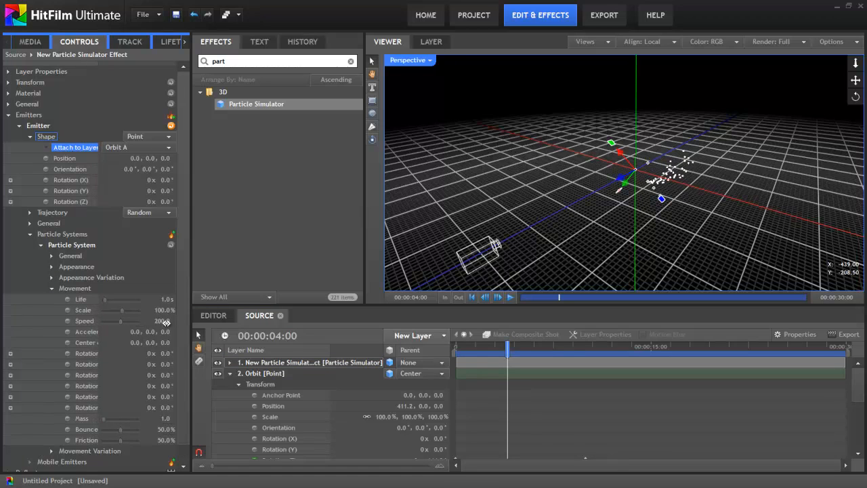
{"action": "double_click", "coordinate": [162, 321]}
{"action": "type", "text": "0"}
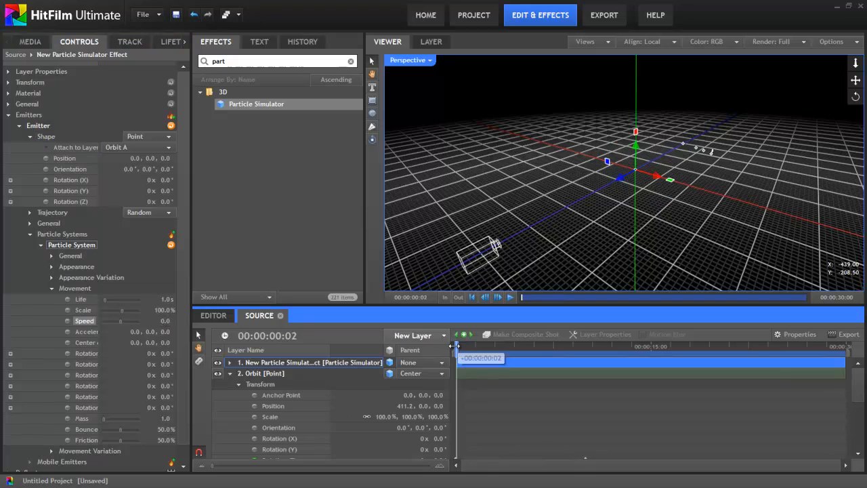
{"action": "left_click_drag", "start_coordinate": [460, 358], "coordinate": [529, 358]}
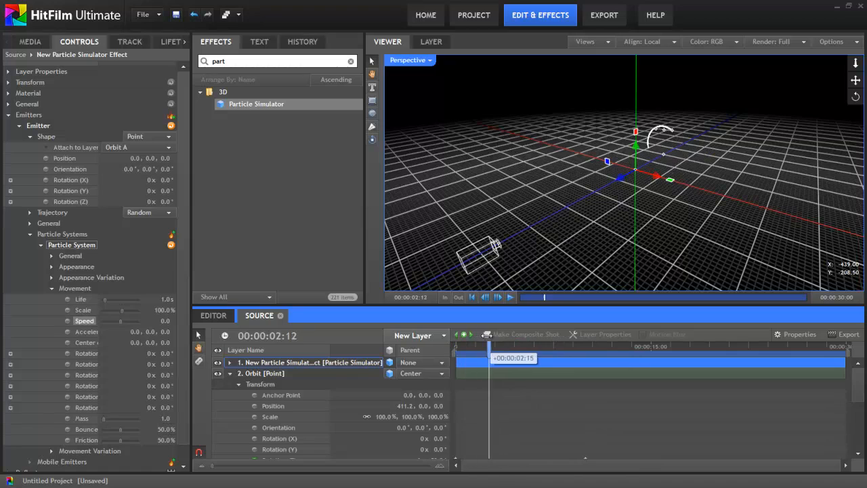
{"action": "left_click_drag", "start_coordinate": [490, 357], "coordinate": [549, 357]}
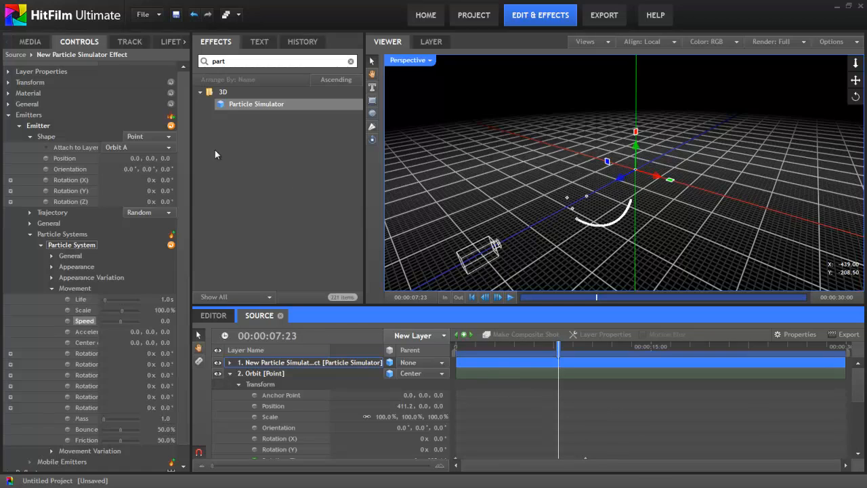
Step: Set Lifetime Alpha to a white-to-black Gradient so particles fade out
{"action": "left_click", "coordinate": [156, 42]}
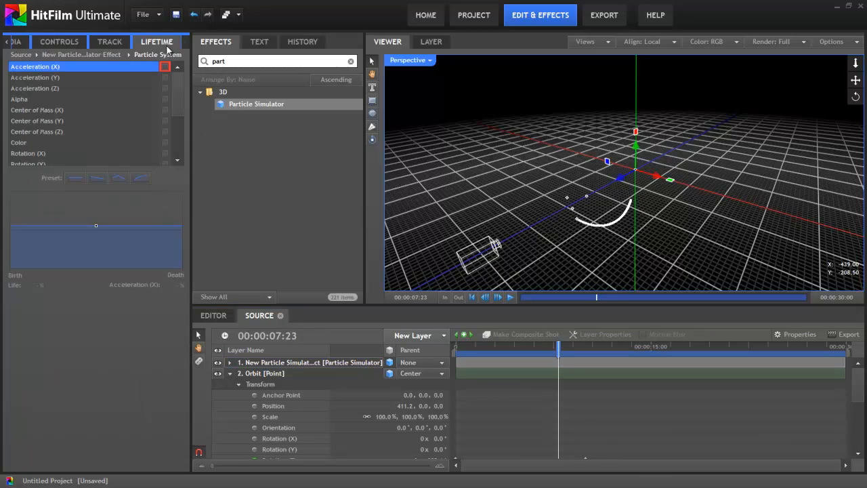
{"action": "left_click", "coordinate": [19, 99]}
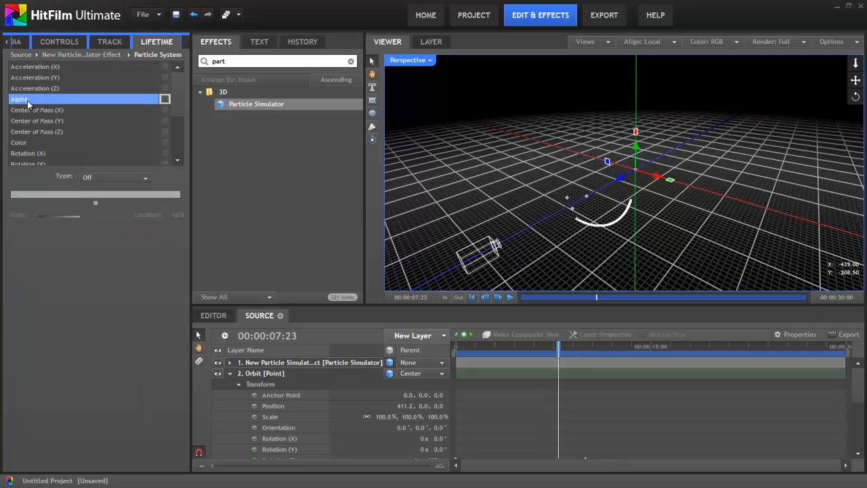
{"action": "left_click", "coordinate": [114, 177]}
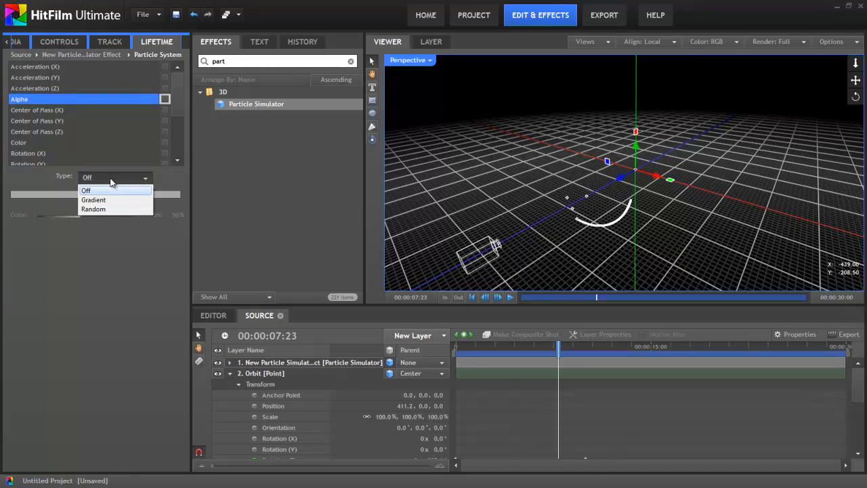
{"action": "left_click", "coordinate": [94, 199]}
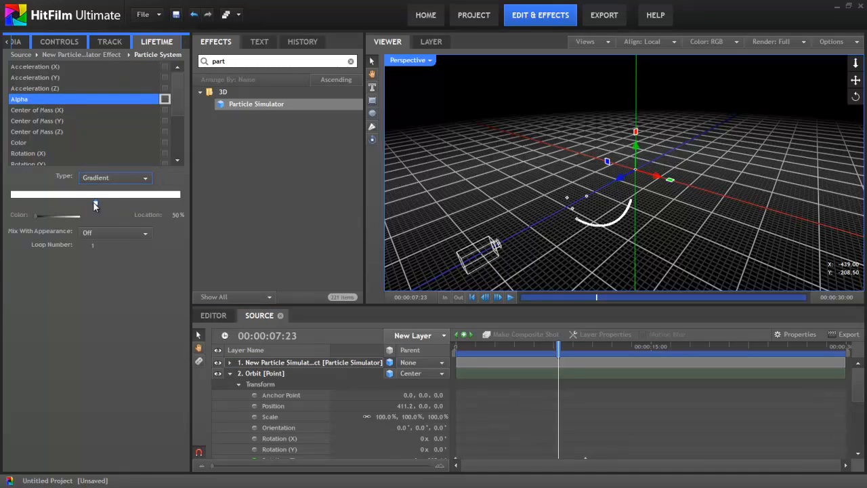
{"action": "left_click_drag", "start_coordinate": [95, 203], "coordinate": [167, 203]}
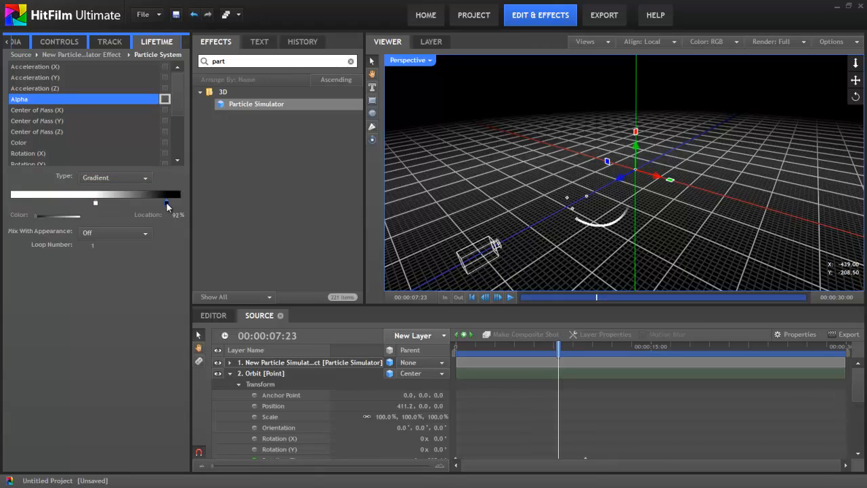
{"action": "left_click_drag", "start_coordinate": [167, 203], "coordinate": [53, 204]}
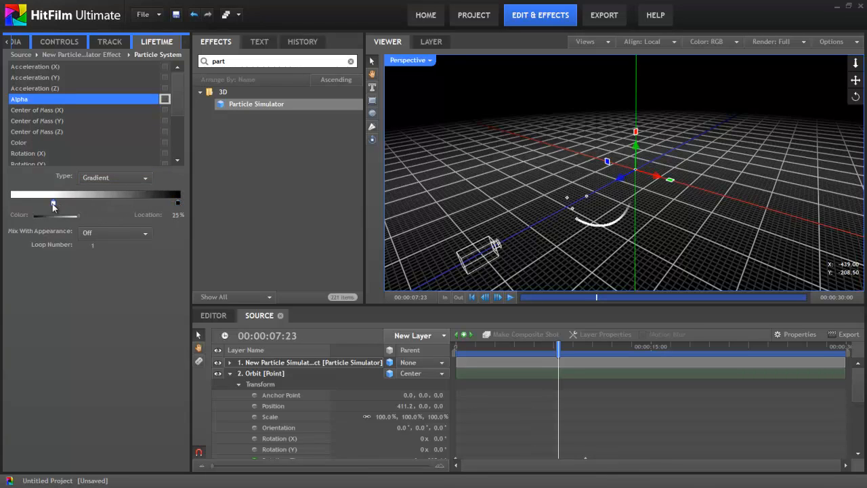
{"action": "left_click_drag", "start_coordinate": [53, 205], "coordinate": [38, 204]}
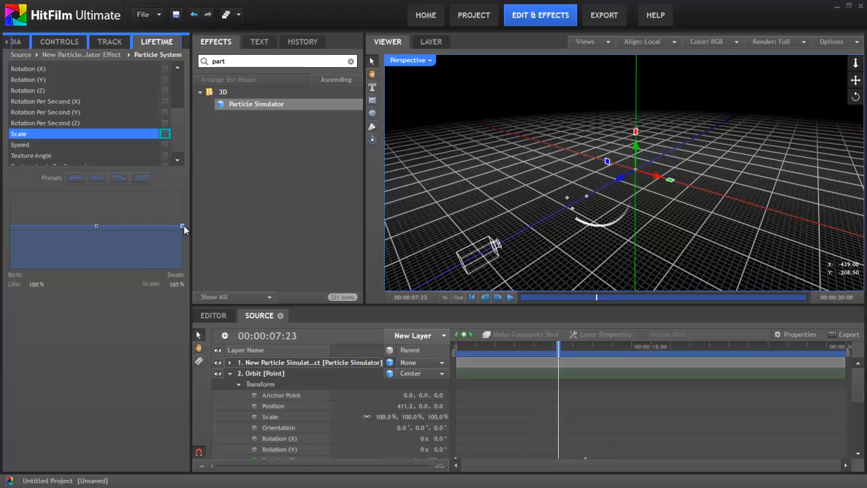
Step: Drag the Scale graph's death point to zero so particles taper, then preview the trail
{"action": "left_click_drag", "start_coordinate": [183, 225], "coordinate": [182, 230]}
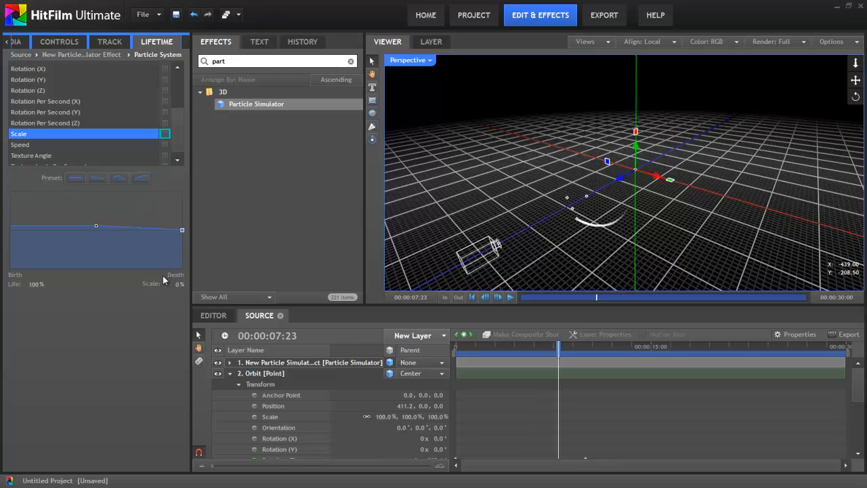
{"action": "mouse_move", "coordinate": [91, 247]}
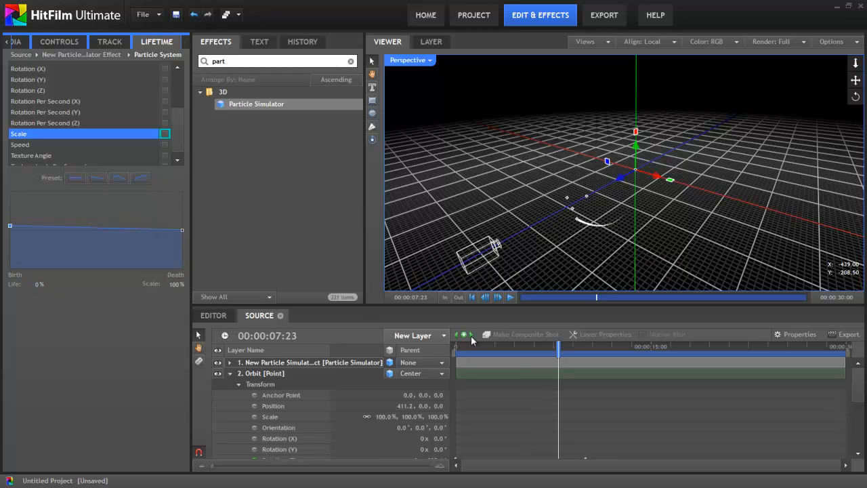
{"action": "left_click_drag", "start_coordinate": [558, 346], "coordinate": [481, 345]}
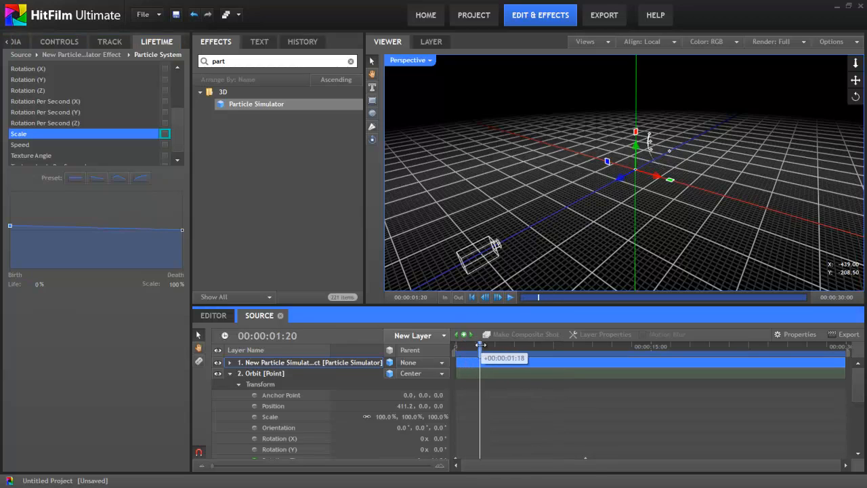
{"action": "left_click_drag", "start_coordinate": [481, 345], "coordinate": [553, 345]}
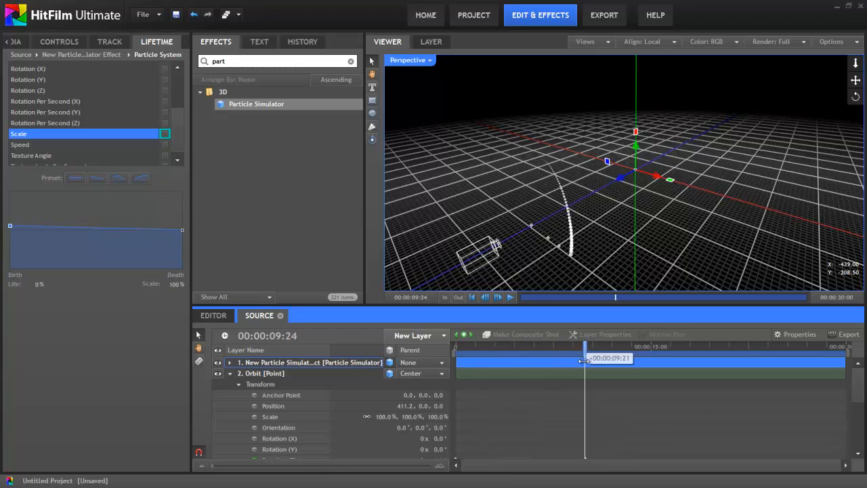
{"action": "left_click_drag", "start_coordinate": [585, 363], "coordinate": [543, 363]}
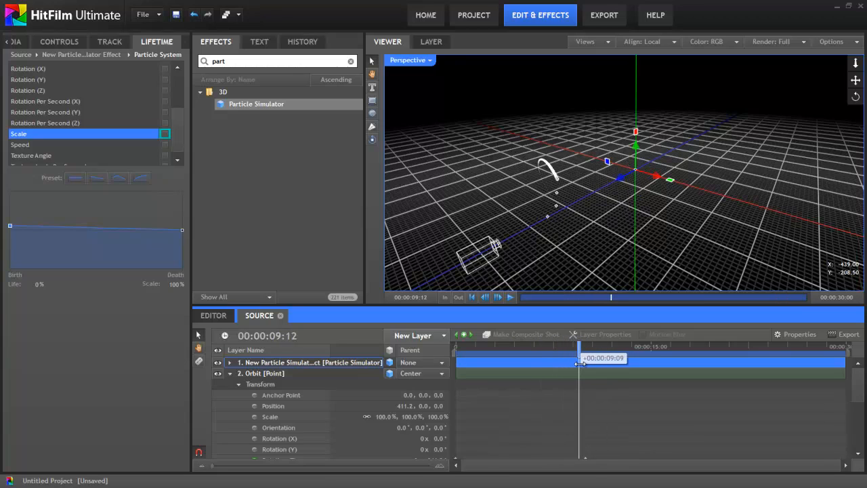
{"action": "left_click_drag", "start_coordinate": [579, 359], "coordinate": [586, 359]}
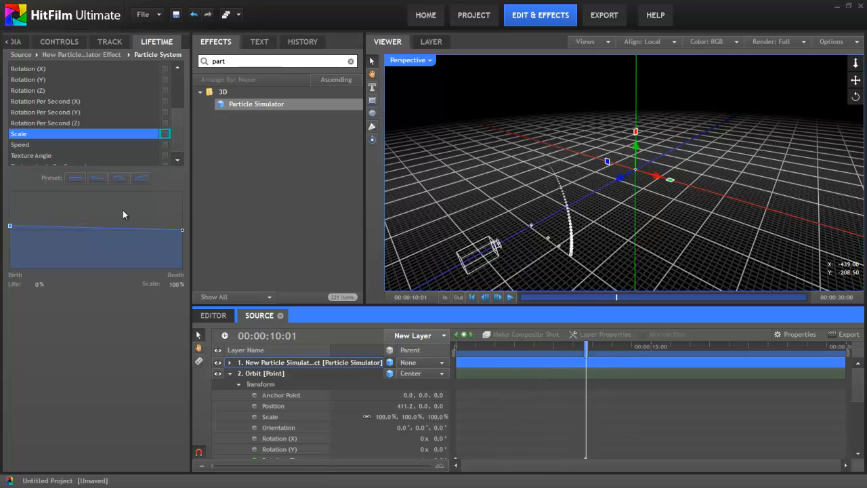
{"action": "left_click", "coordinate": [59, 42]}
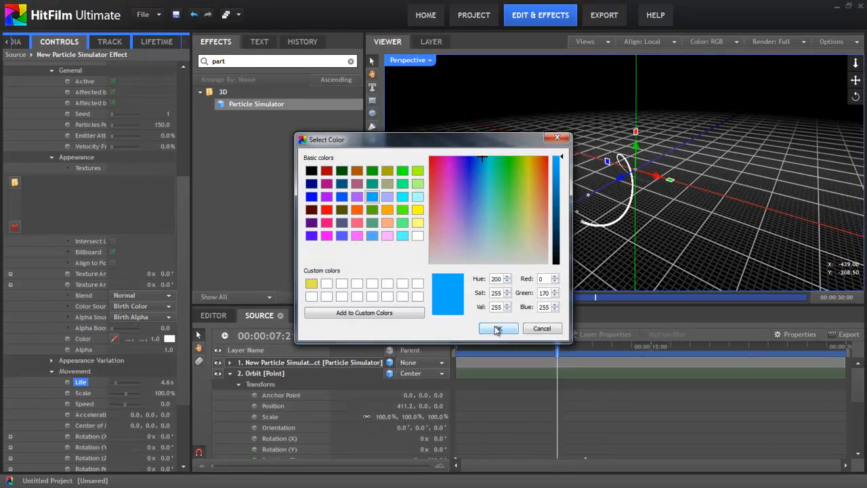
Step: Confirm light blue as the particle colour in Select Color
{"action": "left_click", "coordinate": [498, 328]}
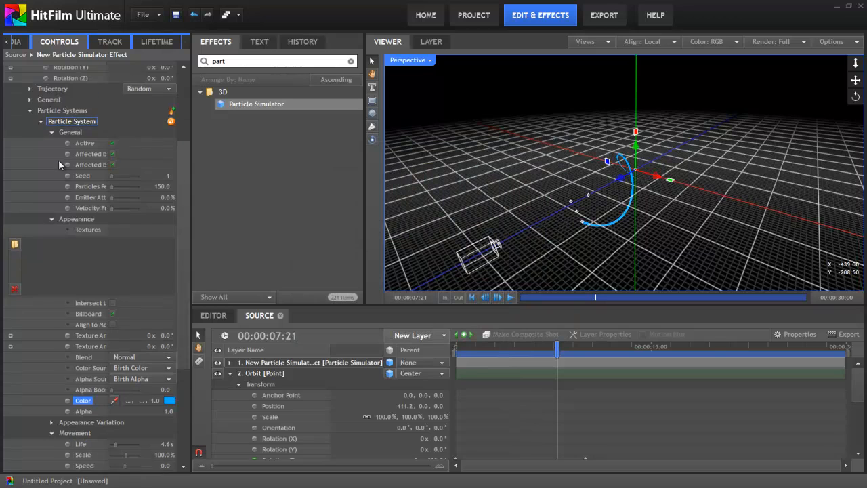
Step: Set Emitter B's Attach to Layer to Orbit B and scrub to preview its trail
{"action": "left_click", "coordinate": [38, 125]}
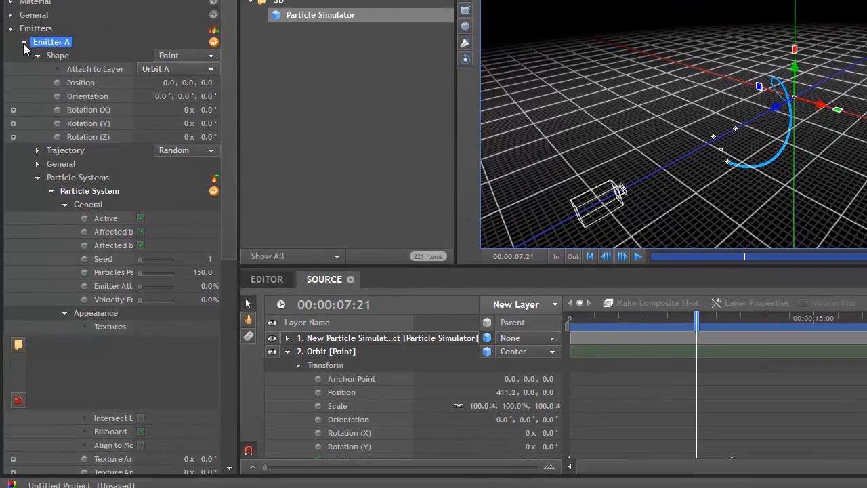
{"action": "left_click", "coordinate": [23, 41]}
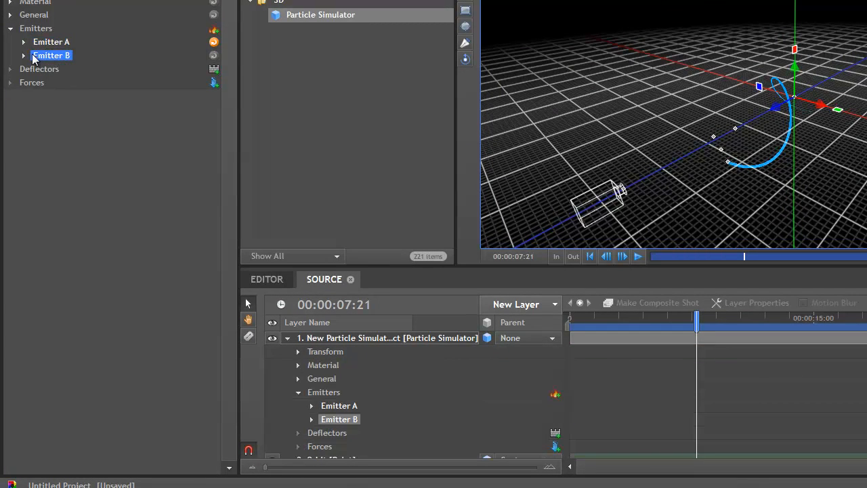
{"action": "left_click", "coordinate": [23, 55]}
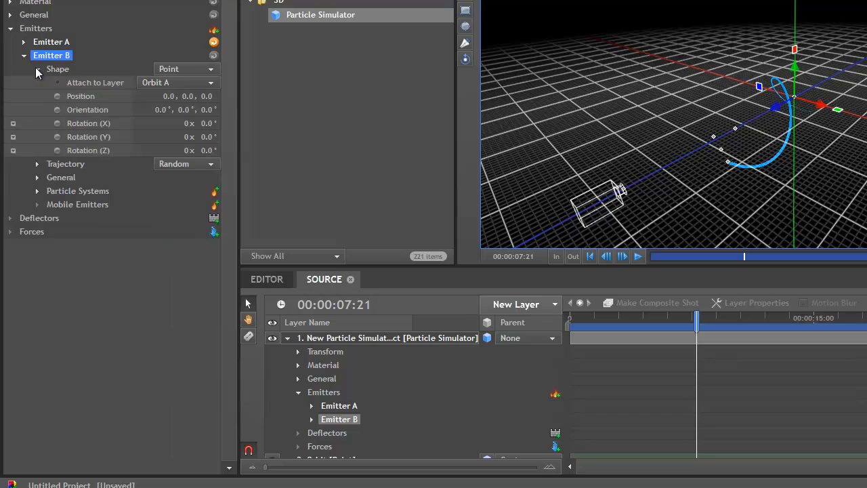
{"action": "left_click", "coordinate": [177, 82]}
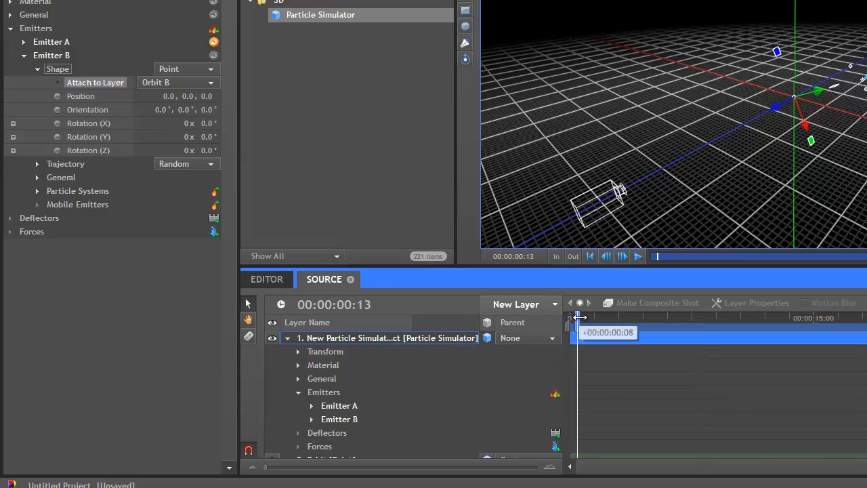
{"action": "left_click_drag", "start_coordinate": [579, 317], "coordinate": [639, 317]}
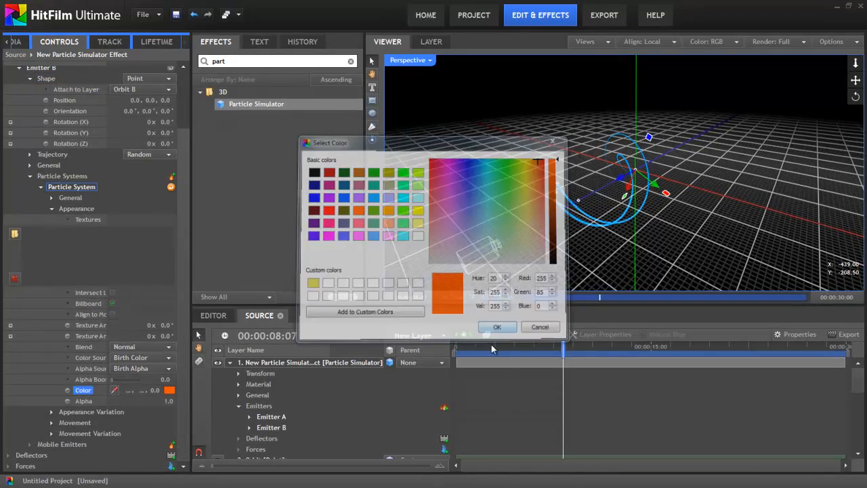
Step: Confirm orange as Emitter B's particle colour in Select Color
{"action": "left_click", "coordinate": [497, 327]}
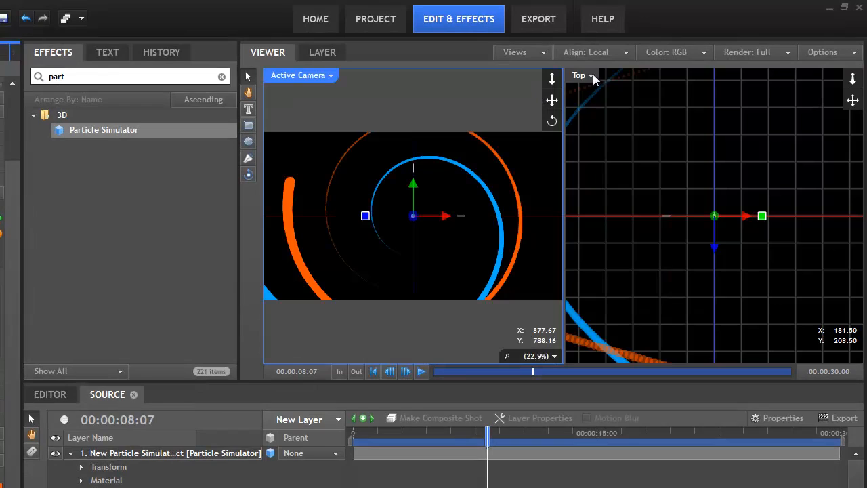
Step: Change the second view's dropdown from Top to Perspective
{"action": "left_click", "coordinate": [580, 75]}
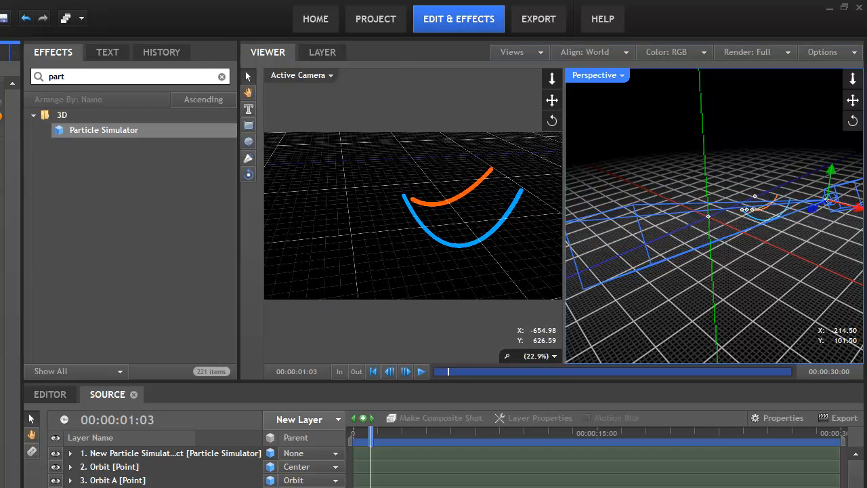
Step: Rewind, align transform handles to World in both views, and reposition the camera on the trails
{"action": "left_click", "coordinate": [373, 371]}
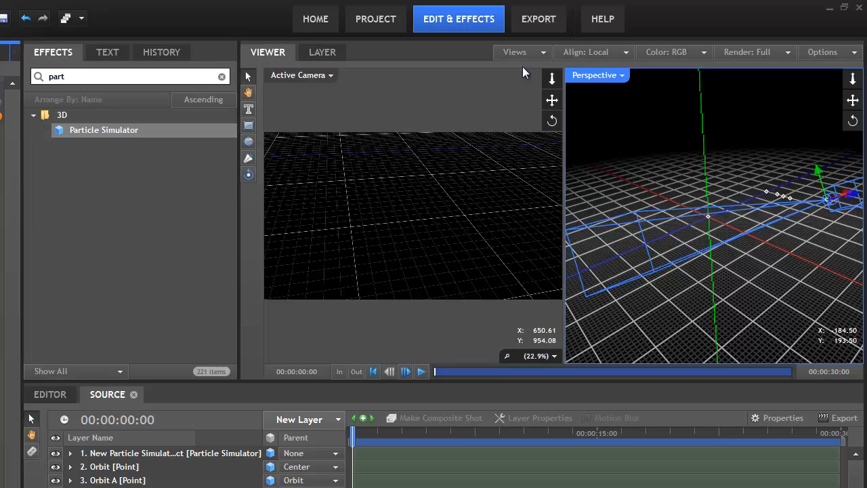
{"action": "left_click", "coordinate": [593, 52]}
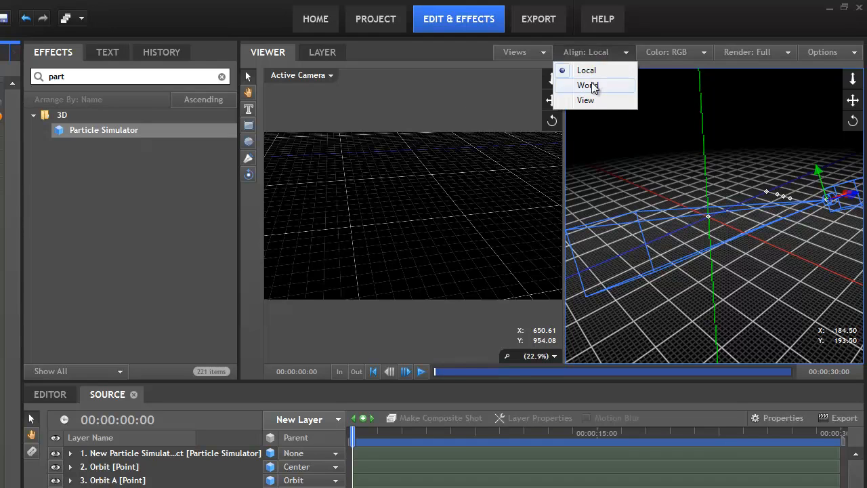
{"action": "left_click", "coordinate": [587, 84]}
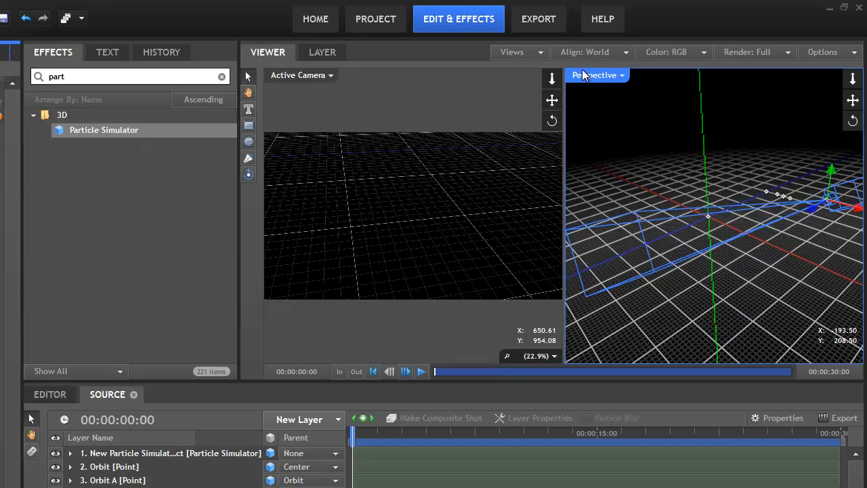
{"action": "left_click", "coordinate": [586, 52]}
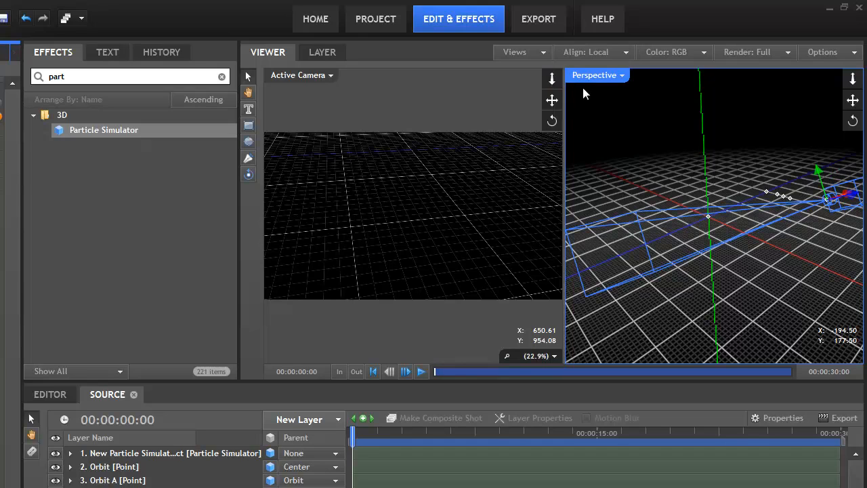
{"action": "left_click", "coordinate": [594, 52]}
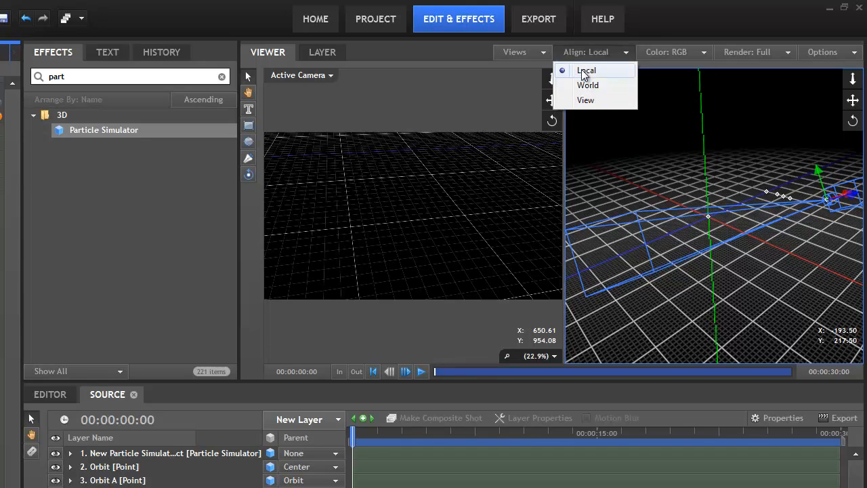
{"action": "left_click", "coordinate": [588, 84]}
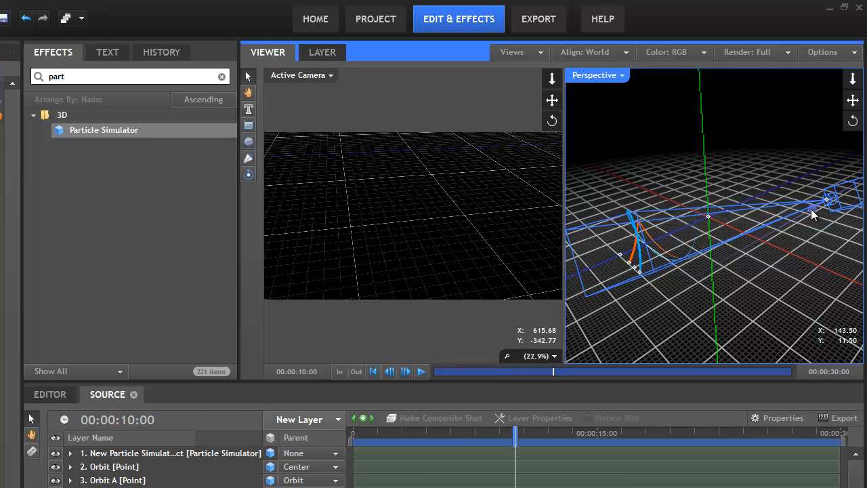
{"action": "left_click_drag", "start_coordinate": [812, 203], "coordinate": [681, 315]}
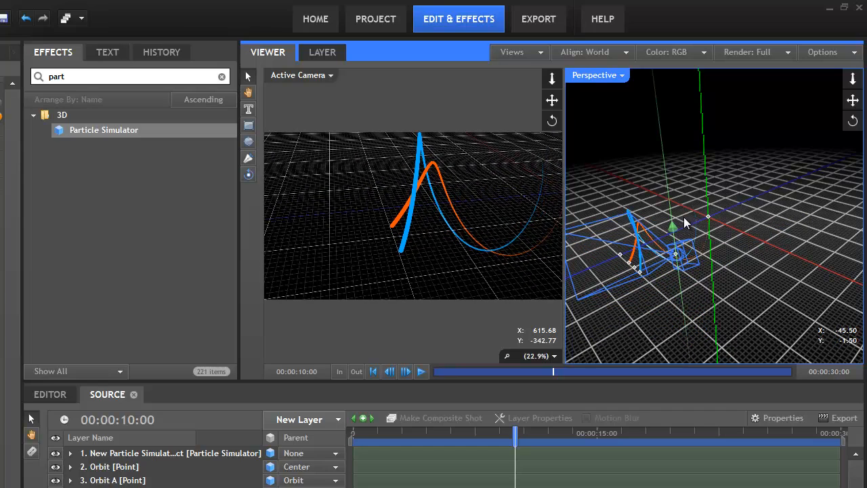
Step: Switch to a single Active Camera view and return to the first frame
{"action": "left_click", "coordinate": [512, 51]}
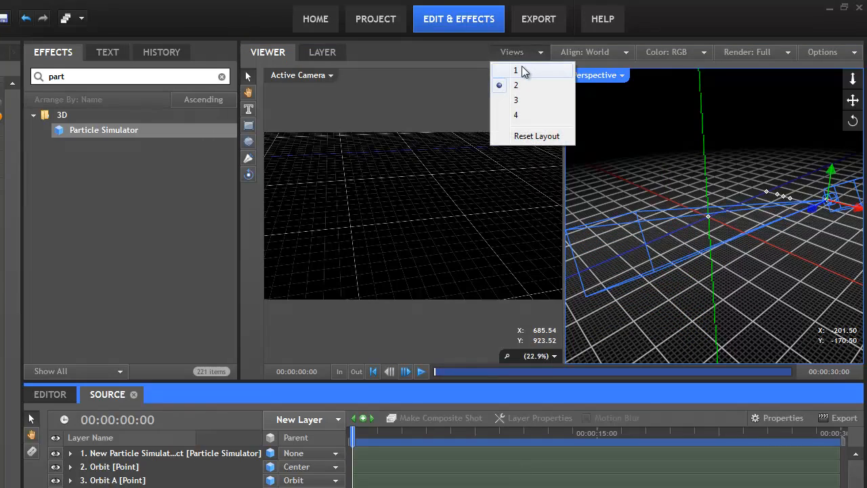
{"action": "left_click", "coordinate": [515, 71]}
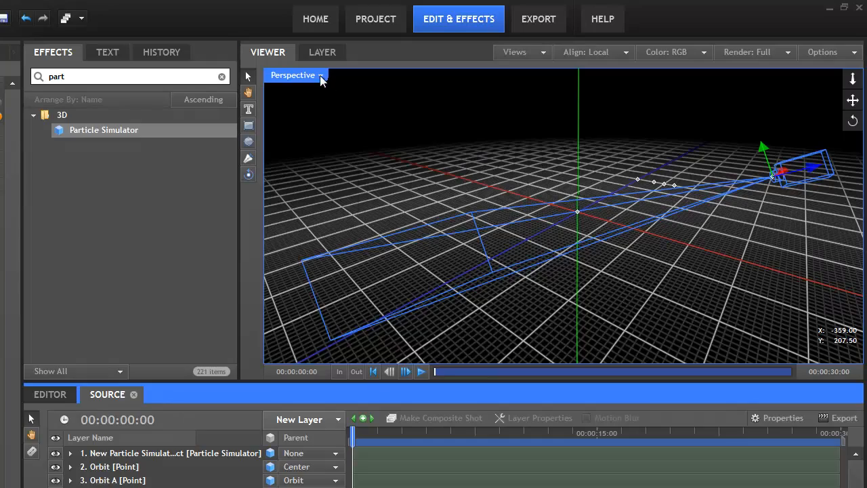
{"action": "left_click", "coordinate": [296, 75]}
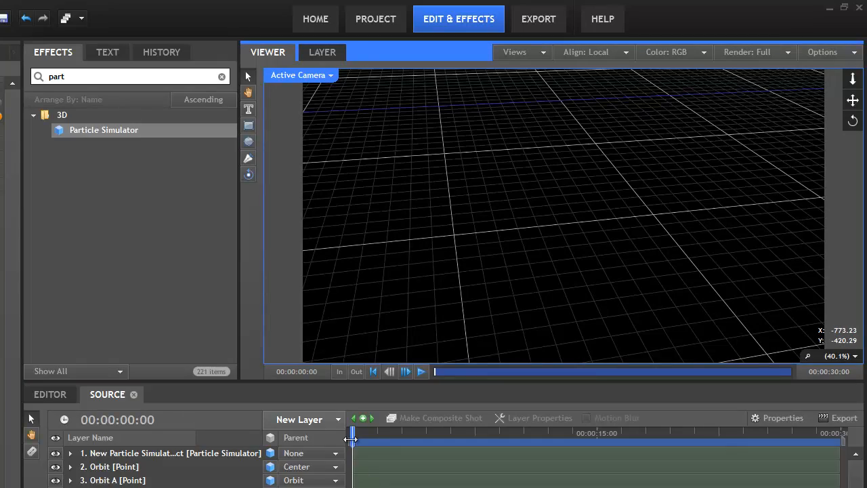
{"action": "left_click_drag", "start_coordinate": [351, 433], "coordinate": [432, 433]}
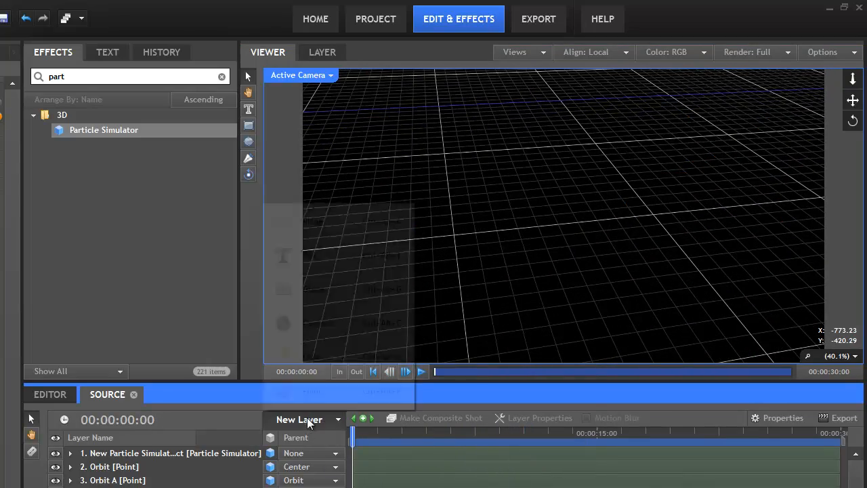
Step: Create a plane layer named Flares matching the 1920×1080 composite shot
{"action": "left_click", "coordinate": [299, 419]}
{"action": "type", "text": "Flares"}
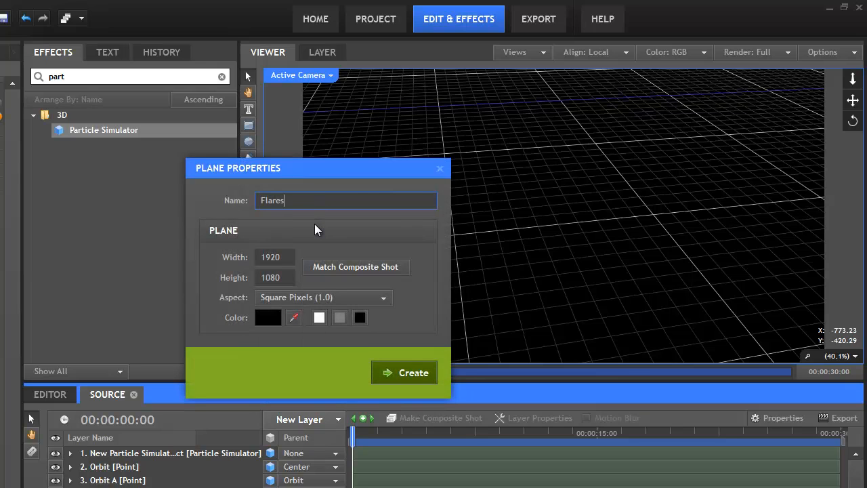
{"action": "mouse_move", "coordinate": [295, 272]}
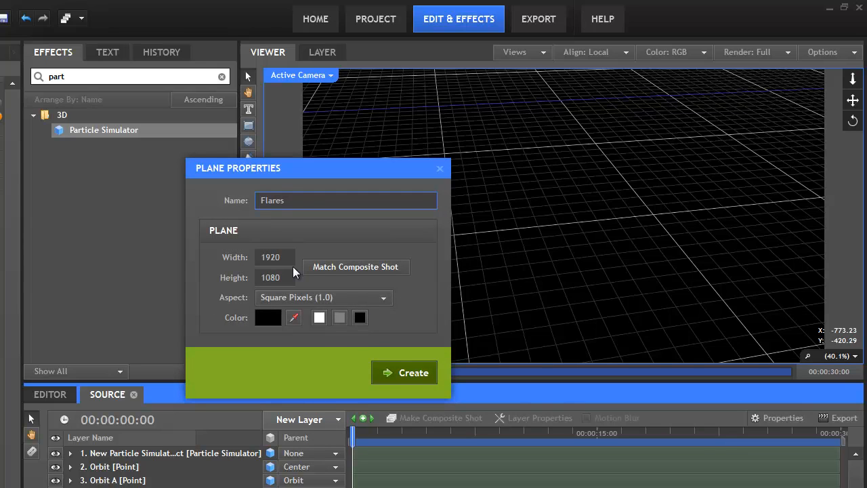
{"action": "left_click", "coordinate": [404, 372]}
{"action": "type", "text": "light"}
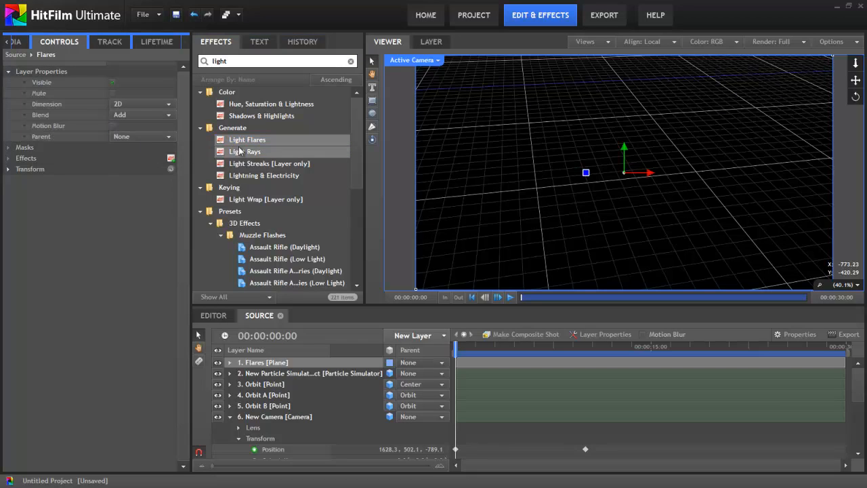
Step: Apply Light Flares to the Flares plane with its hotspot following Orbit A
{"action": "double_click", "coordinate": [247, 139]}
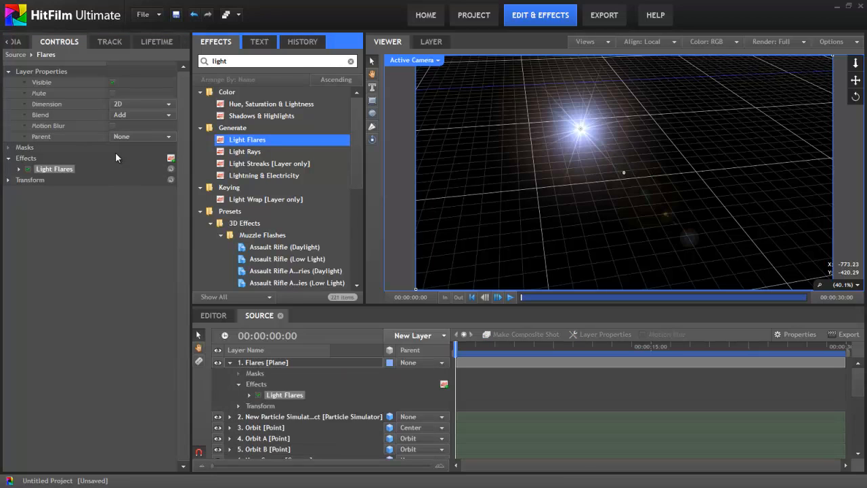
{"action": "mouse_move", "coordinate": [115, 157]}
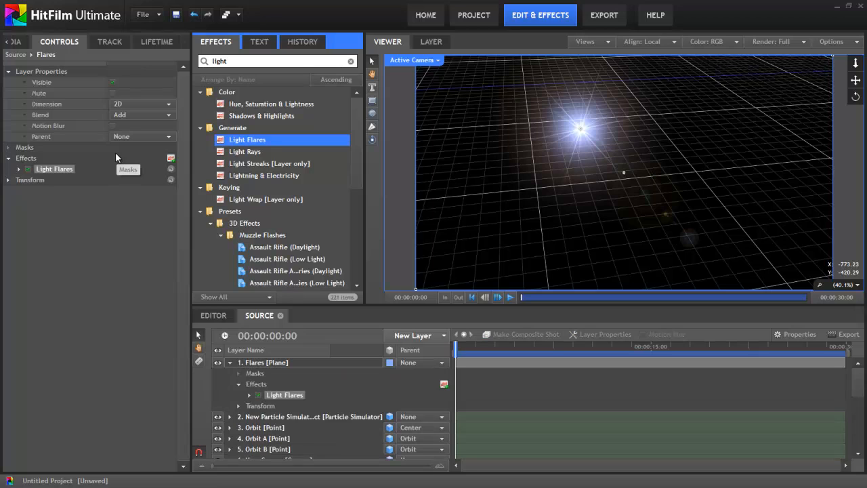
{"action": "left_click", "coordinate": [18, 169]}
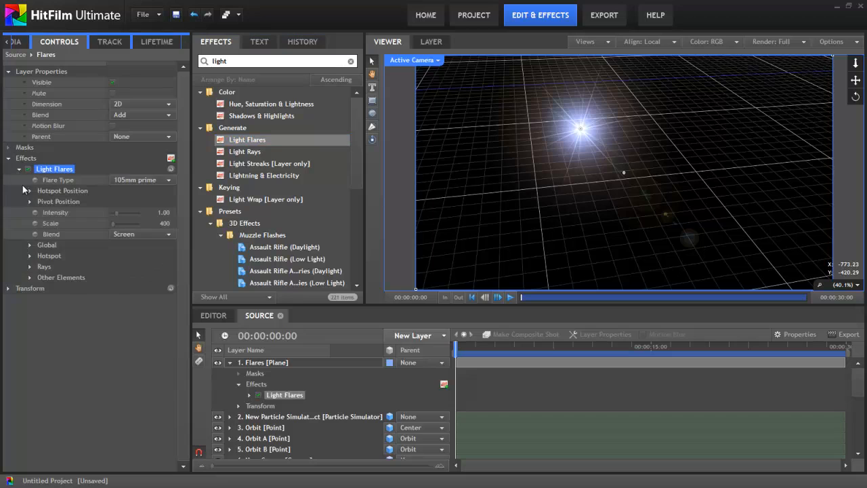
{"action": "left_click", "coordinate": [143, 212]}
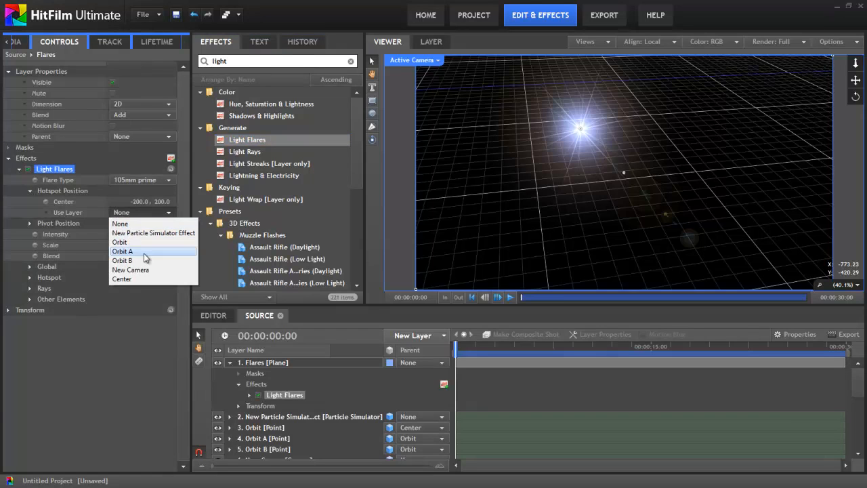
{"action": "left_click", "coordinate": [123, 251]}
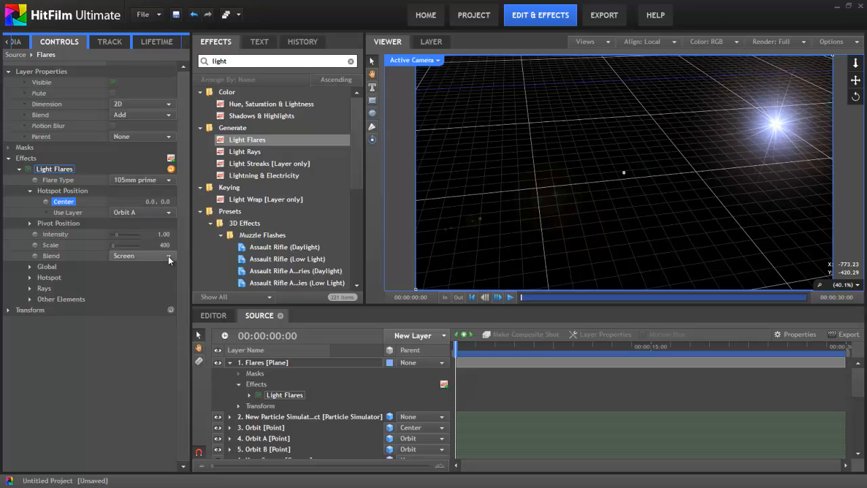
Step: Preview the flare and open its global settings to set Flashlight type
{"action": "left_click", "coordinate": [510, 297]}
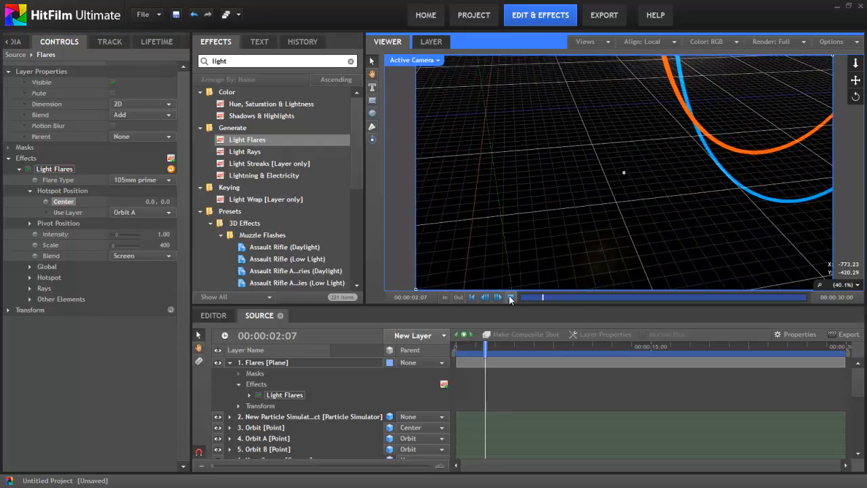
{"action": "left_click", "coordinate": [143, 179]}
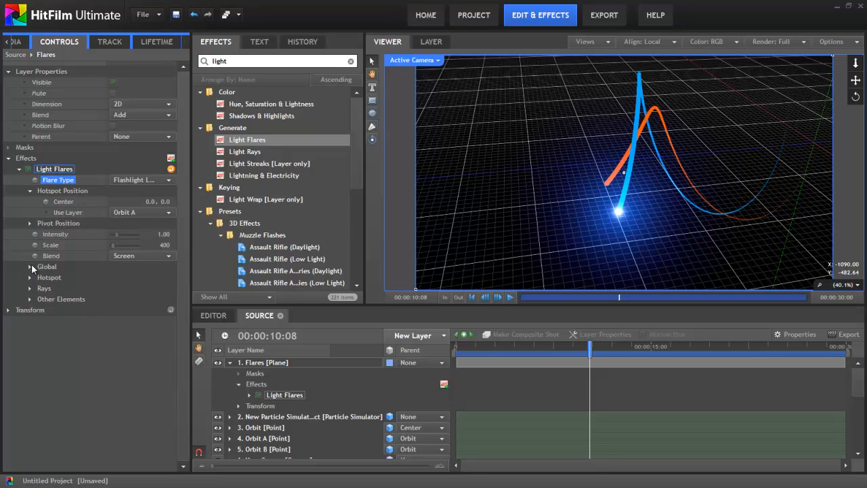
{"action": "left_click", "coordinate": [30, 267]}
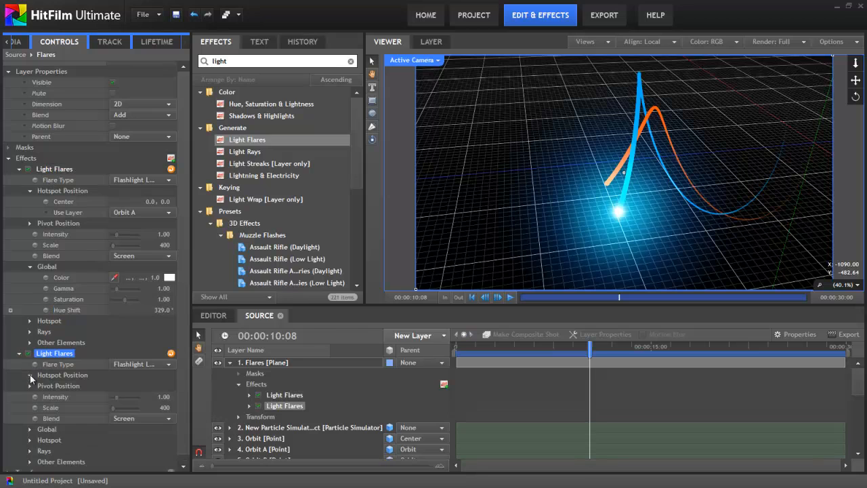
Step: Attach the second flare's hotspot to Orbit B and scrub to check both flares track the trails
{"action": "left_click", "coordinate": [142, 396]}
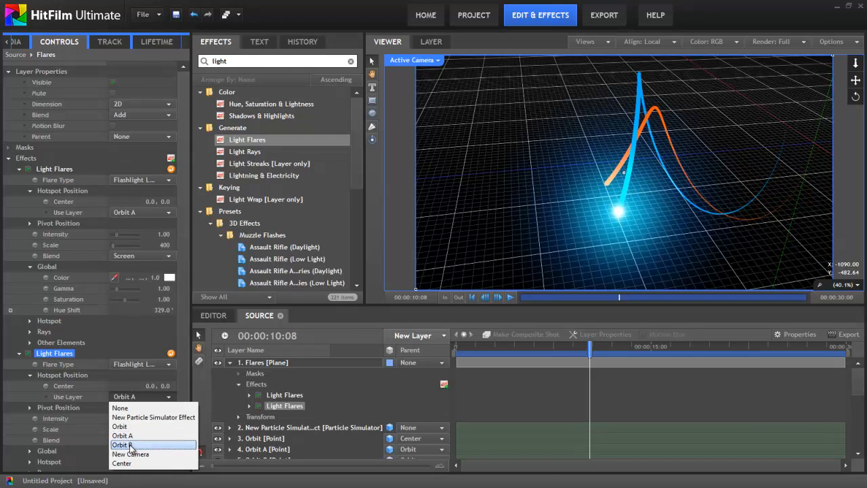
{"action": "left_click", "coordinate": [123, 444]}
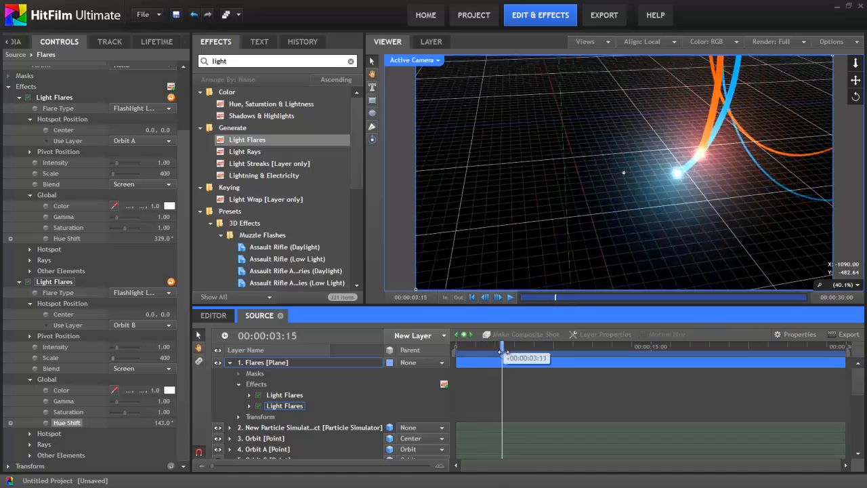
{"action": "left_click_drag", "start_coordinate": [501, 357], "coordinate": [556, 358]}
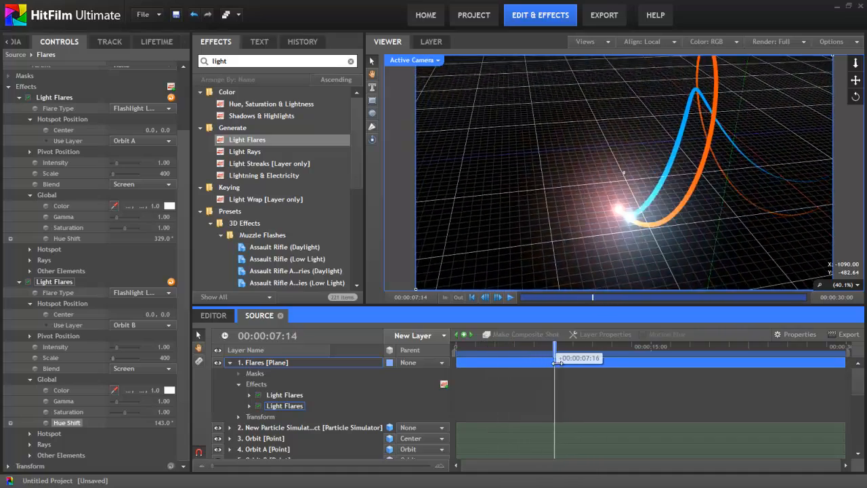
{"action": "left_click_drag", "start_coordinate": [556, 358], "coordinate": [594, 357]}
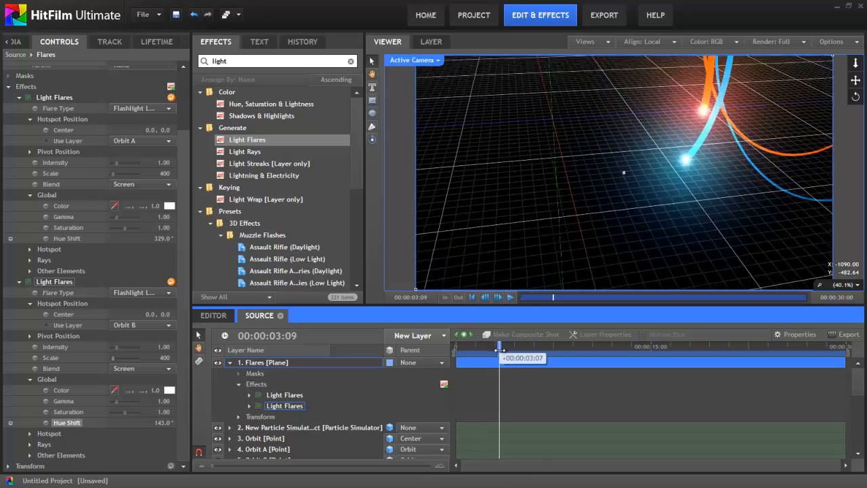
{"action": "left_click_drag", "start_coordinate": [499, 358], "coordinate": [547, 358]}
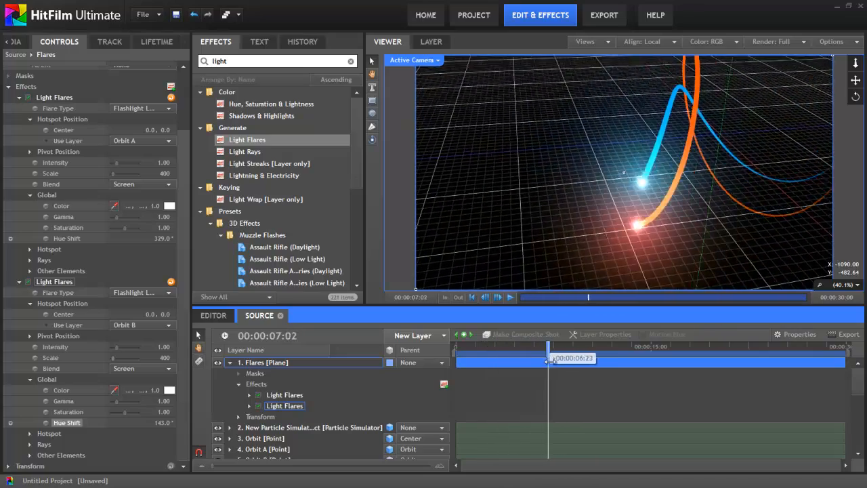
{"action": "left_click_drag", "start_coordinate": [548, 358], "coordinate": [470, 357]}
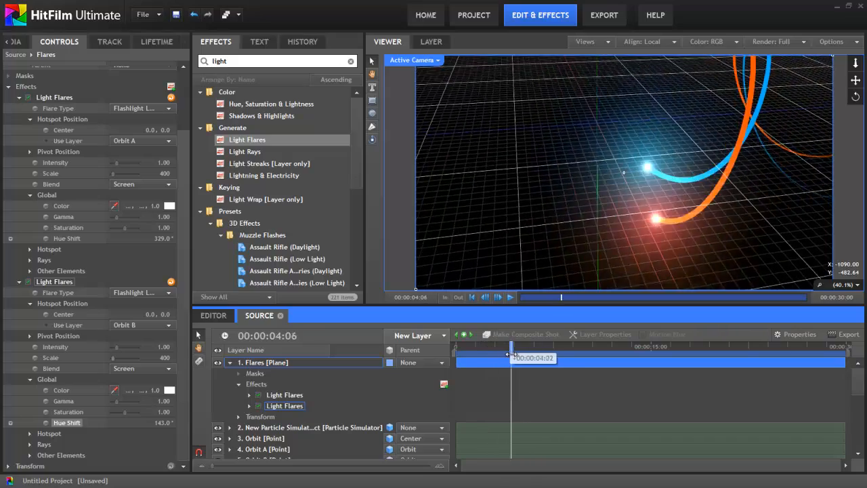
{"action": "left_click_drag", "start_coordinate": [509, 357], "coordinate": [566, 357]}
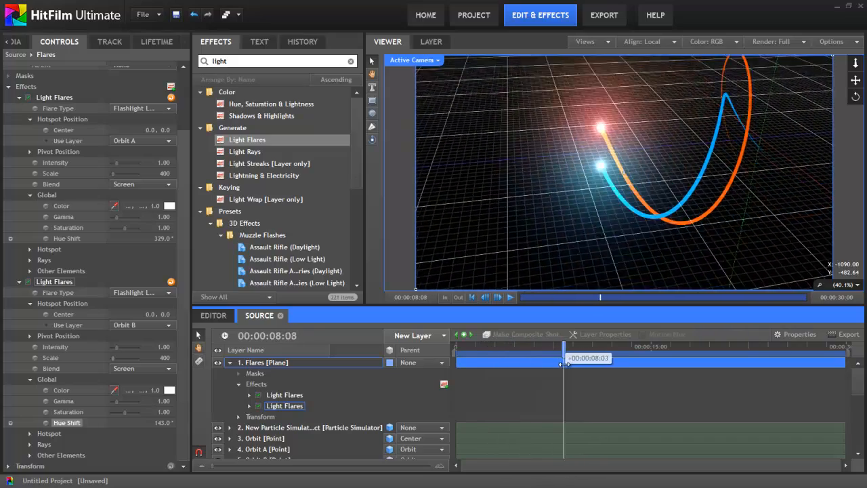
{"action": "left_click_drag", "start_coordinate": [566, 357], "coordinate": [478, 357]}
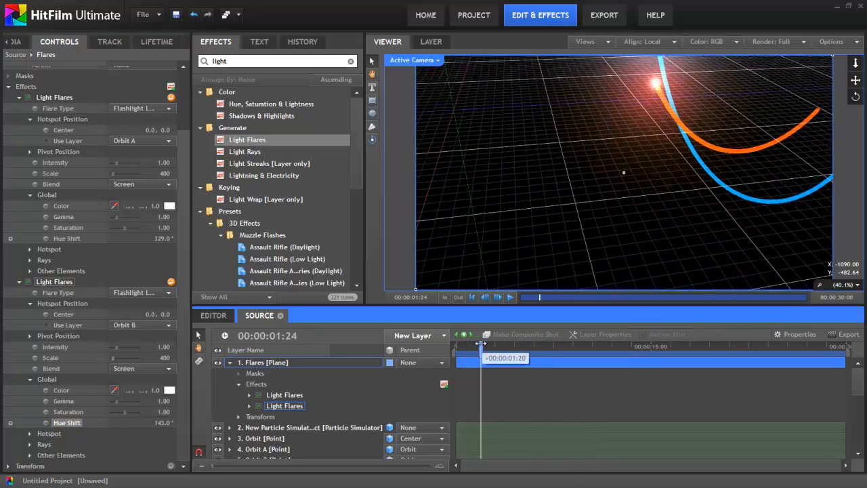
{"action": "left_click", "coordinate": [413, 336]}
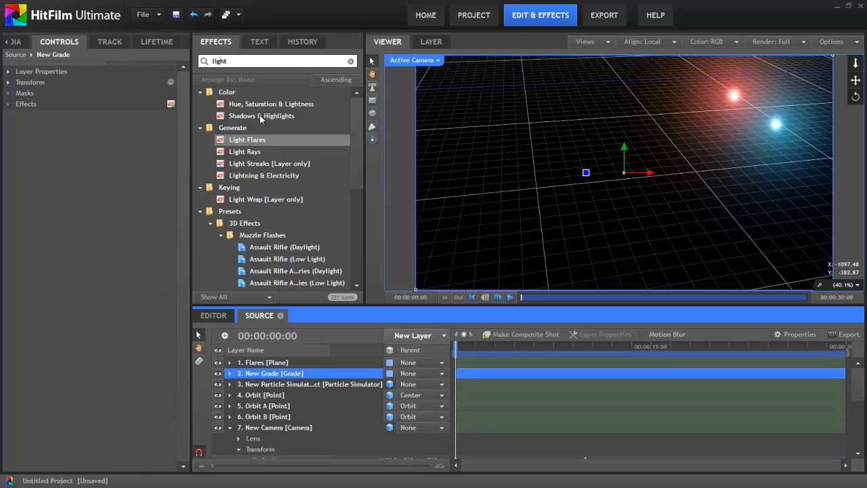
Step: Apply Glow to the grade layer with intensity 2.9 and radius 96, then preview
{"action": "type", "text": "glow"}
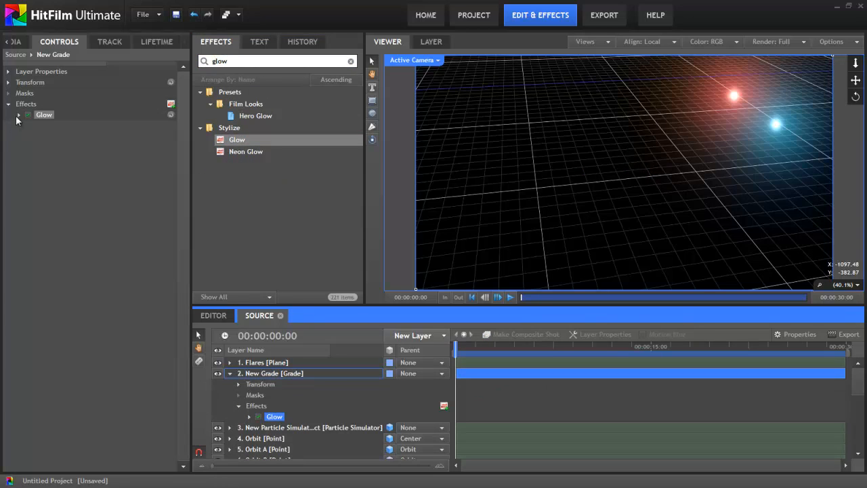
{"action": "left_click", "coordinate": [19, 115]}
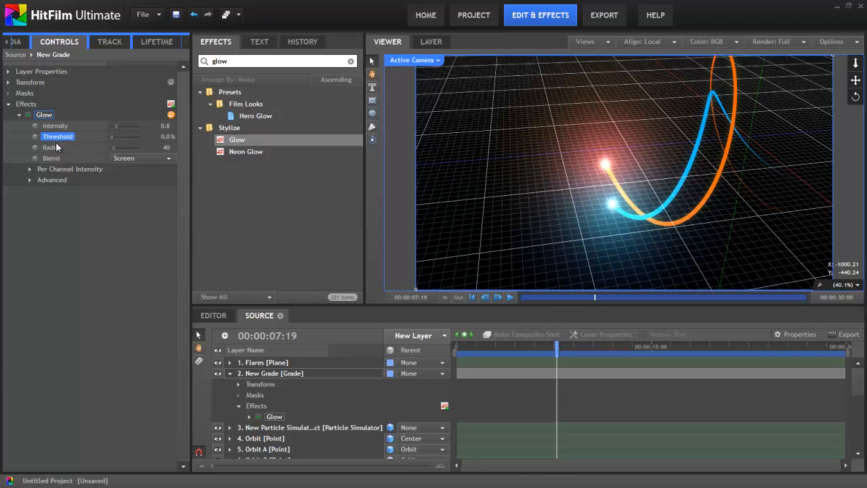
{"action": "left_click", "coordinate": [56, 125]}
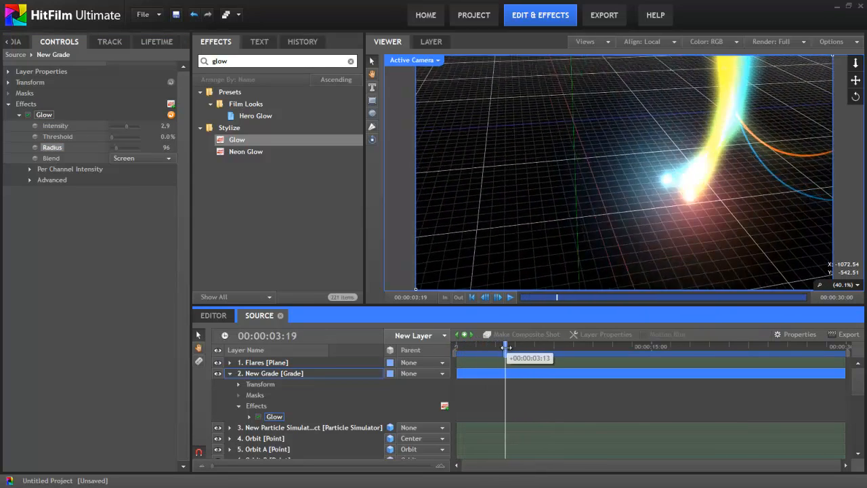
{"action": "left_click_drag", "start_coordinate": [506, 347], "coordinate": [544, 346]}
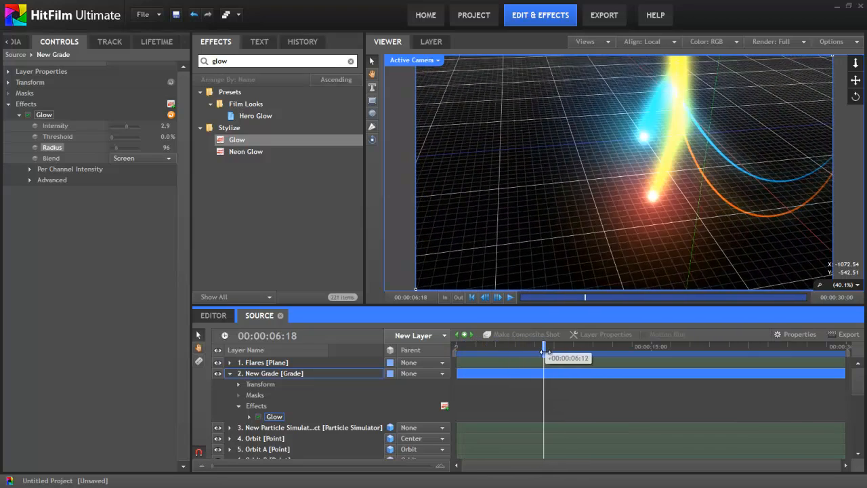
Step: Duplicate the Source composite as 'Reflection' and open it for editing
{"action": "left_click", "coordinate": [30, 42]}
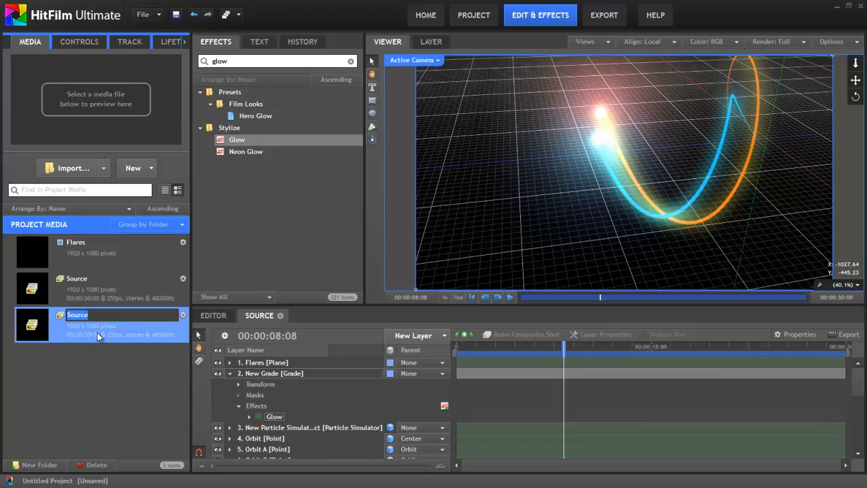
{"action": "type", "text": "Reflection"}
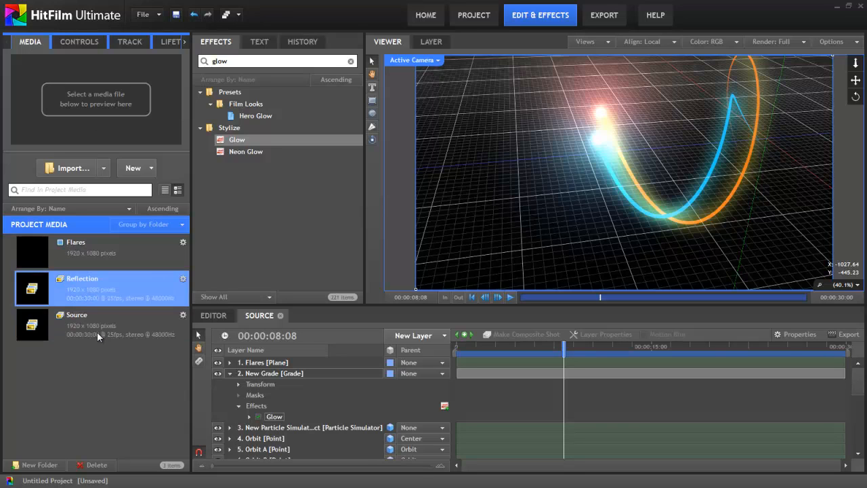
{"action": "double_click", "coordinate": [81, 288]}
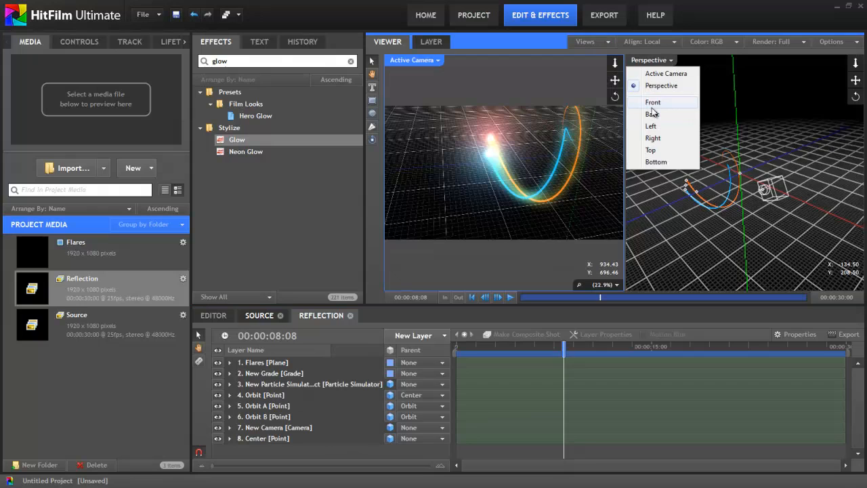
Step: Switch the second view to Front and add a point layer named 'Reflection'
{"action": "left_click", "coordinate": [652, 102]}
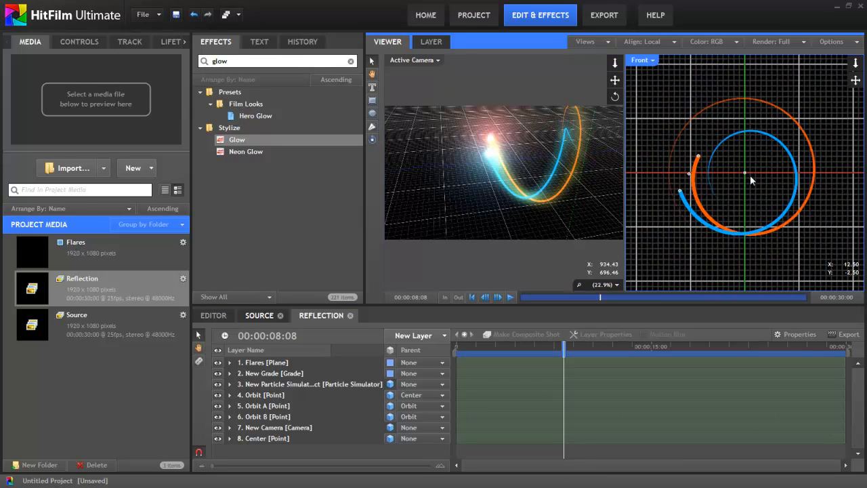
{"action": "left_click", "coordinate": [413, 335]}
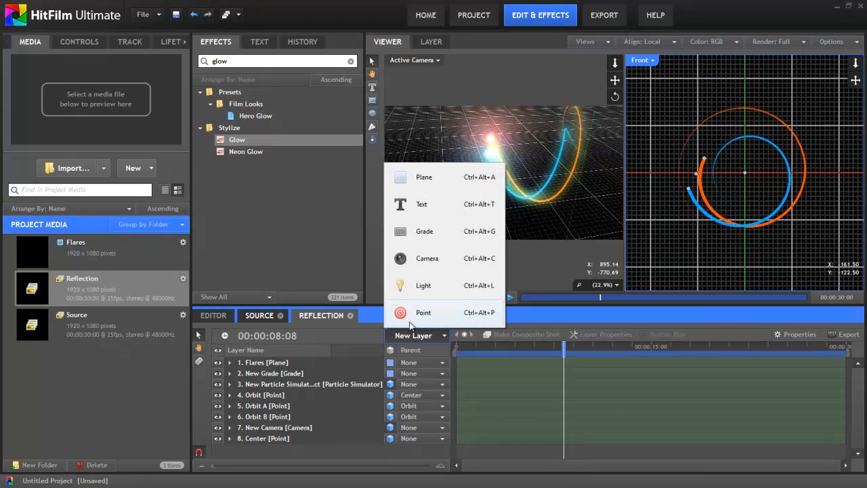
{"action": "left_click", "coordinate": [422, 312]}
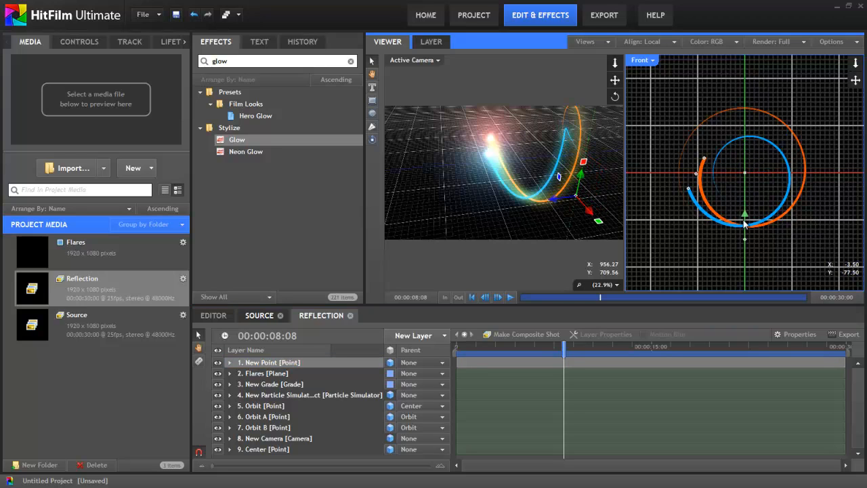
{"action": "double_click", "coordinate": [267, 362]}
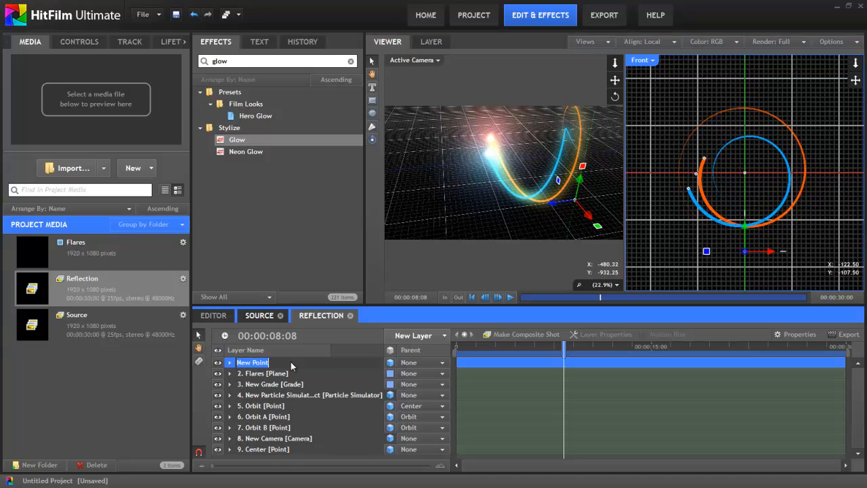
{"action": "type", "text": "Reflection"}
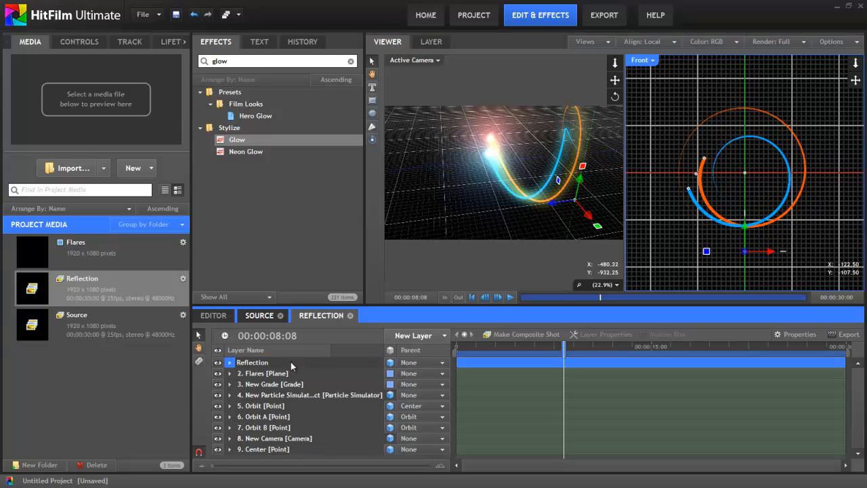
{"action": "left_click", "coordinate": [271, 362]}
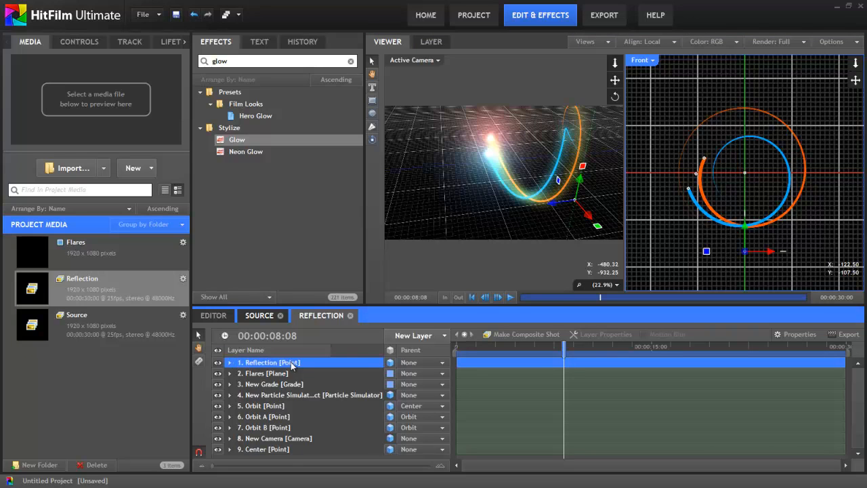
{"action": "mouse_move", "coordinate": [310, 412]}
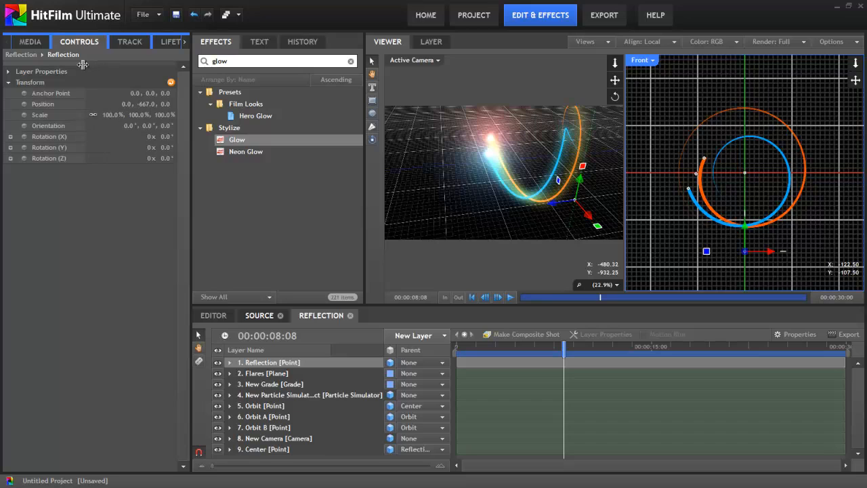
Step: Select the Reflection point's Scale and unlink its axes so one can be flipped
{"action": "left_click", "coordinate": [39, 115]}
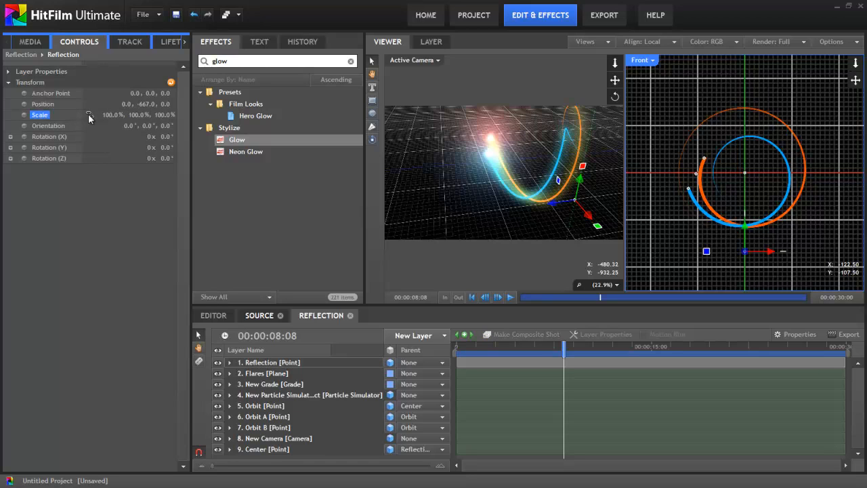
{"action": "mouse_move", "coordinate": [91, 119]}
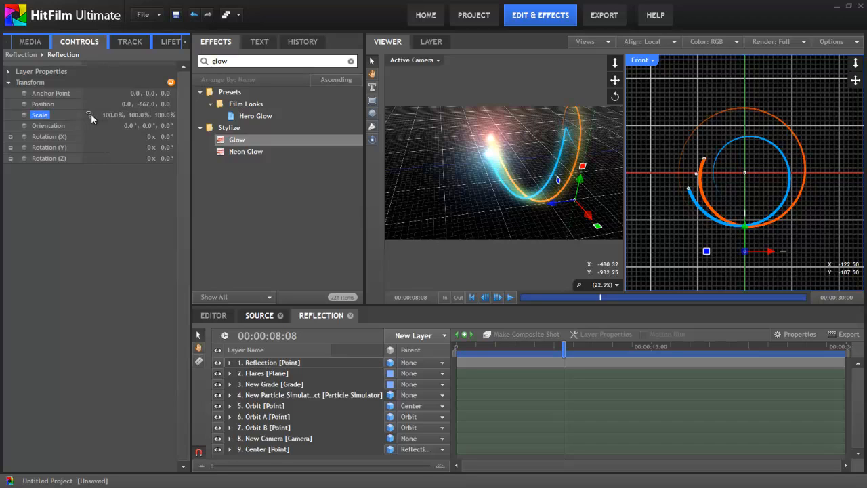
{"action": "double_click", "coordinate": [136, 115]}
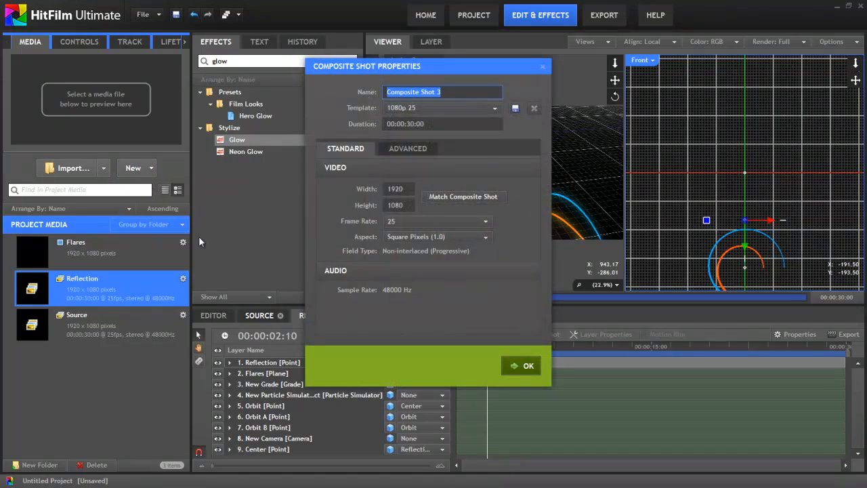
Step: Create the 'Main comp' composite and select its Reflection layer for Add blending
{"action": "type", "text": "Main comp"}
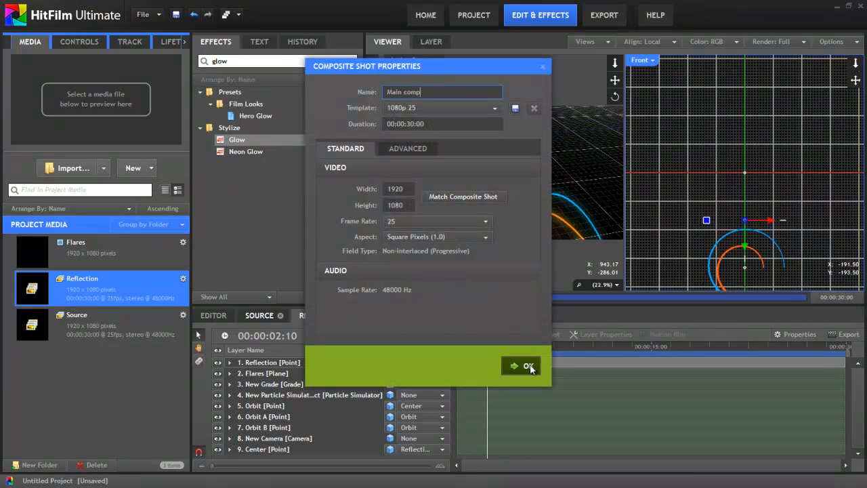
{"action": "left_click", "coordinate": [528, 366]}
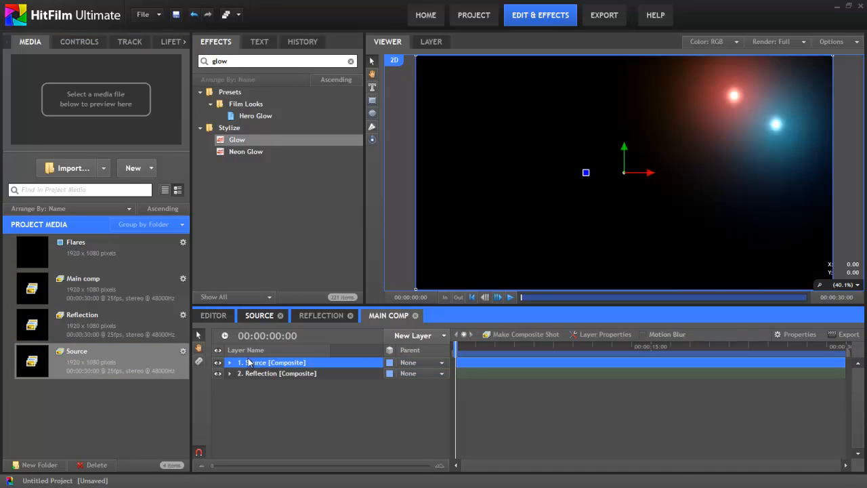
{"action": "left_click", "coordinate": [277, 373]}
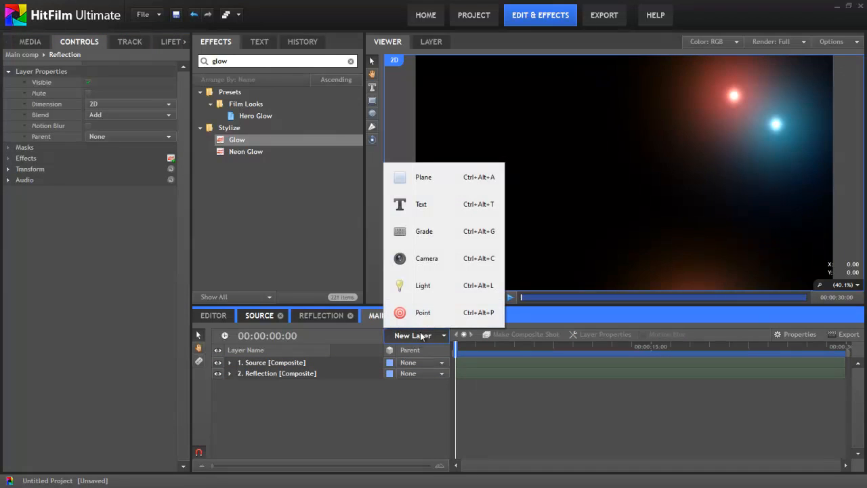
Step: Create a 3000 by 3000 plane named Floor and search effects for Clouds
{"action": "left_click", "coordinate": [422, 177]}
{"action": "type", "text": "Floor"}
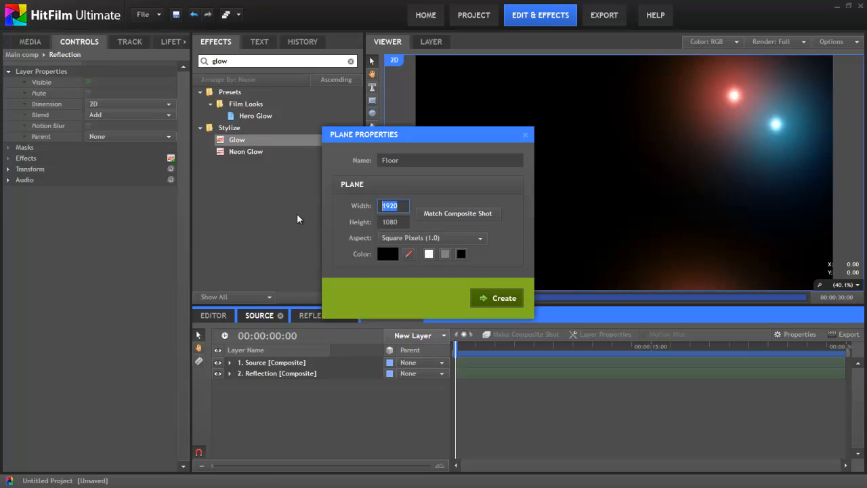
{"action": "type", "text": "3000"}
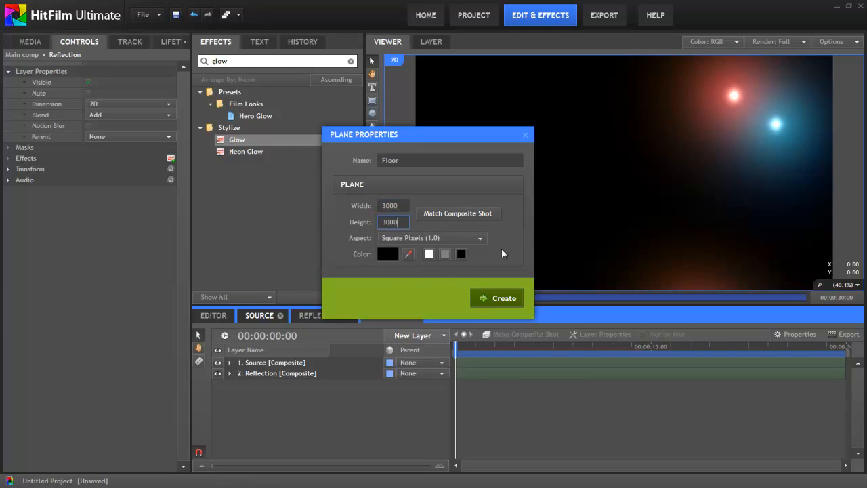
{"action": "left_click", "coordinate": [503, 297]}
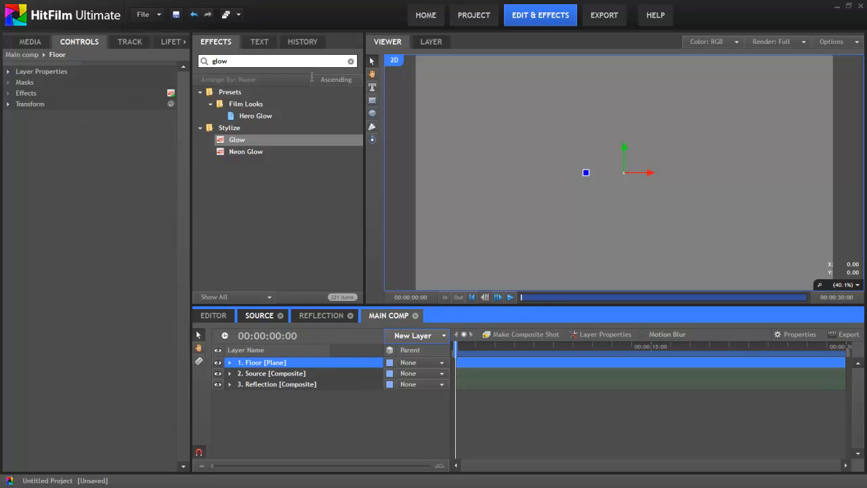
{"action": "type", "text": "clou"}
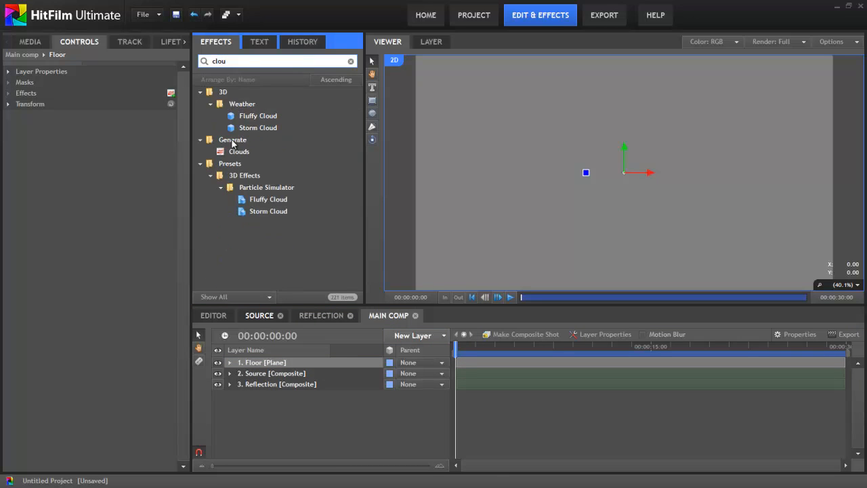
Step: Apply the Clouds effect to the Floor plane and expand its settings
{"action": "double_click", "coordinate": [238, 151]}
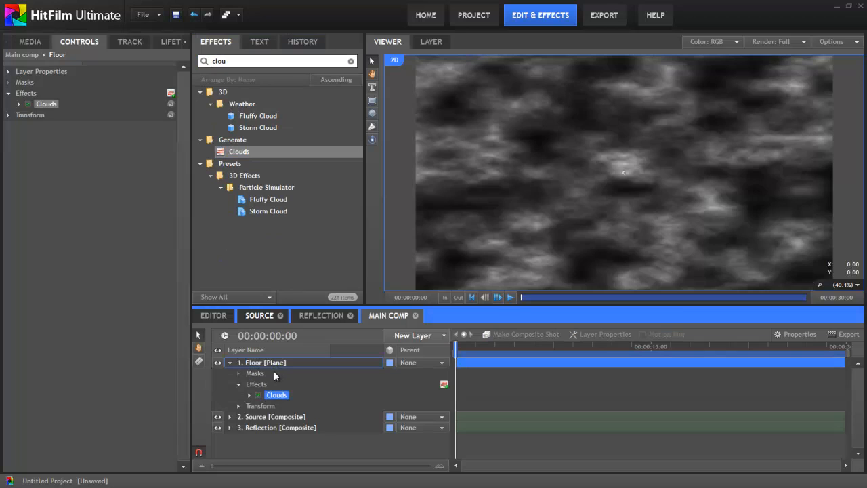
{"action": "left_click", "coordinate": [19, 103]}
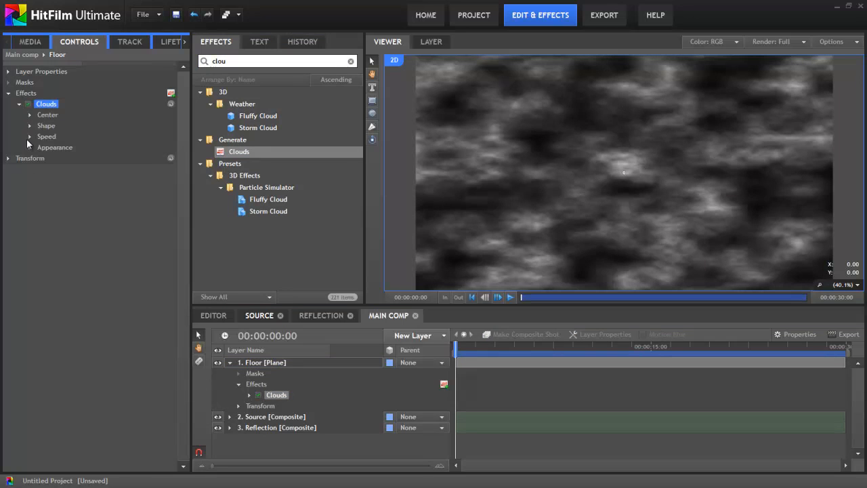
{"action": "left_click", "coordinate": [30, 136]}
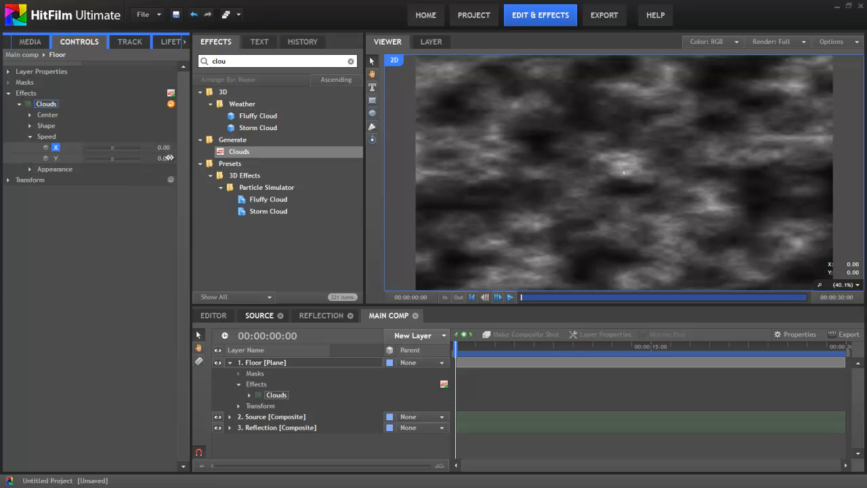
{"action": "mouse_move", "coordinate": [169, 174]}
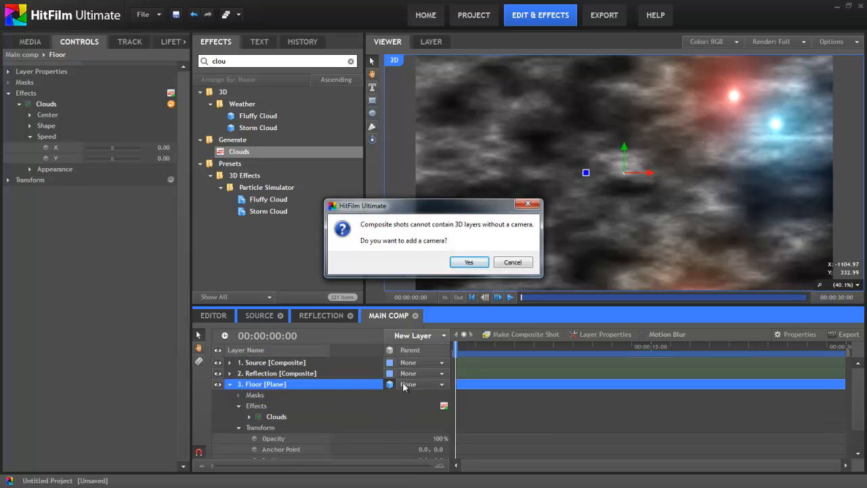
Step: Add a camera to the comp and set Floor plane Orientation X to 90°
{"action": "left_click", "coordinate": [469, 262]}
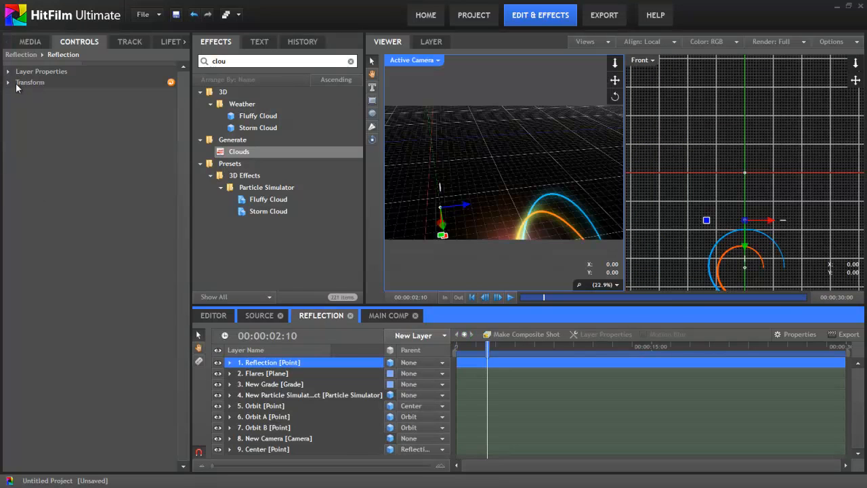
{"action": "left_click", "coordinate": [8, 82]}
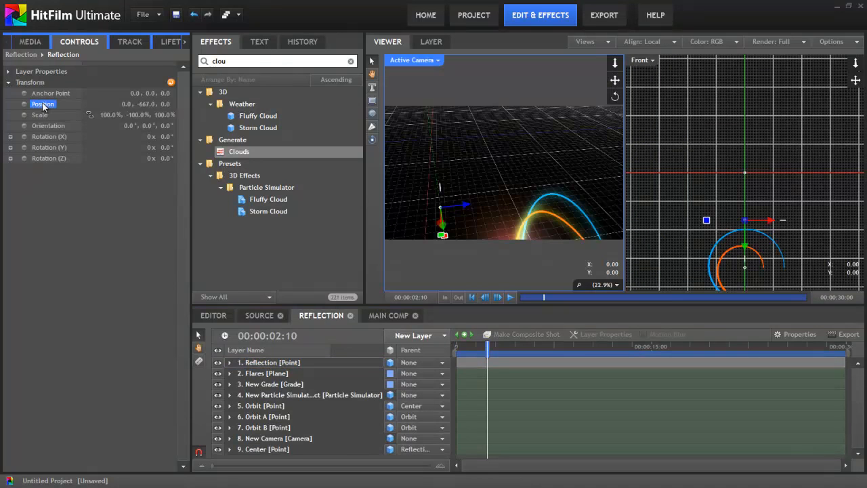
{"action": "left_click", "coordinate": [388, 315]}
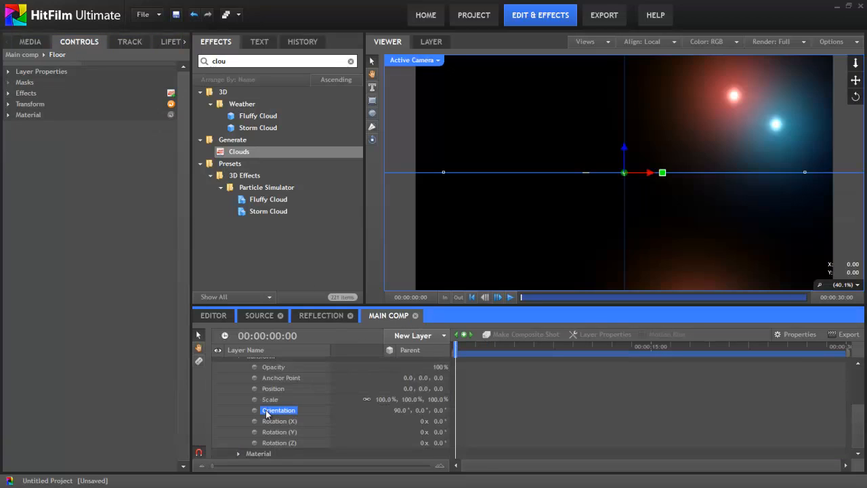
{"action": "left_click", "coordinate": [273, 388]}
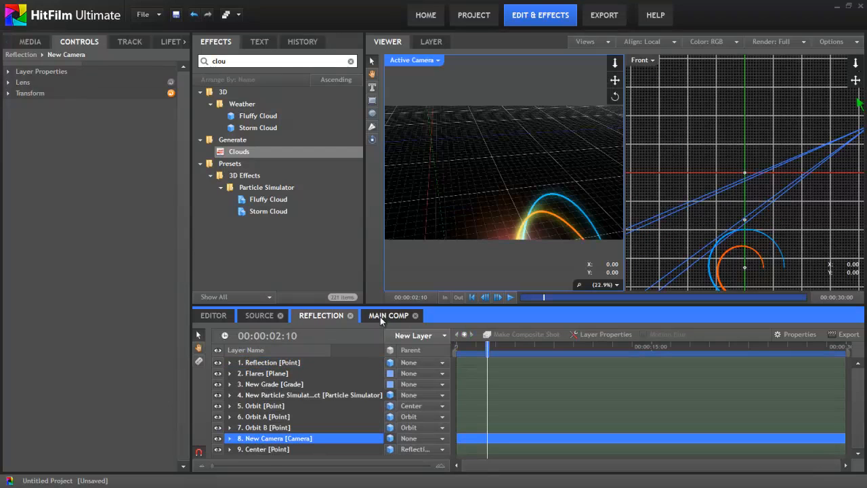
Step: Return to Main comp and scrub the timeline to preview trails over the cloud floor
{"action": "left_click", "coordinate": [388, 315]}
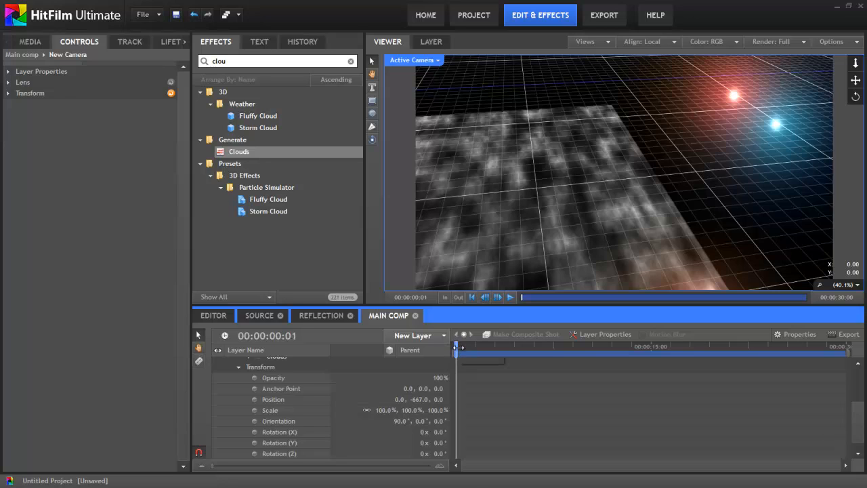
{"action": "left_click_drag", "start_coordinate": [458, 346], "coordinate": [486, 346]}
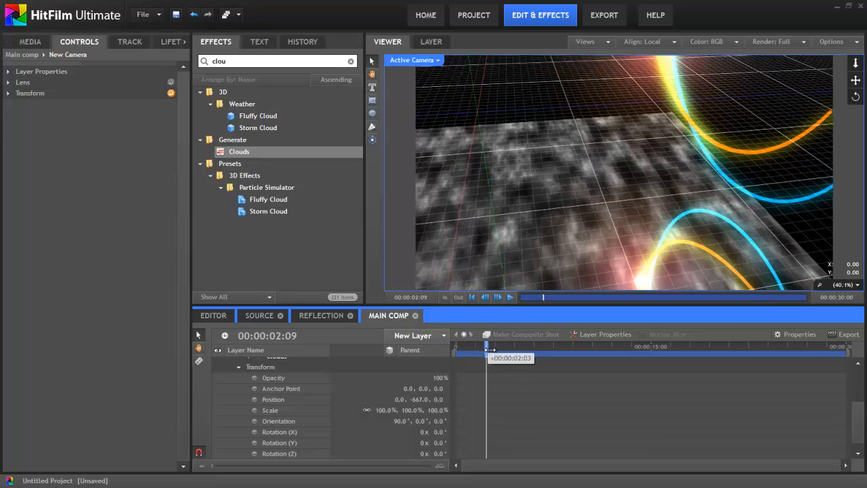
{"action": "left_click_drag", "start_coordinate": [486, 346], "coordinate": [520, 346]}
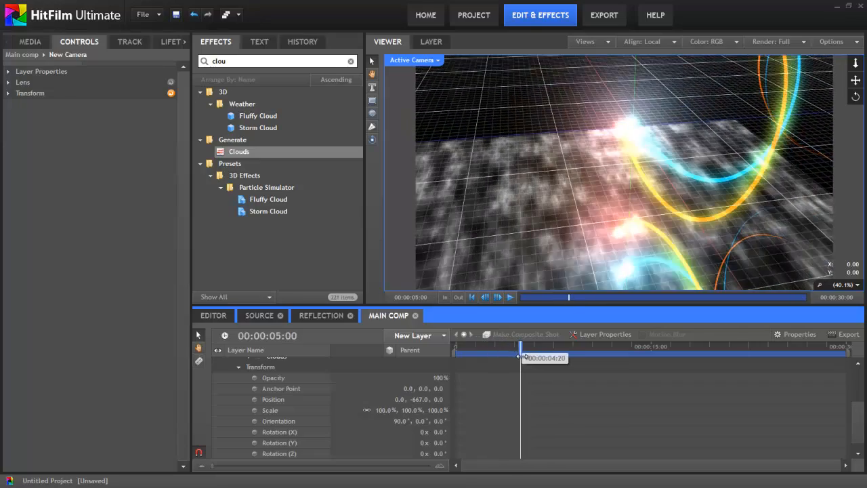
{"action": "left_click_drag", "start_coordinate": [518, 358], "coordinate": [550, 358]}
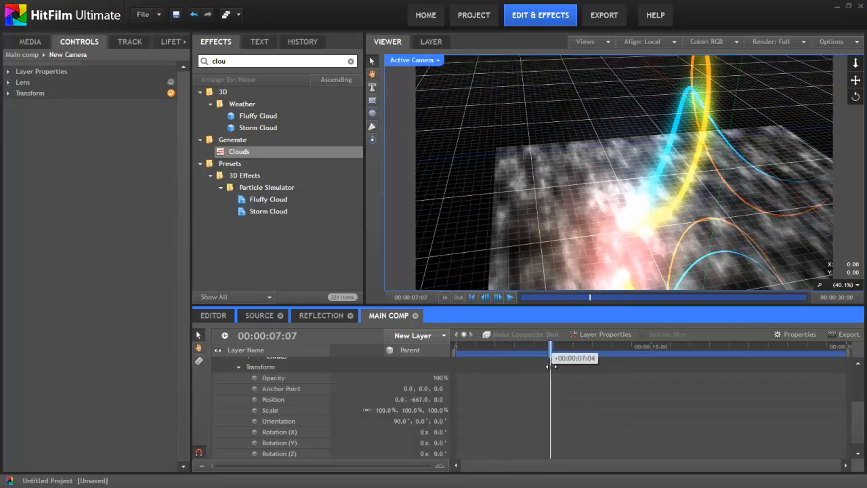
{"action": "left_click_drag", "start_coordinate": [550, 345], "coordinate": [473, 345]}
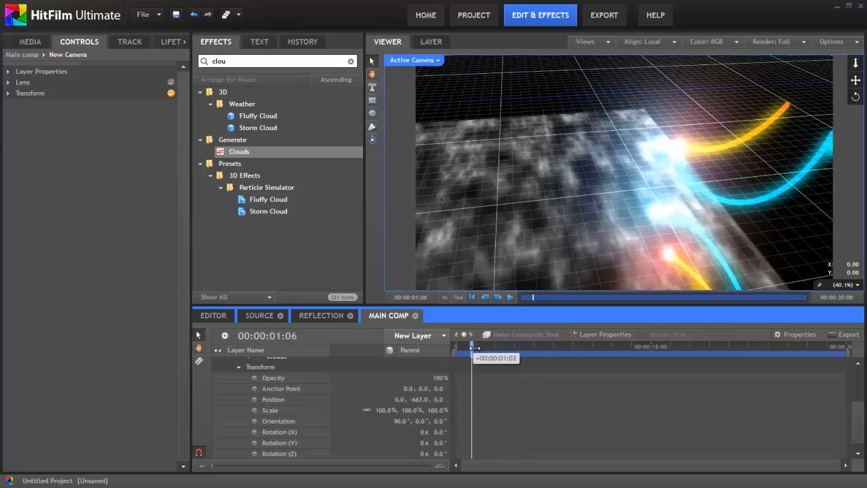
{"action": "left_click_drag", "start_coordinate": [472, 346], "coordinate": [509, 346]}
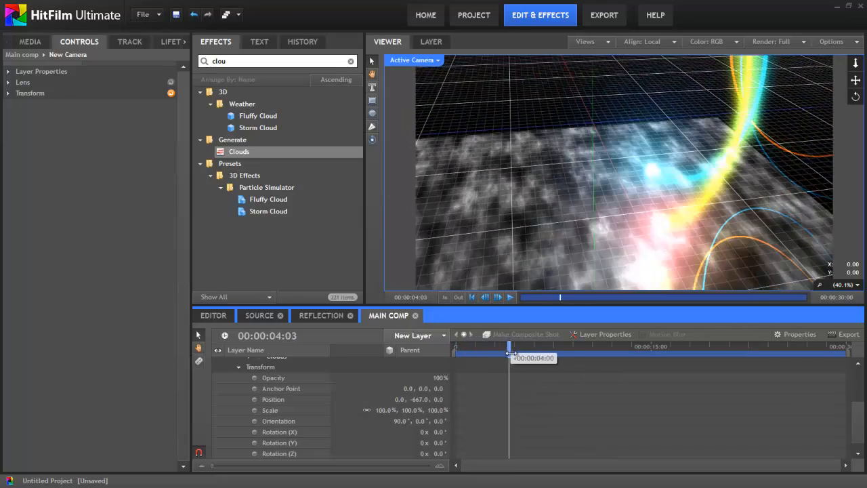
{"action": "left_click_drag", "start_coordinate": [510, 350], "coordinate": [540, 350]}
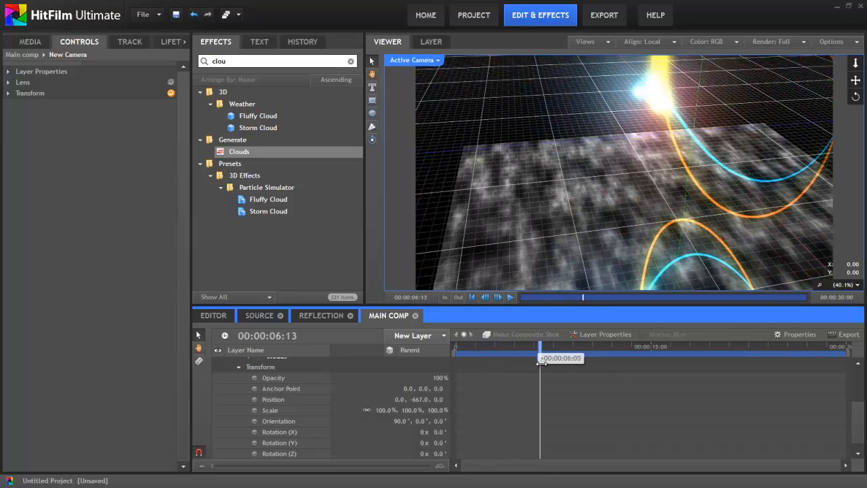
{"action": "left_click_drag", "start_coordinate": [540, 357], "coordinate": [552, 357]}
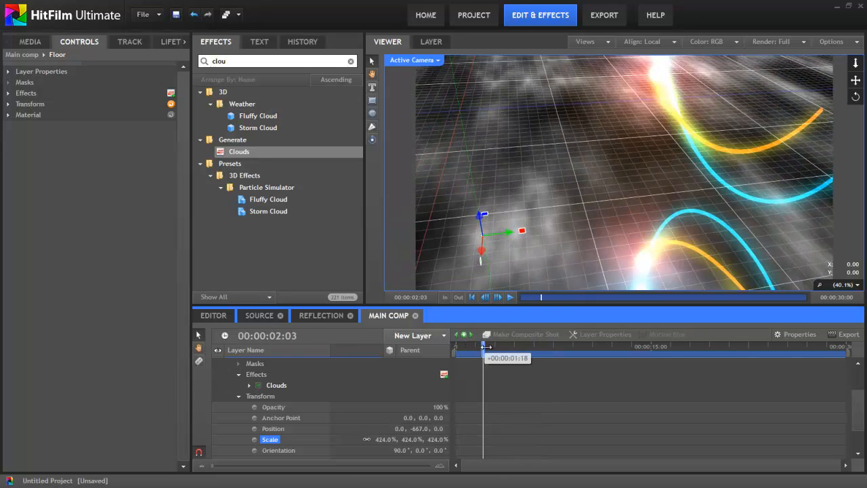
Step: Hide the viewer's reference floor grid and add a new light layer to Main comp
{"action": "left_click", "coordinate": [831, 41]}
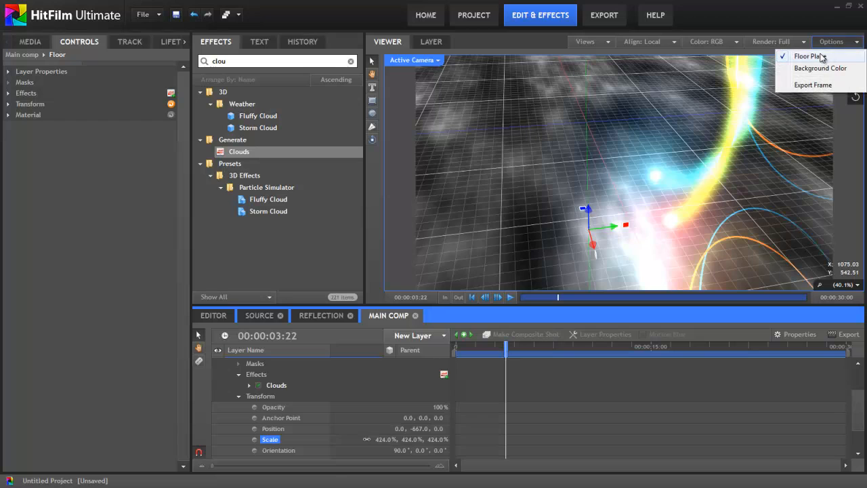
{"action": "left_click", "coordinate": [809, 56]}
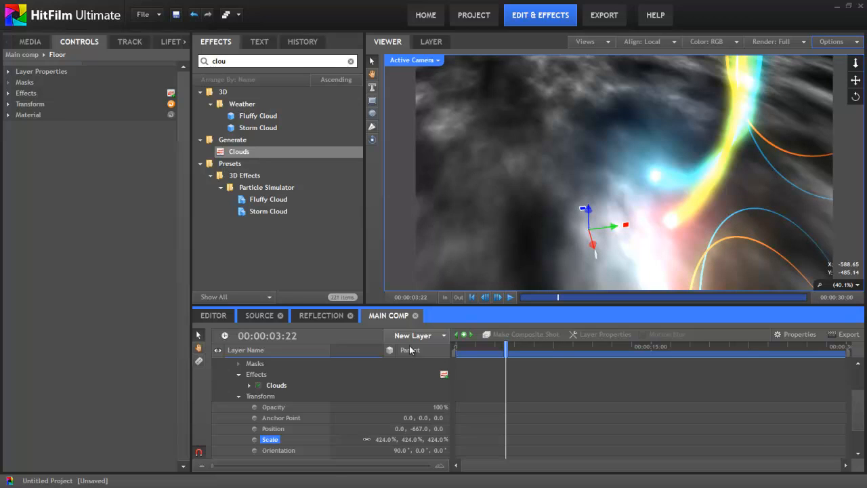
{"action": "left_click", "coordinate": [413, 336]}
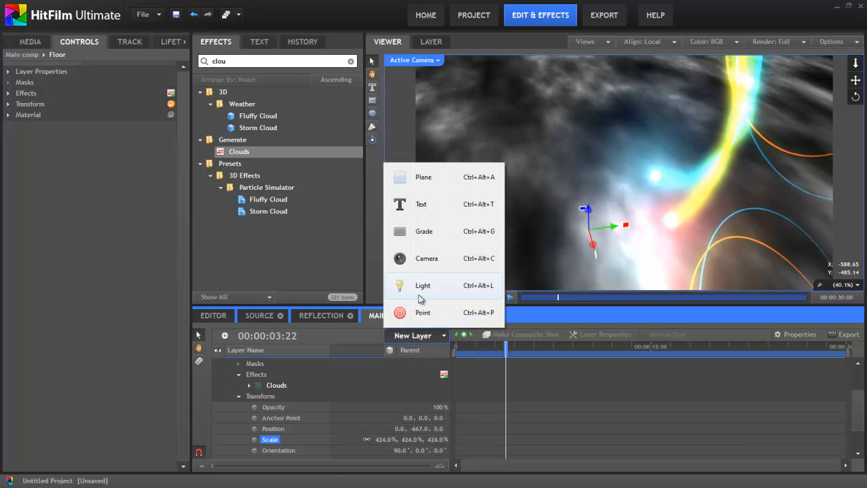
{"action": "left_click", "coordinate": [422, 285]}
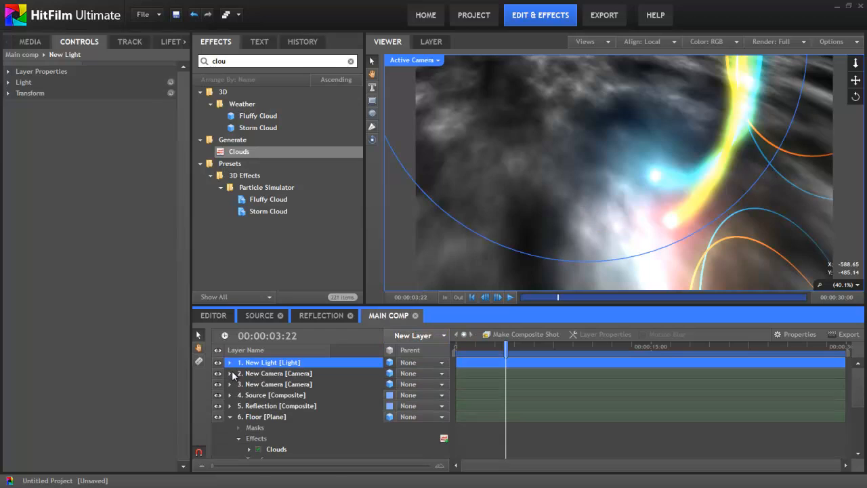
{"action": "mouse_move", "coordinate": [252, 371]}
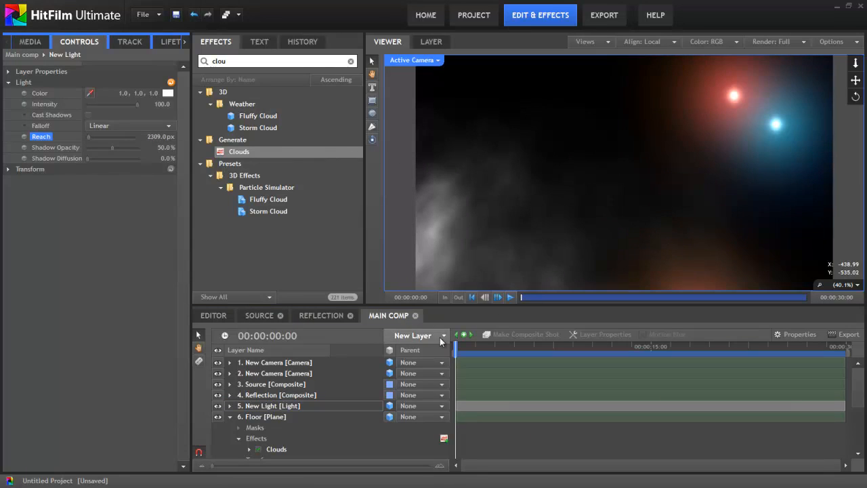
Step: Scrub the timeline to preview the lit floor with the trails
{"action": "left_click_drag", "start_coordinate": [456, 346], "coordinate": [473, 345]}
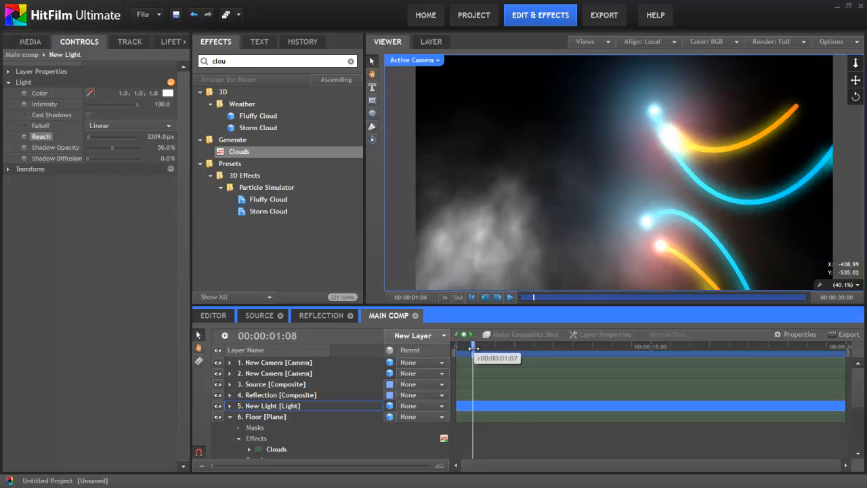
{"action": "left_click_drag", "start_coordinate": [473, 346], "coordinate": [511, 345]}
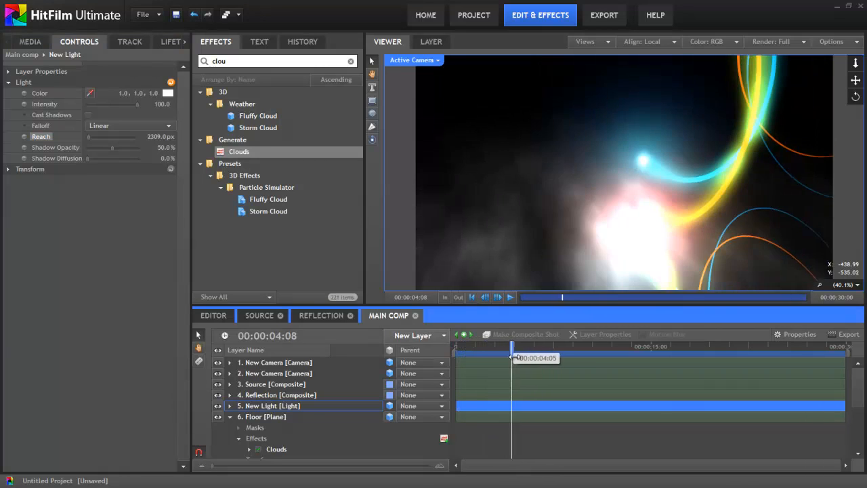
{"action": "left_click_drag", "start_coordinate": [511, 358], "coordinate": [548, 357]}
{"action": "type", "text": "blur"}
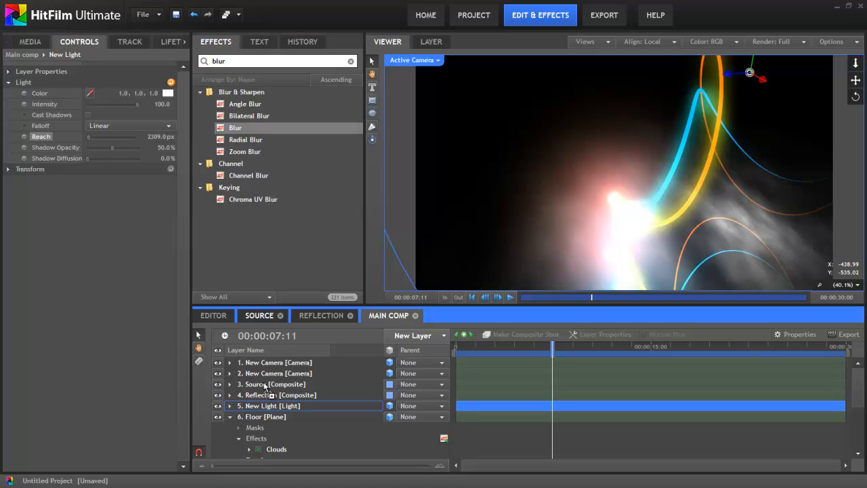
Step: Lower the Reflection composite layer's opacity to 68% and scrub to preview the blurred reflection
{"action": "left_click", "coordinate": [278, 395]}
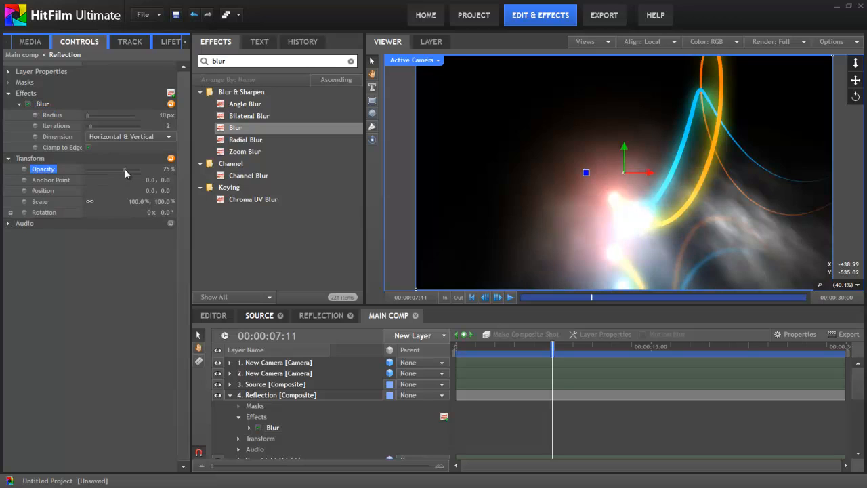
{"action": "left_click_drag", "start_coordinate": [125, 168], "coordinate": [122, 169]}
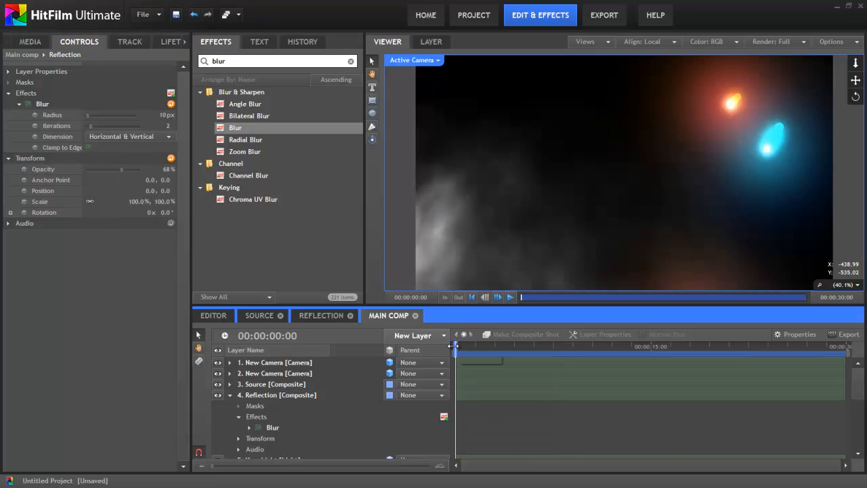
{"action": "left_click_drag", "start_coordinate": [455, 346], "coordinate": [474, 346]}
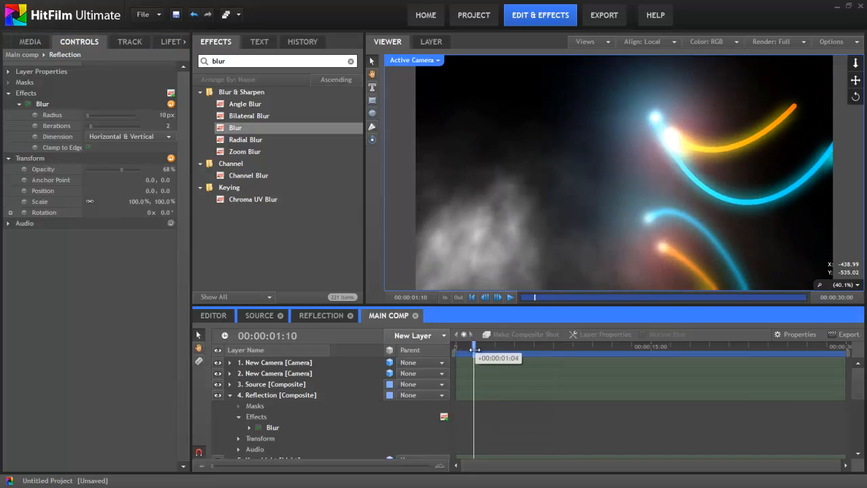
{"action": "left_click_drag", "start_coordinate": [474, 346], "coordinate": [506, 358]}
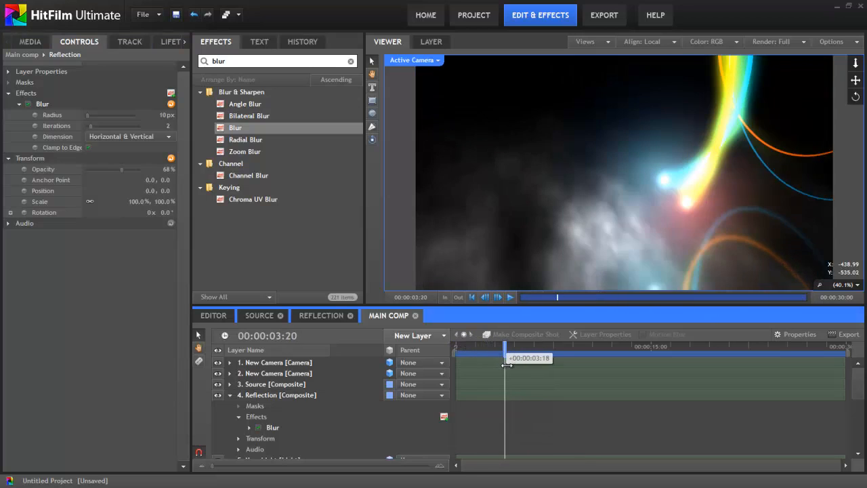
{"action": "left_click_drag", "start_coordinate": [507, 365], "coordinate": [528, 376]}
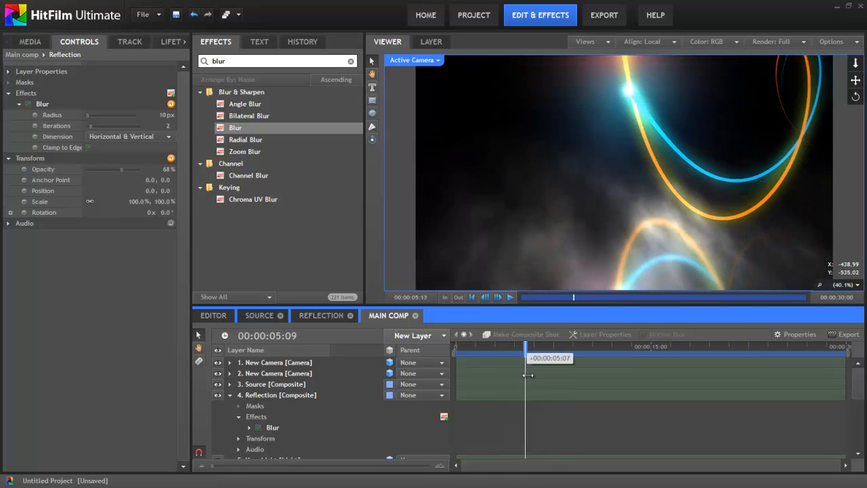
{"action": "left_click_drag", "start_coordinate": [528, 375], "coordinate": [550, 386]}
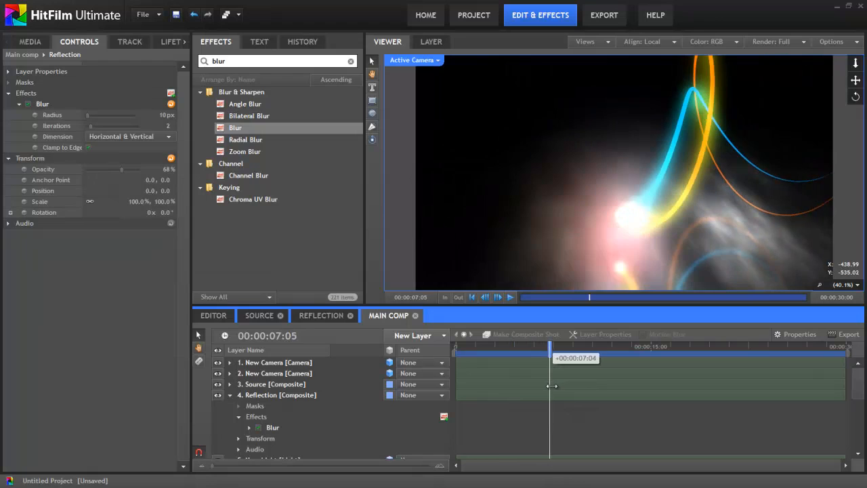